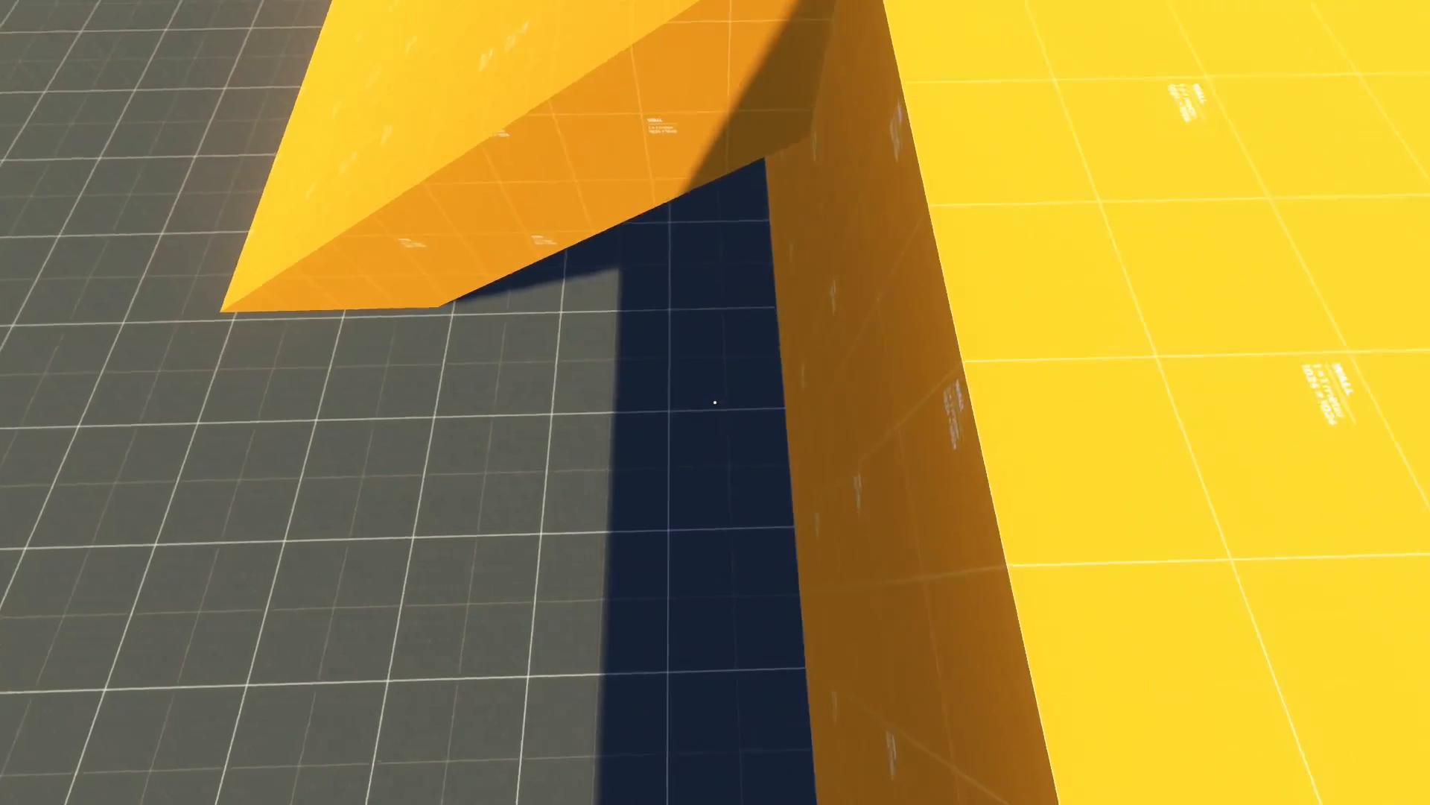
mouse_move(715, 402)
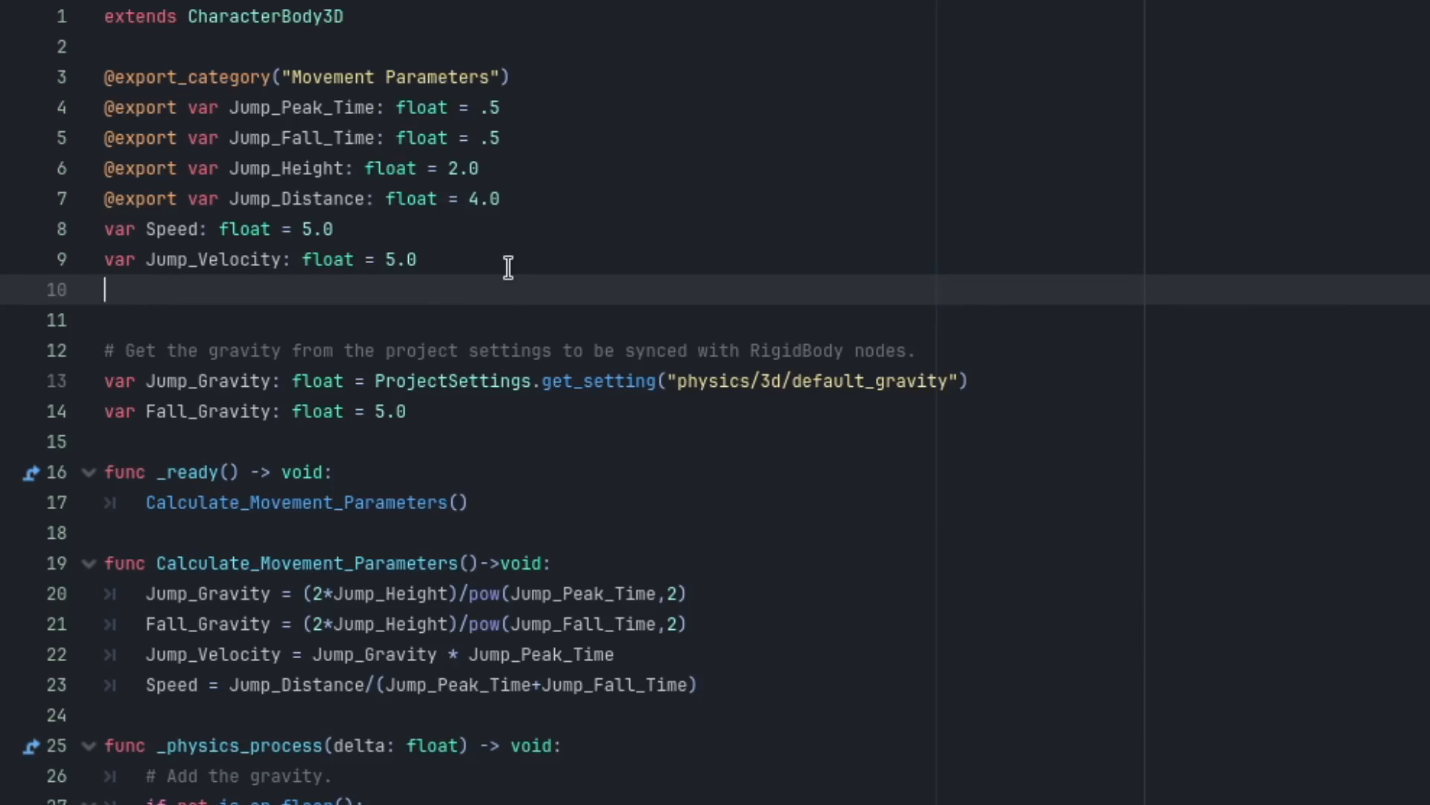
Declare var Jump_Available: bool = true in the player script.
type("var Jump")
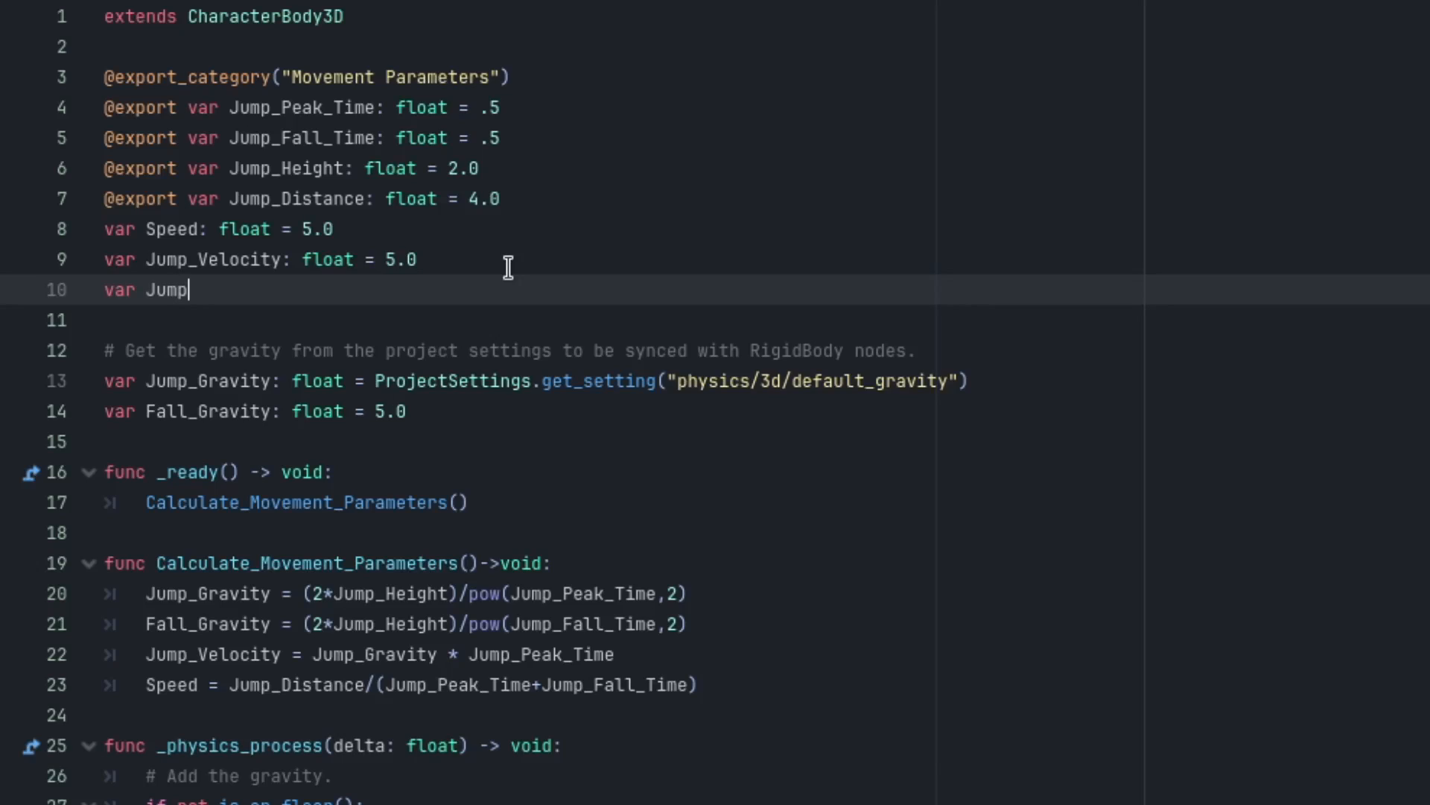
type("_Avai")
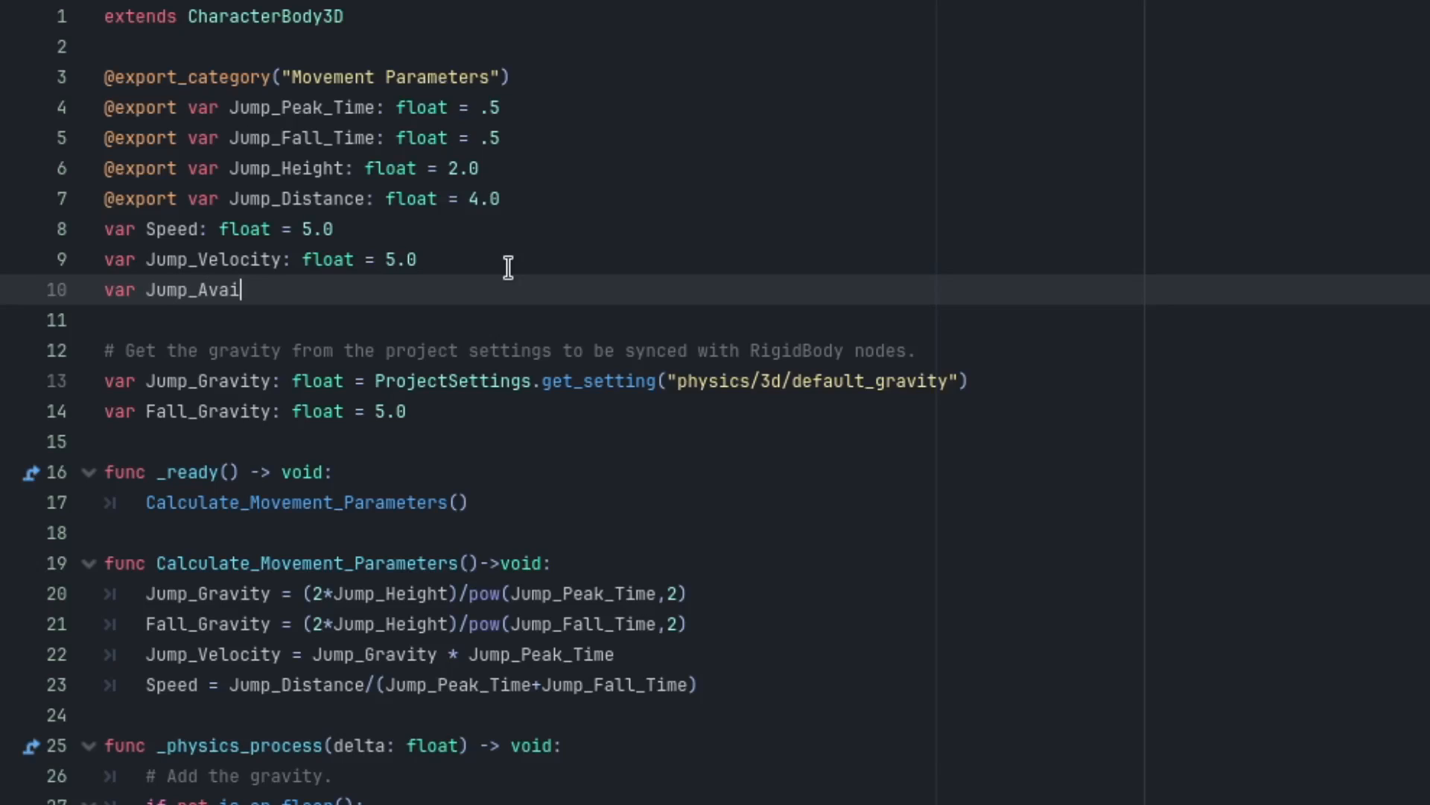
type("lable:")
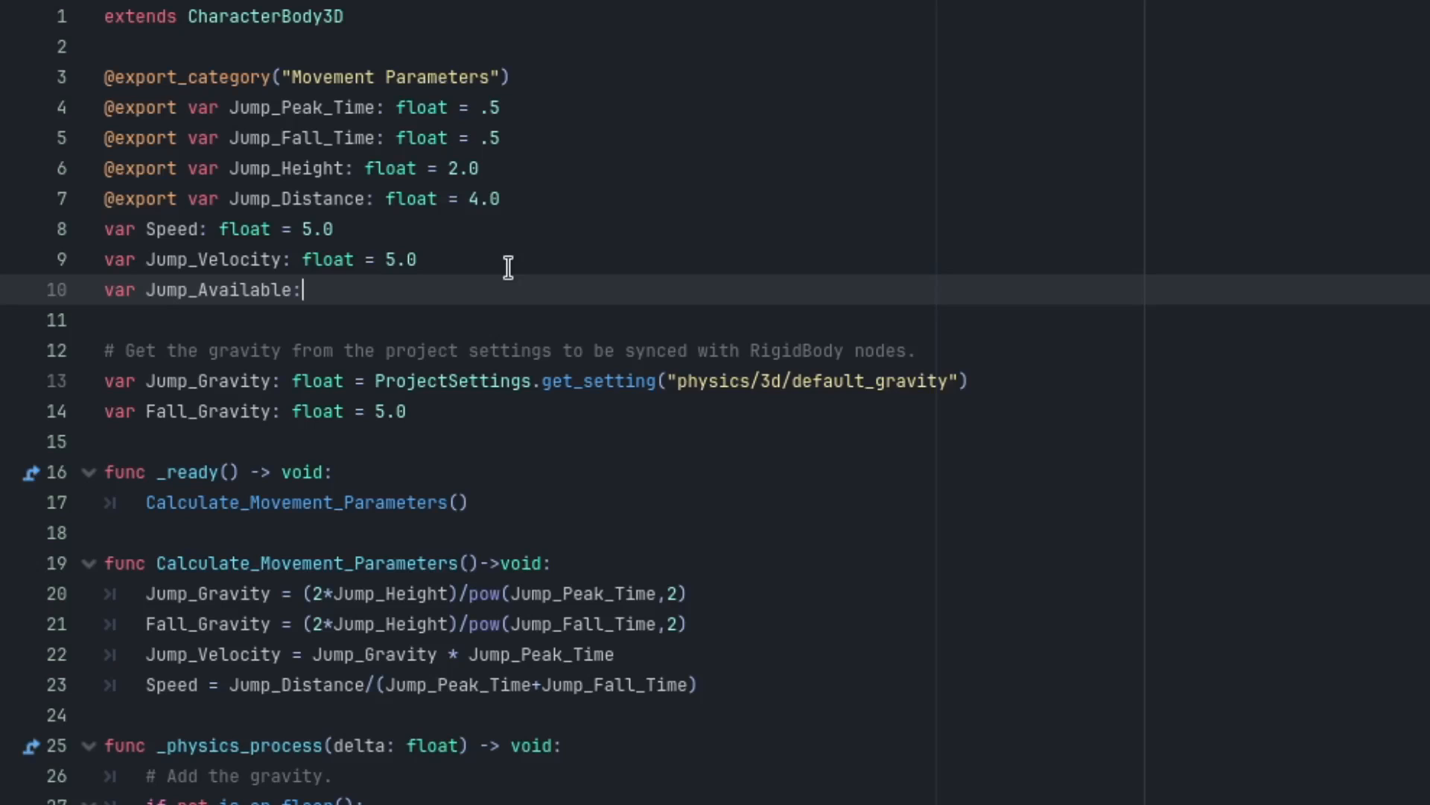
type("bool =")
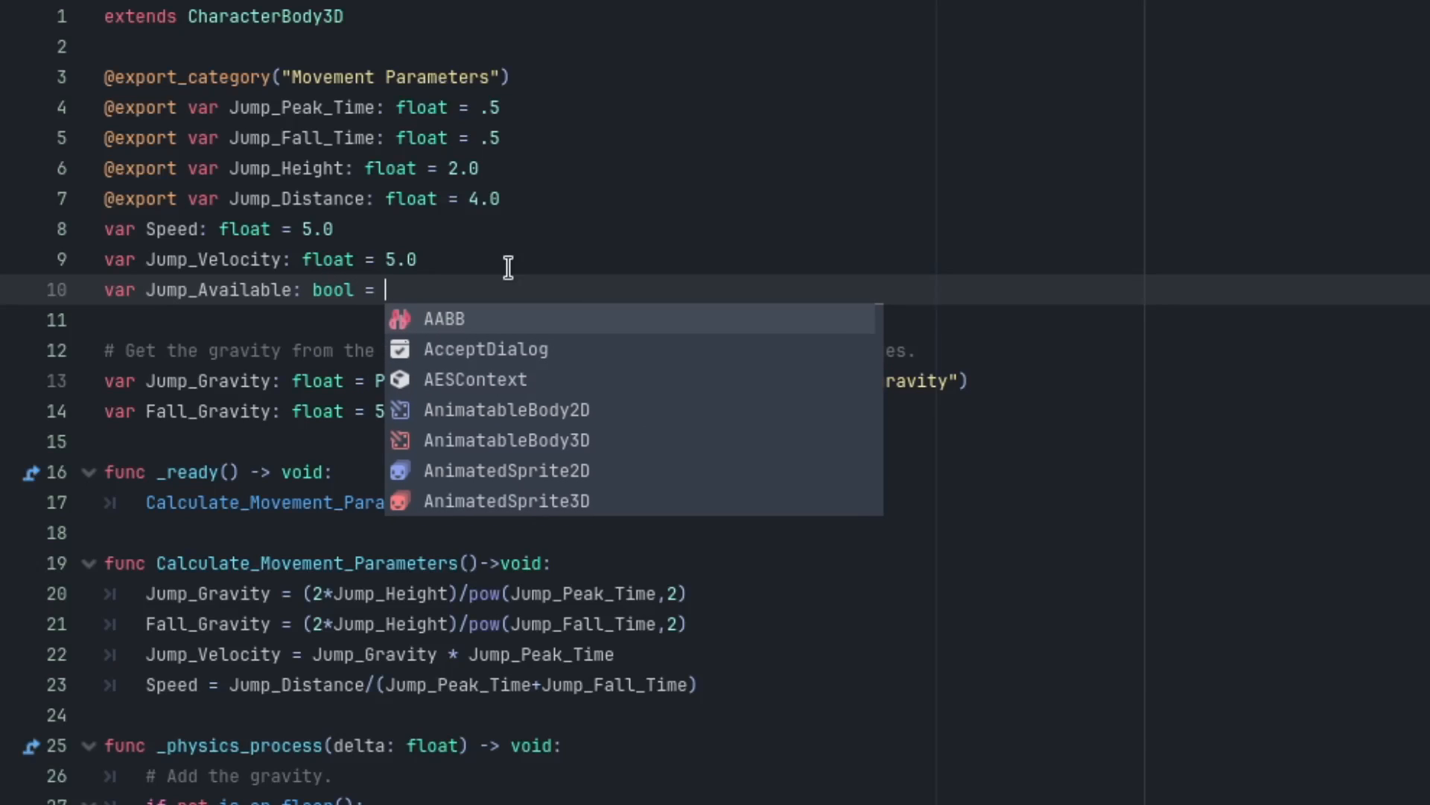
type("true")
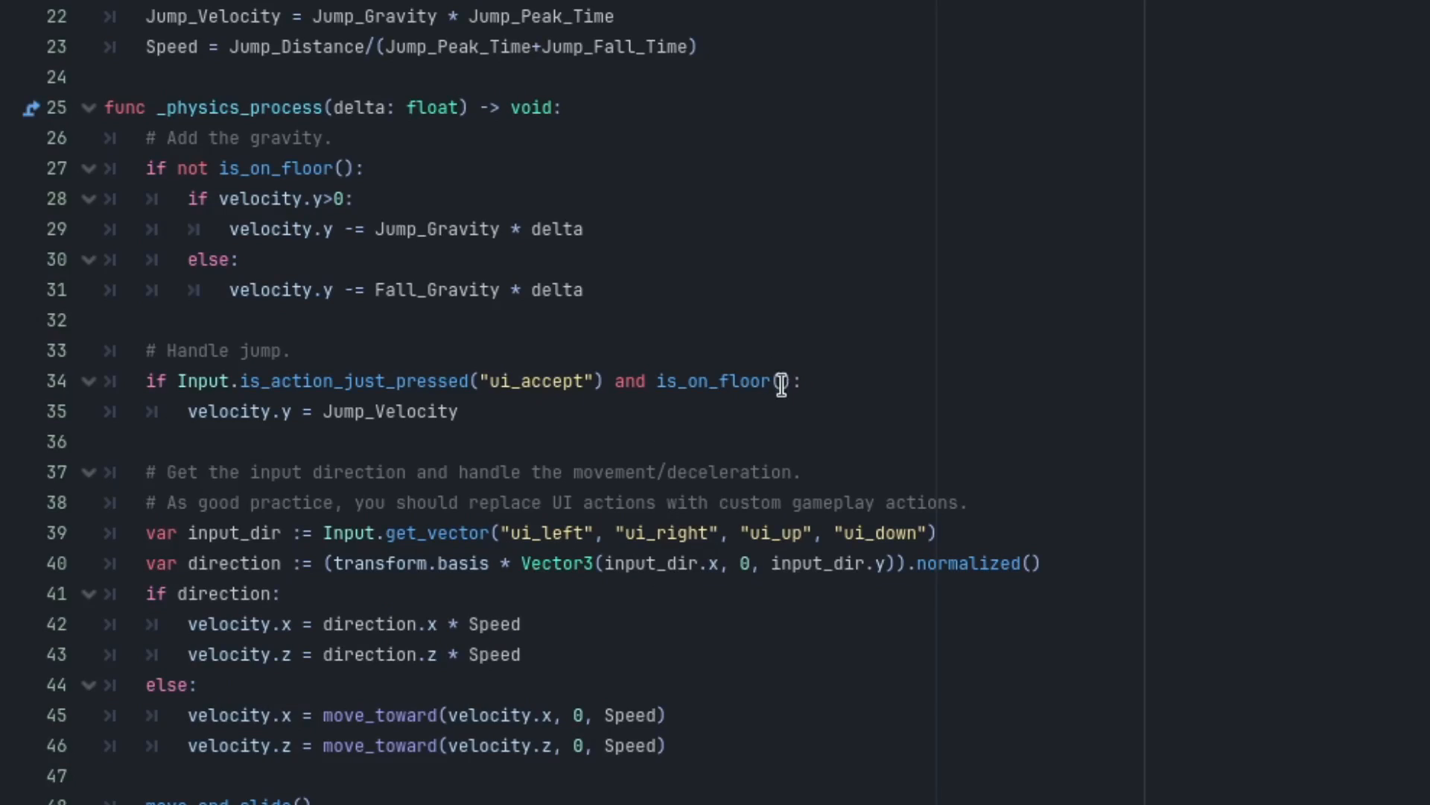
Use Jump_Available instead of is_on_floor() in the jump condition and clear it after jumping.
double_click(718, 379)
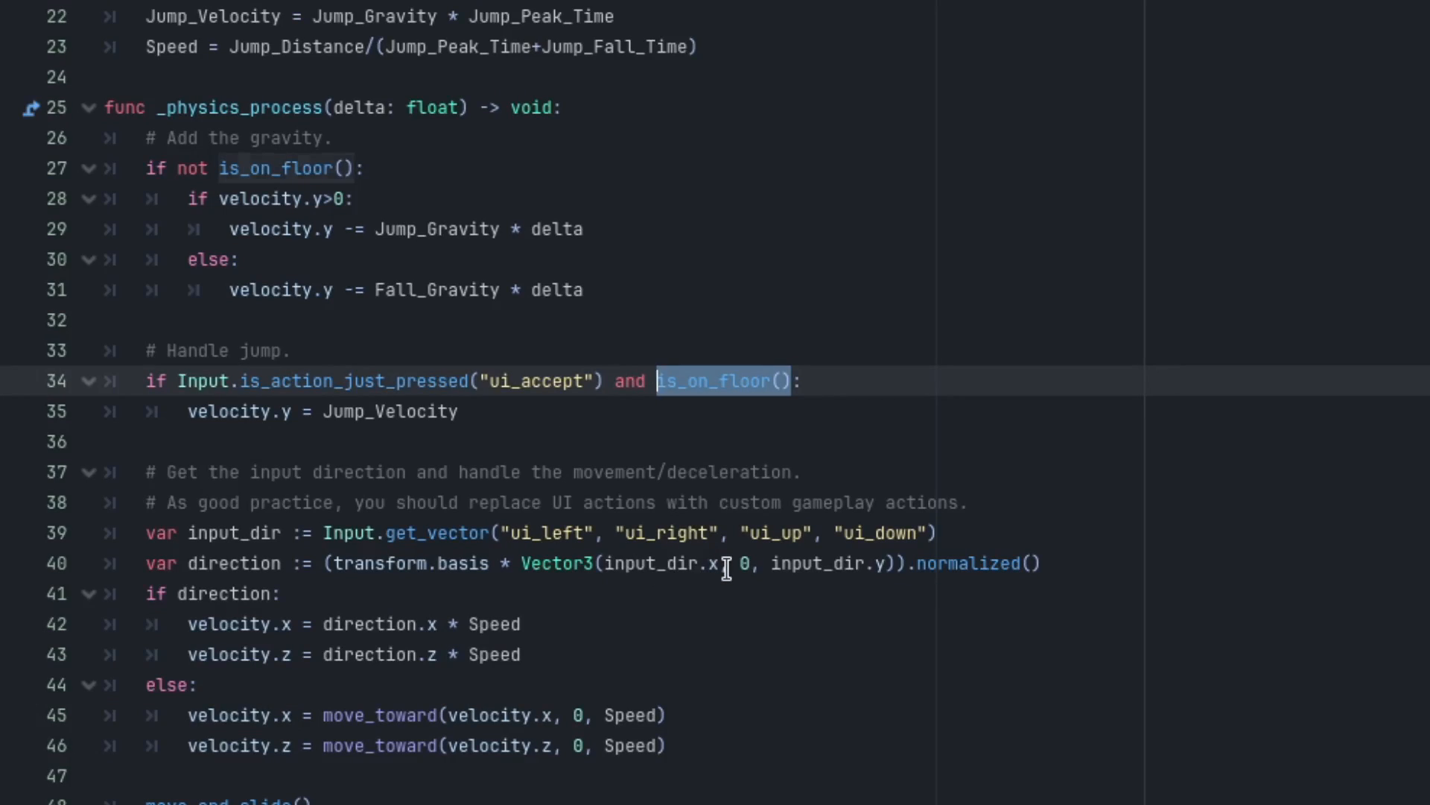
type("Jump_Available")
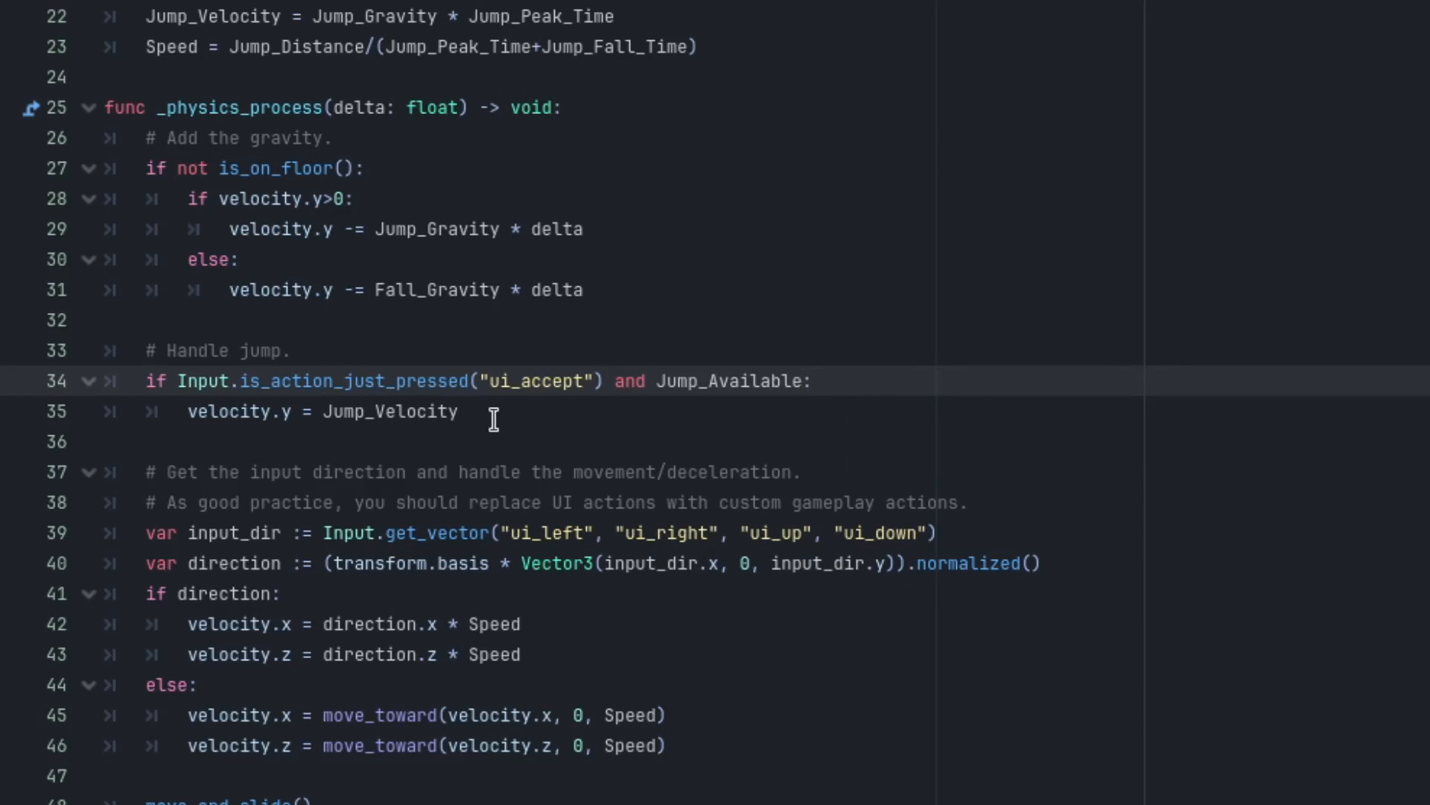
type("Jump_Available = fals")
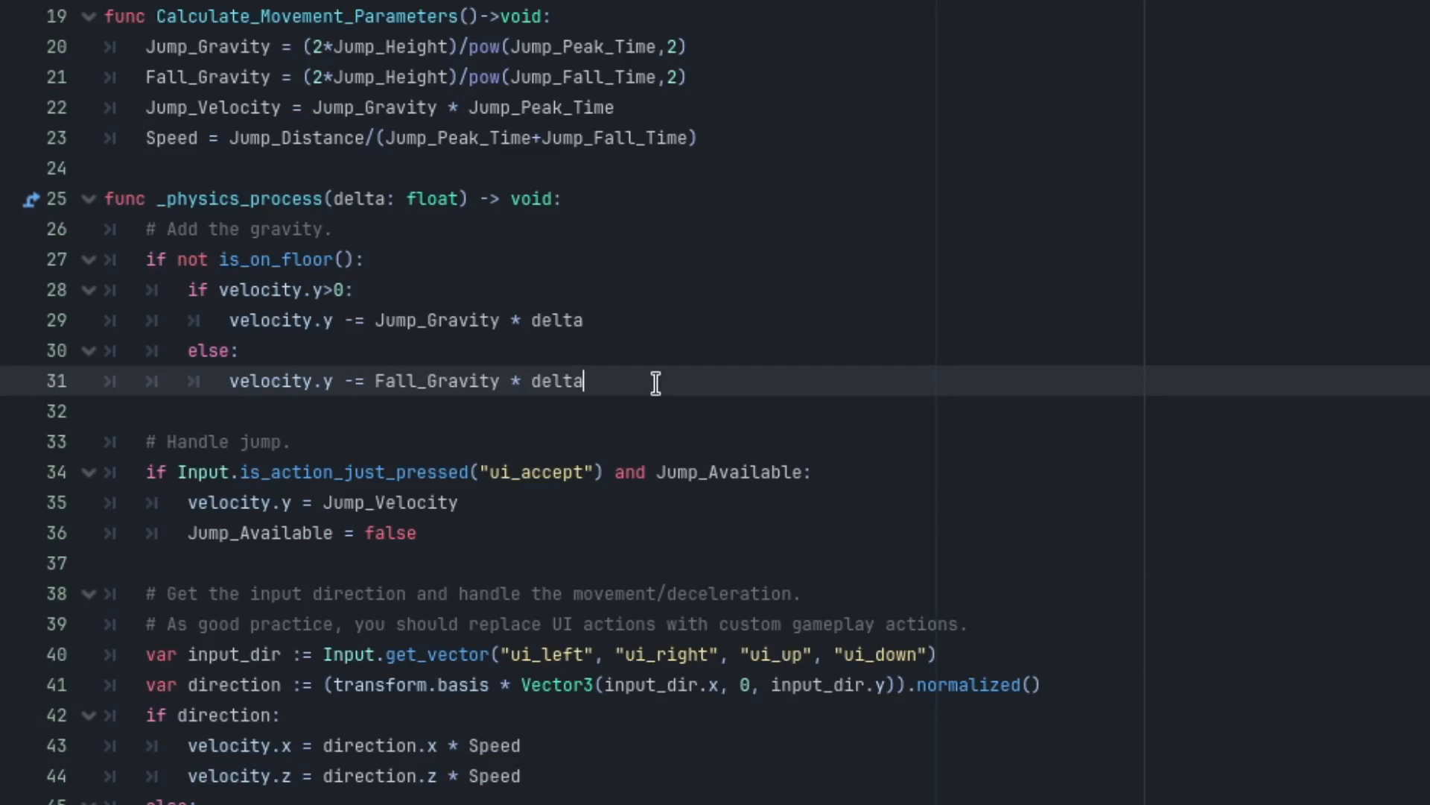
Add an else: branch to the not-on-floor check that sets Jump_Available = true.
type("el")
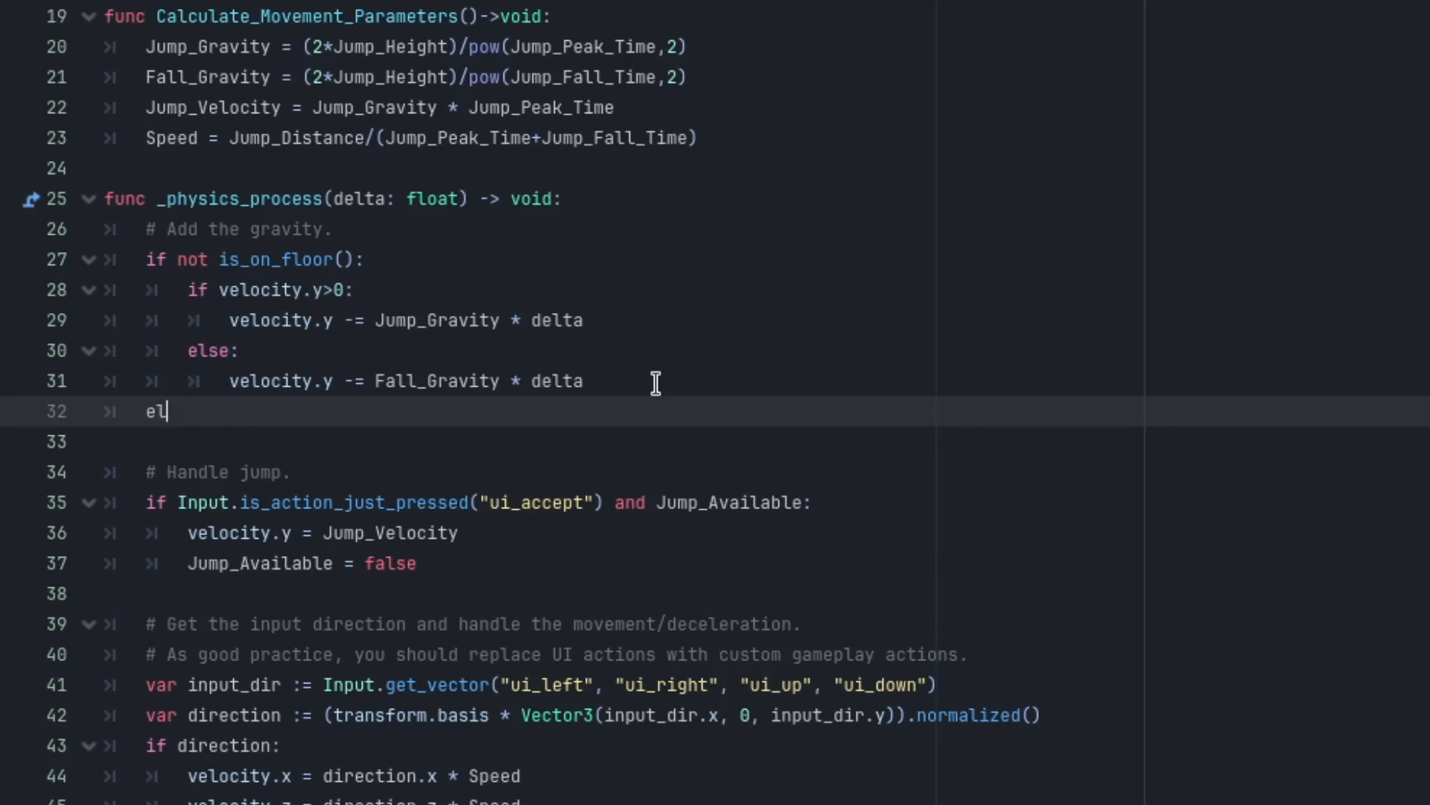
type("se:")
type("Jump_Available =")
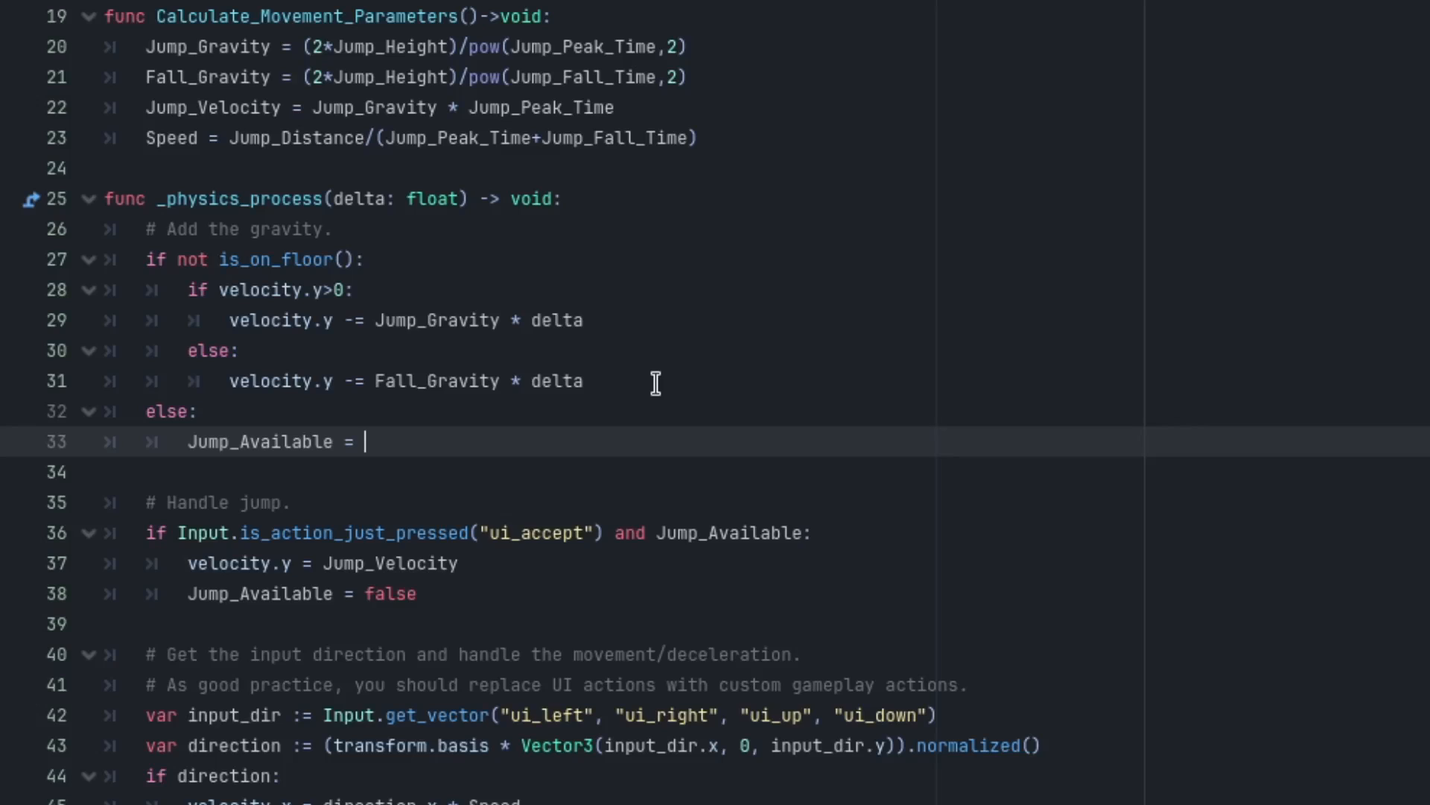
type("true")
type("func")
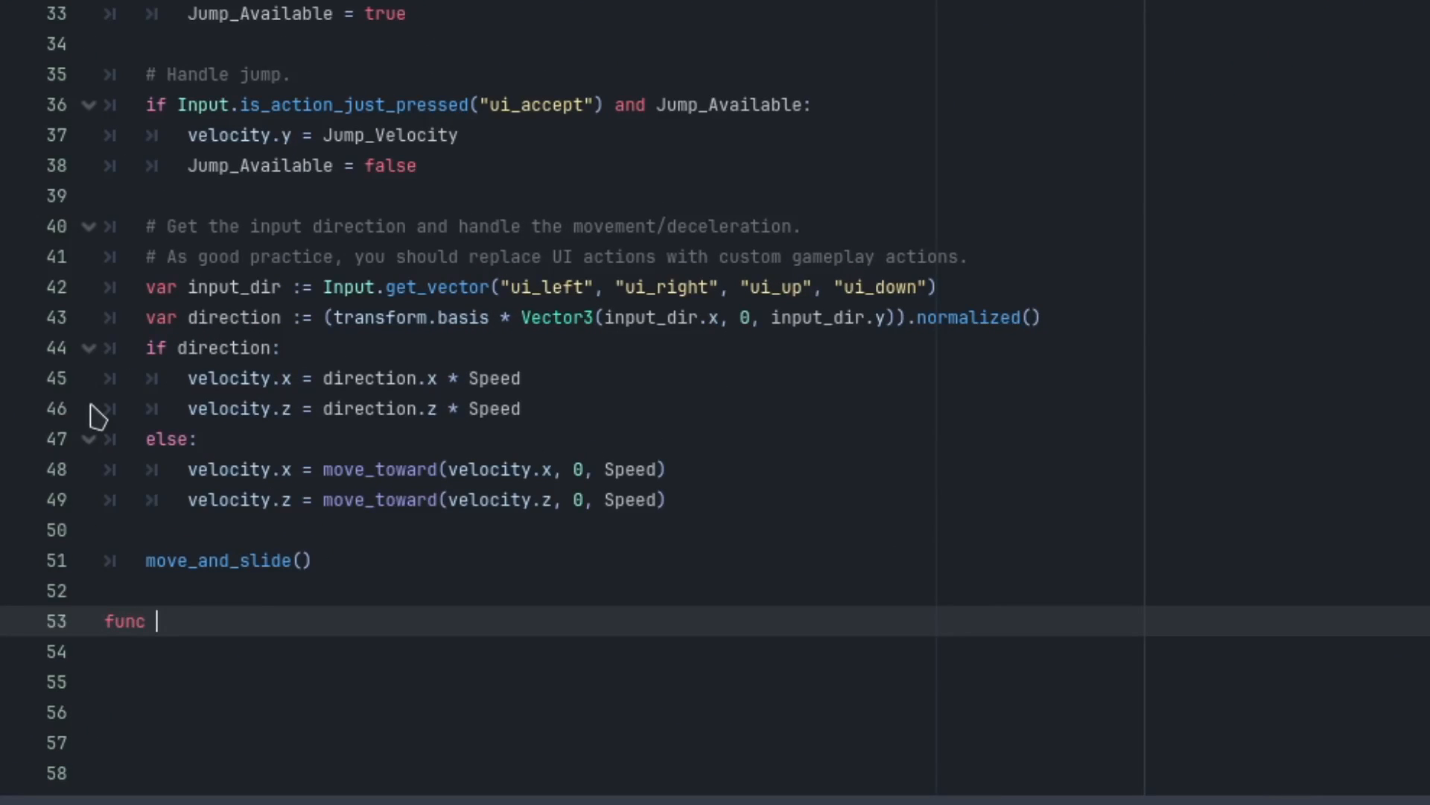
Write func Coyote_Timeout(): with a Jump_Available assignment.
type("Coyot")
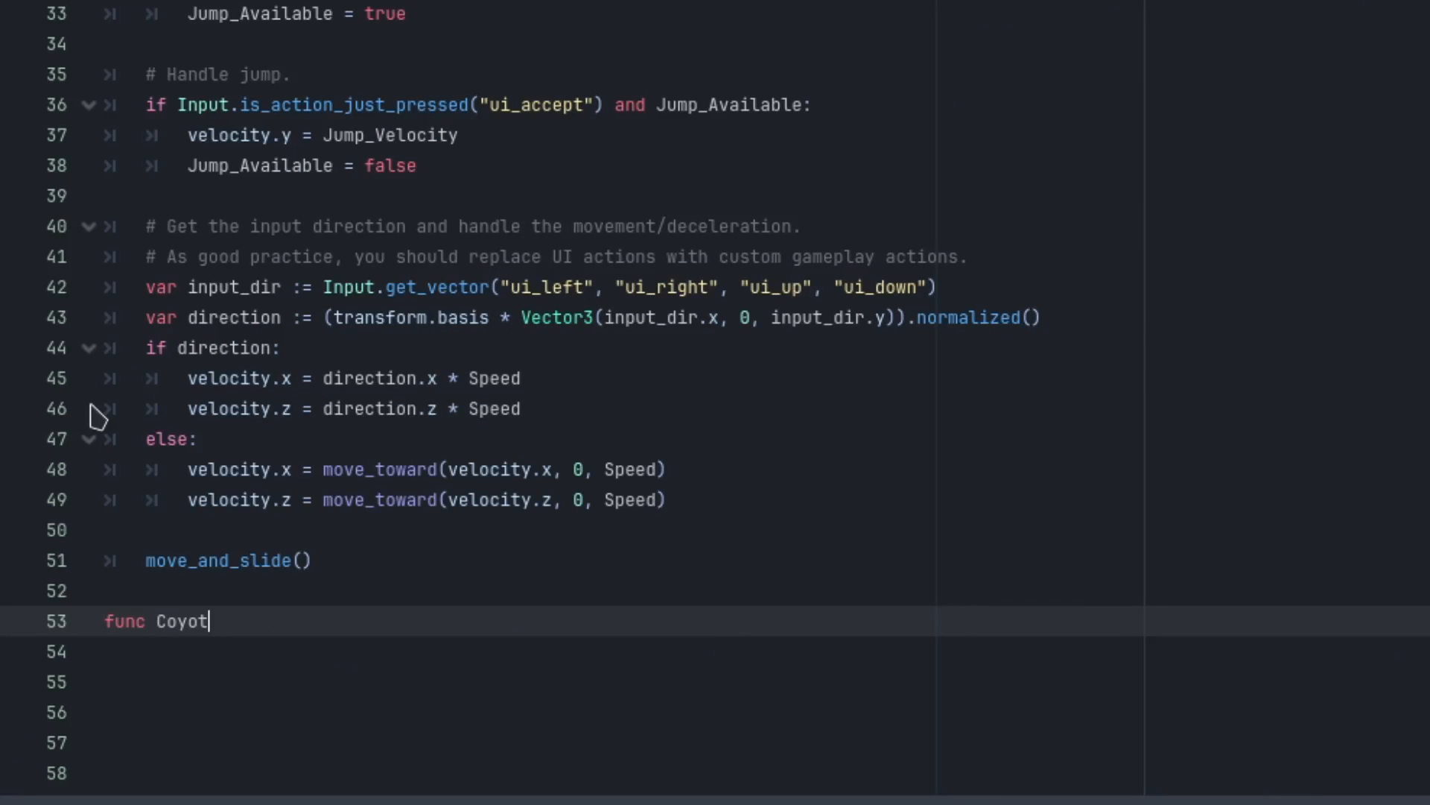
type("e_Time")
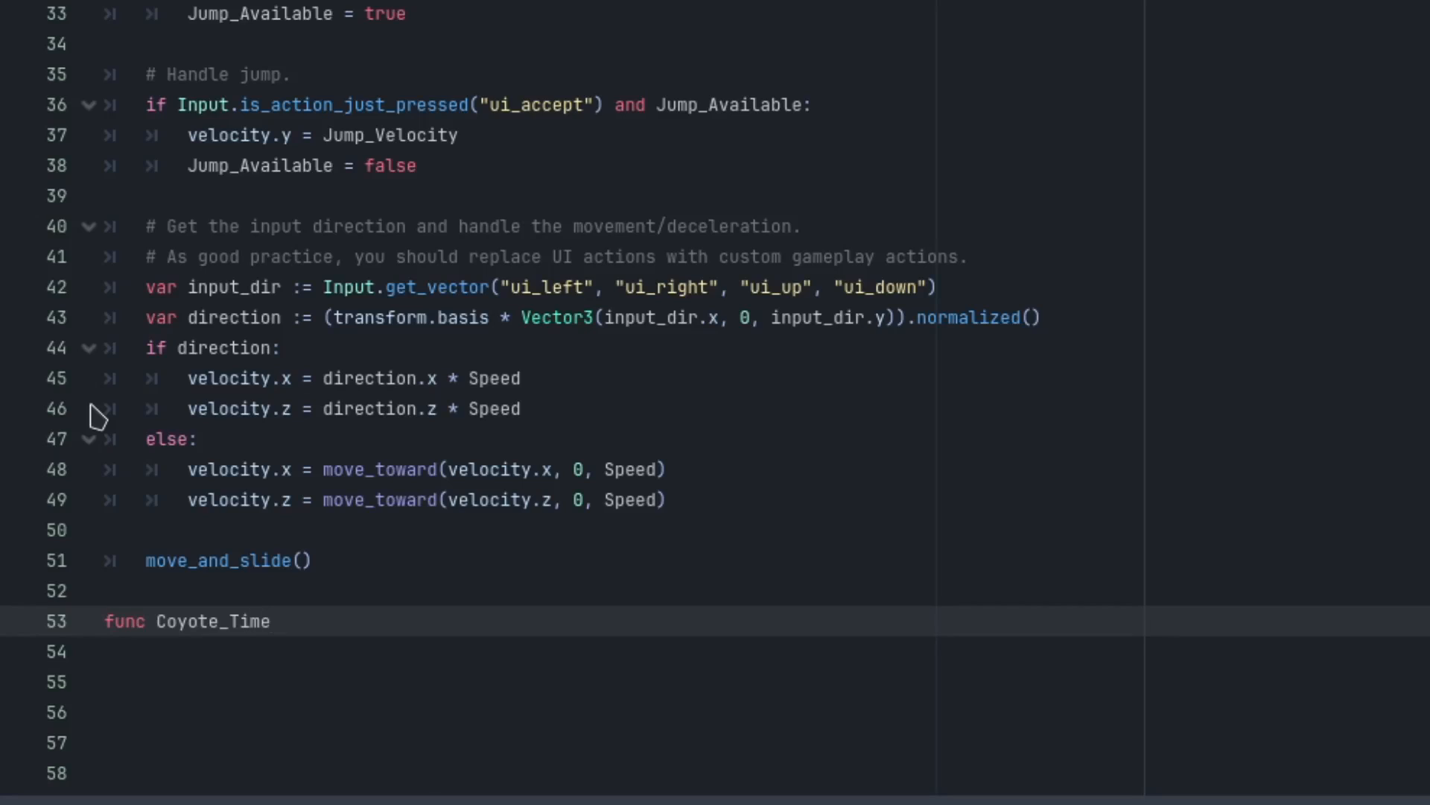
type("out():")
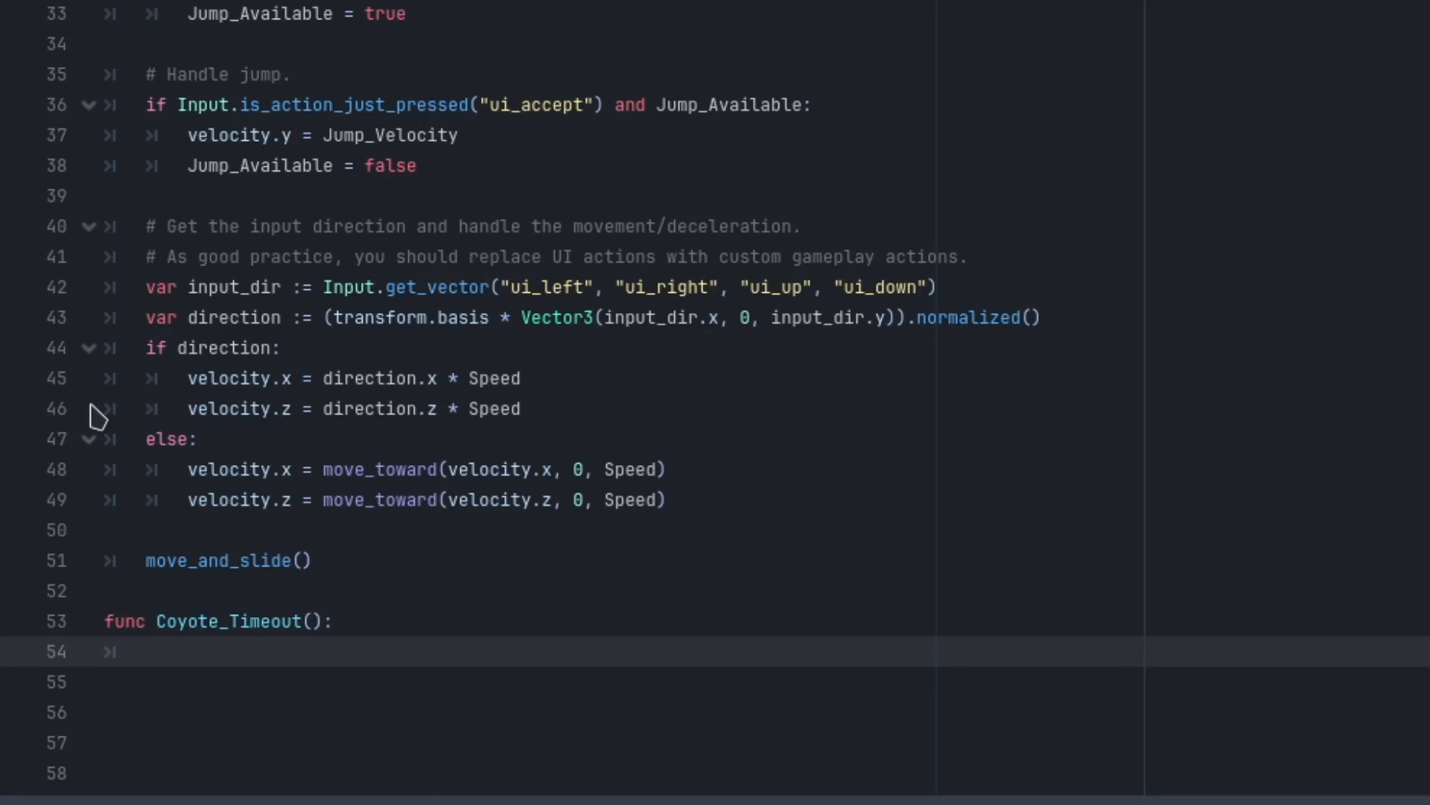
type("Jump_Available")
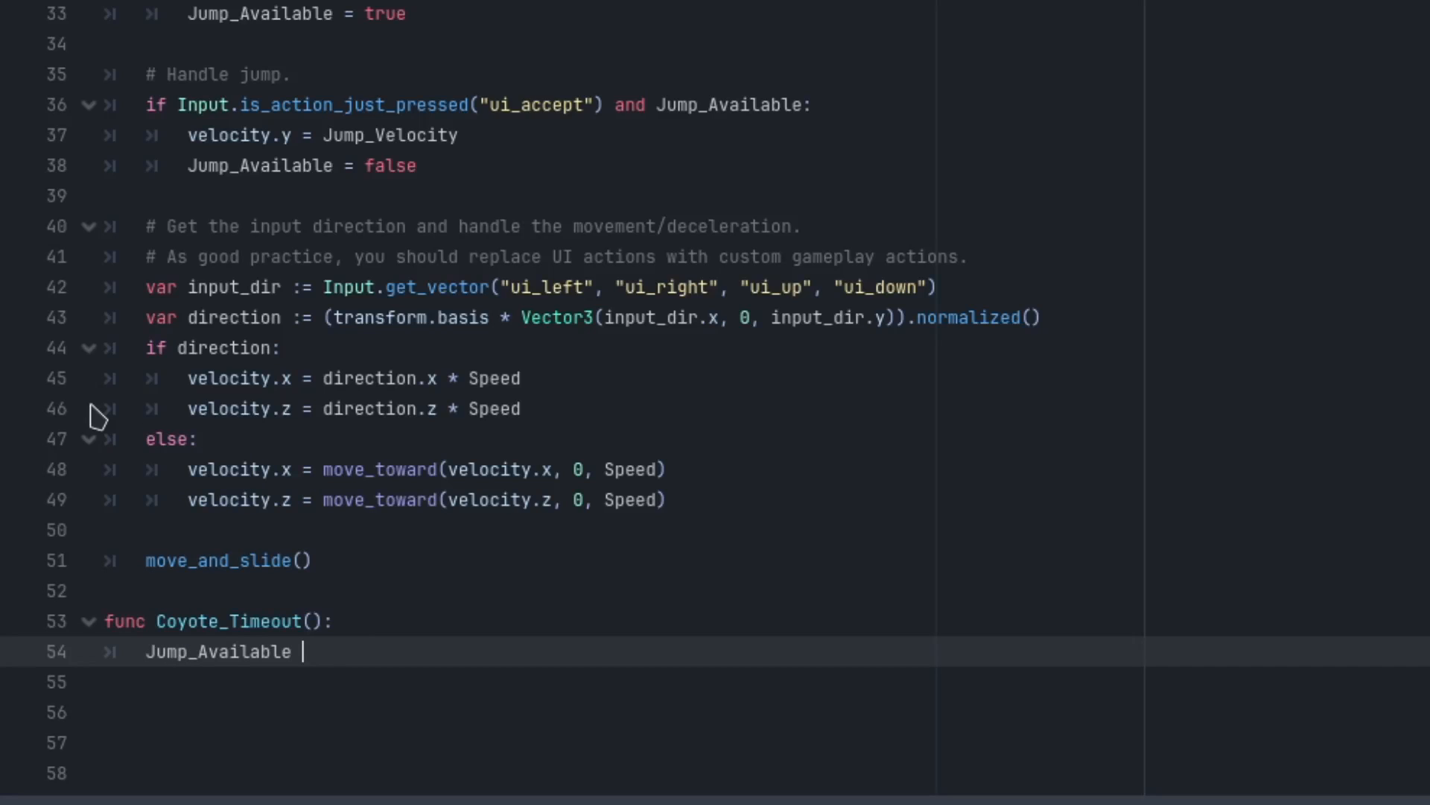
scroll("up", 3)
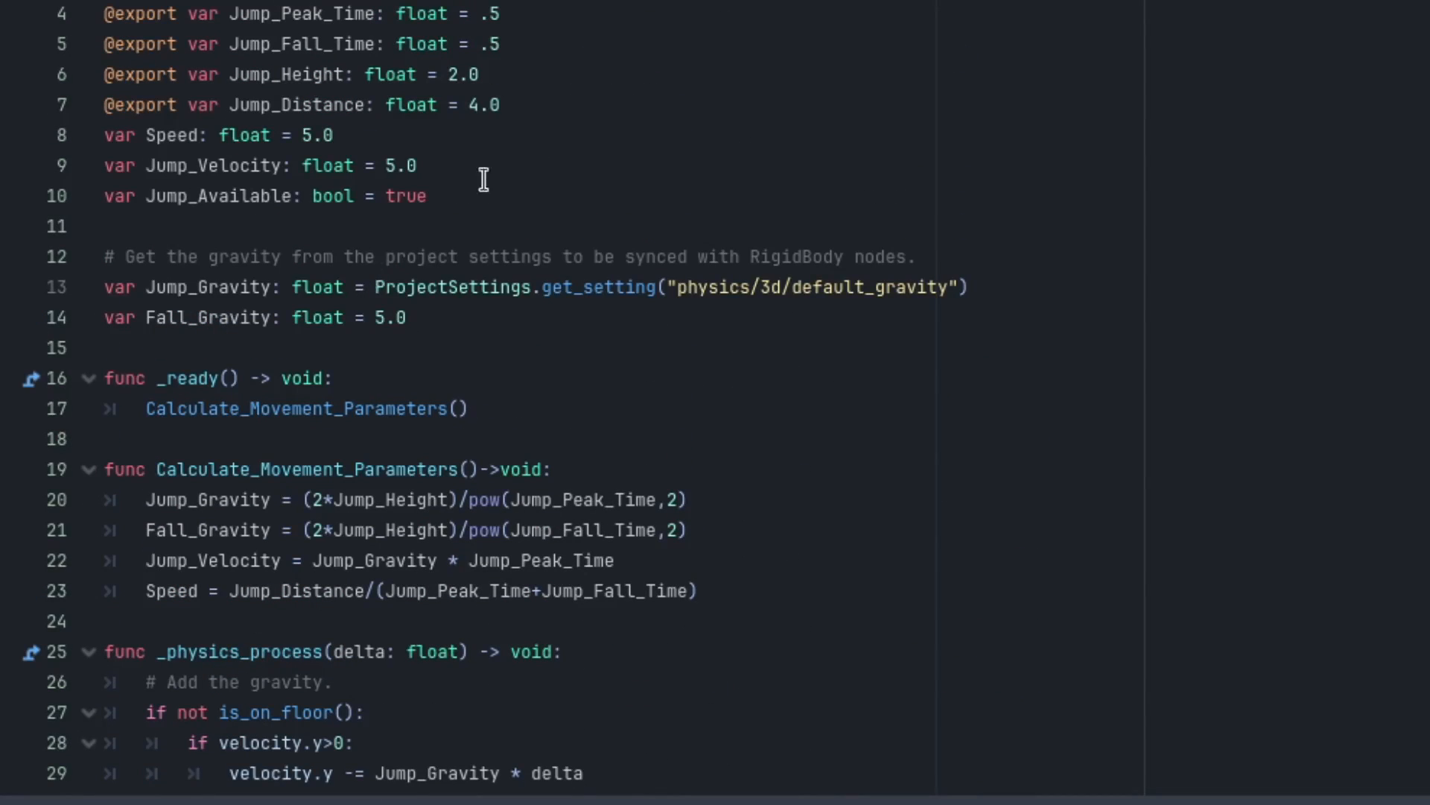
left_click(501, 104)
type("@export")
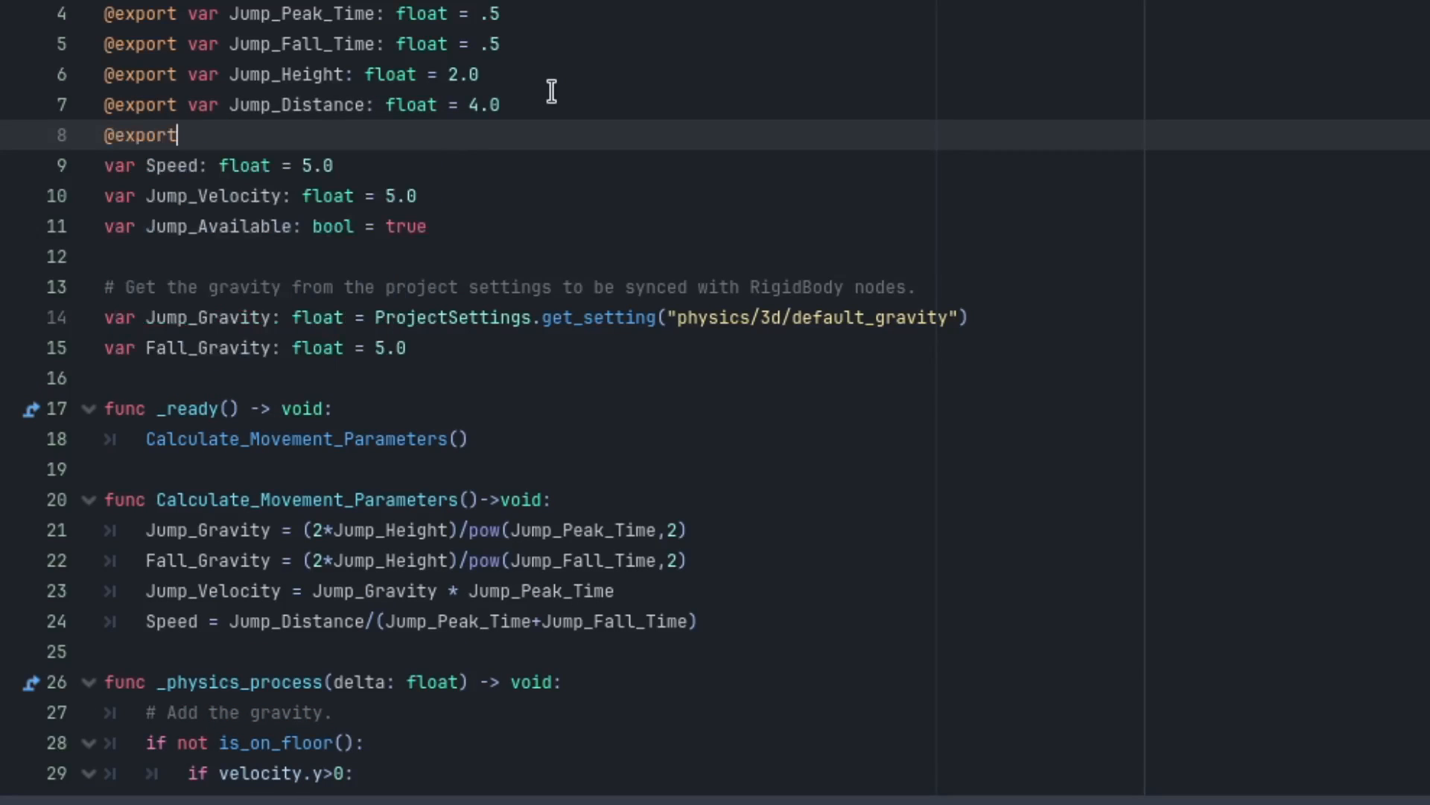
type("var Coy")
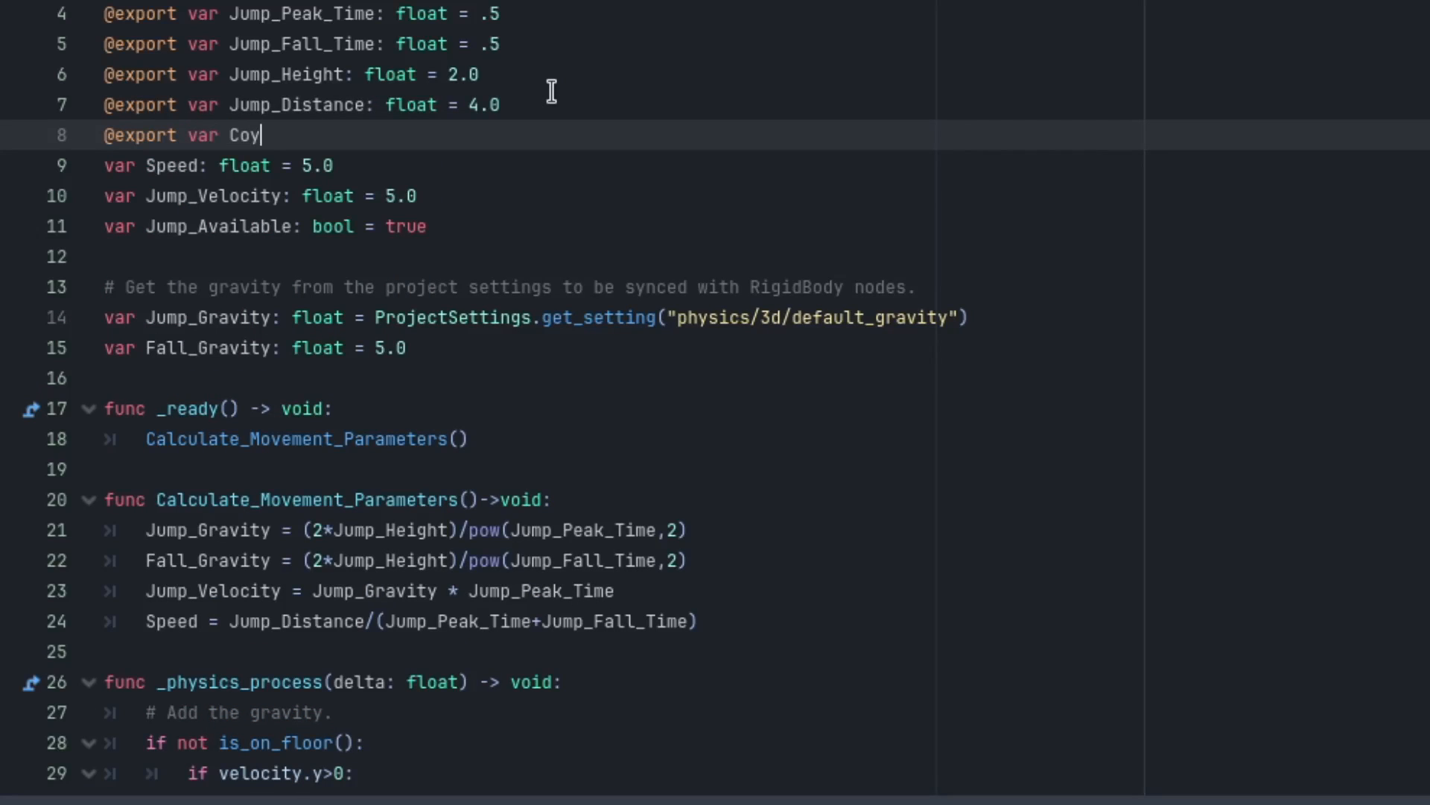
type("ote_Time:")
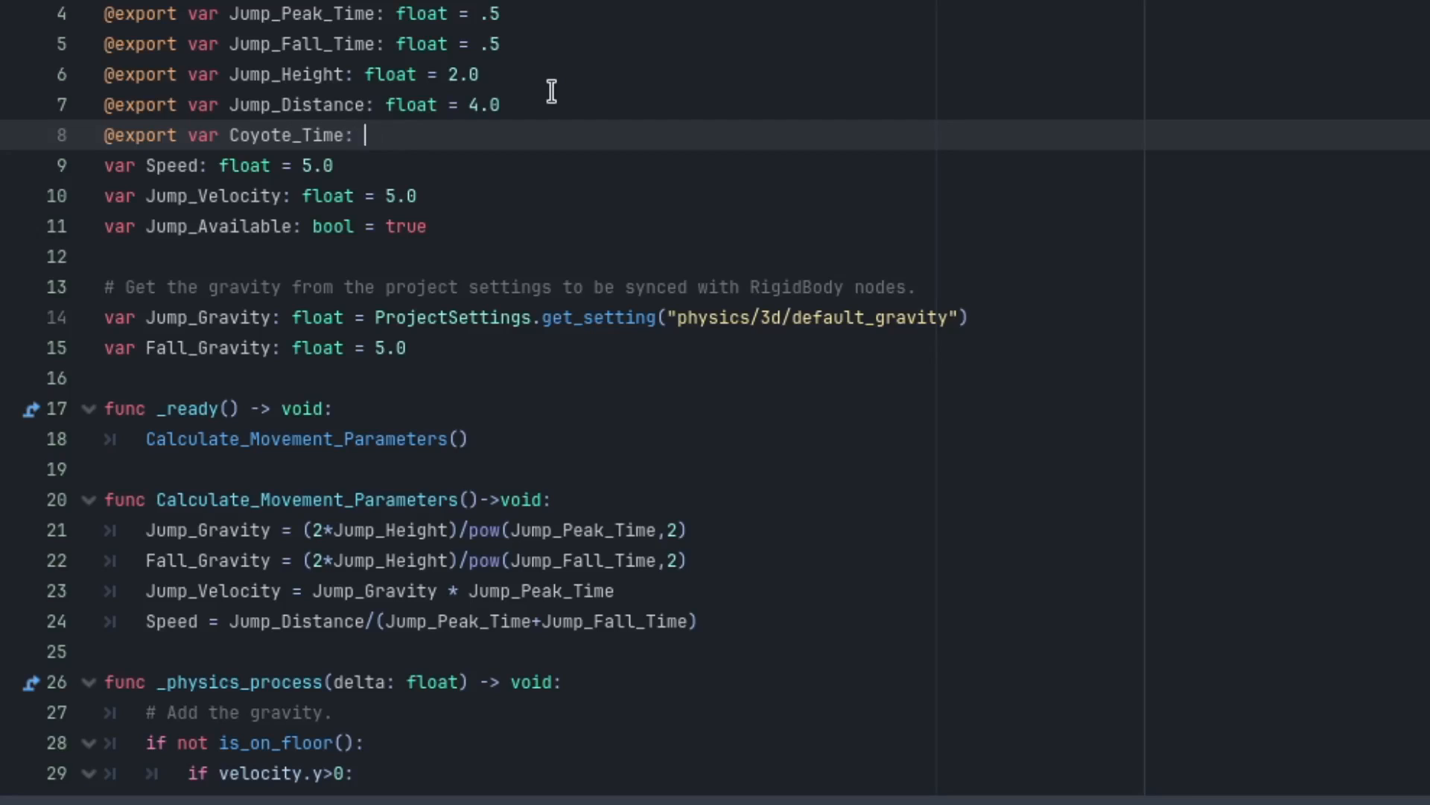
type("float = 0.5")
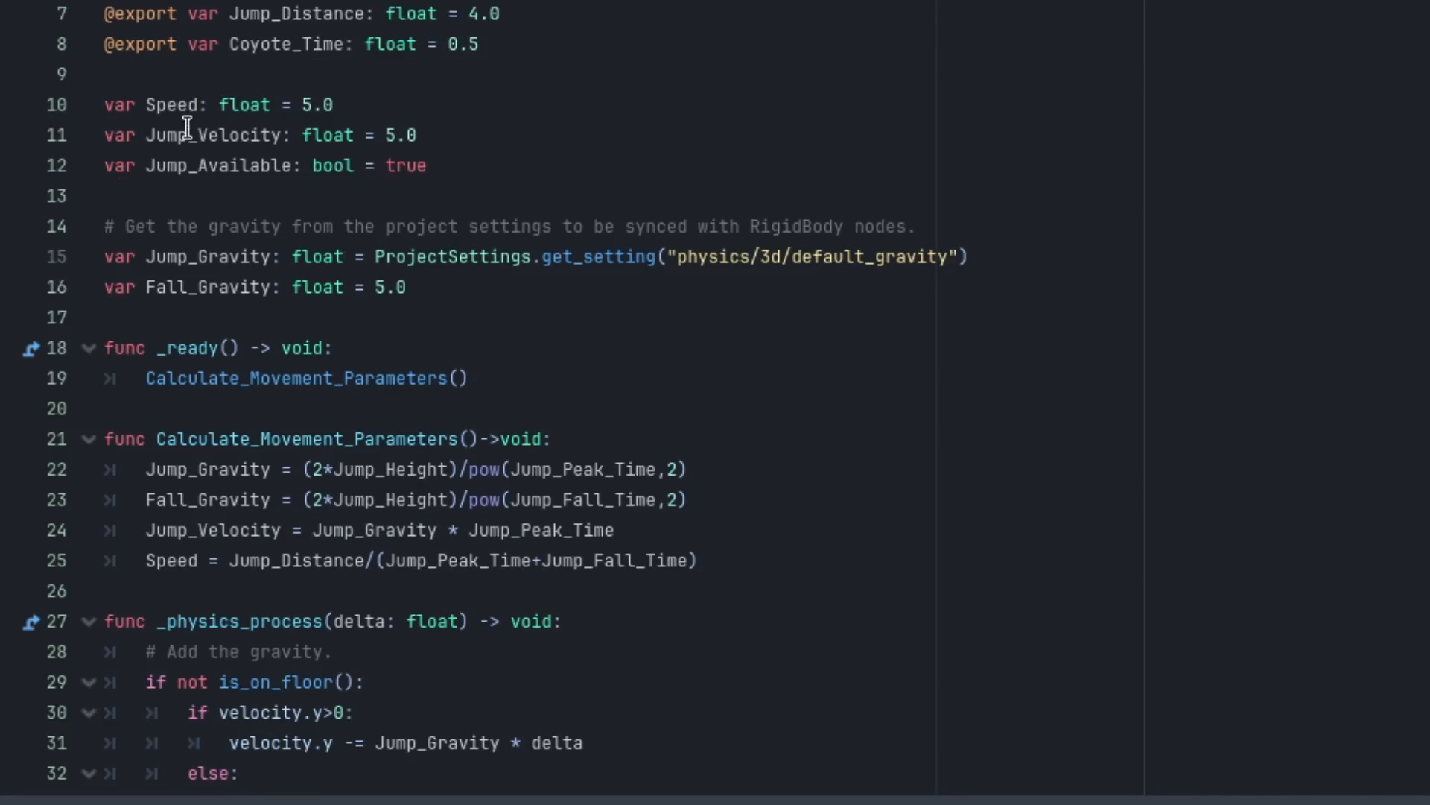
Inside the airborne branch add get_tree().create_timer(Coyote_Time).timeout.connect(Coyote_Timeout).
scroll("down", 3)
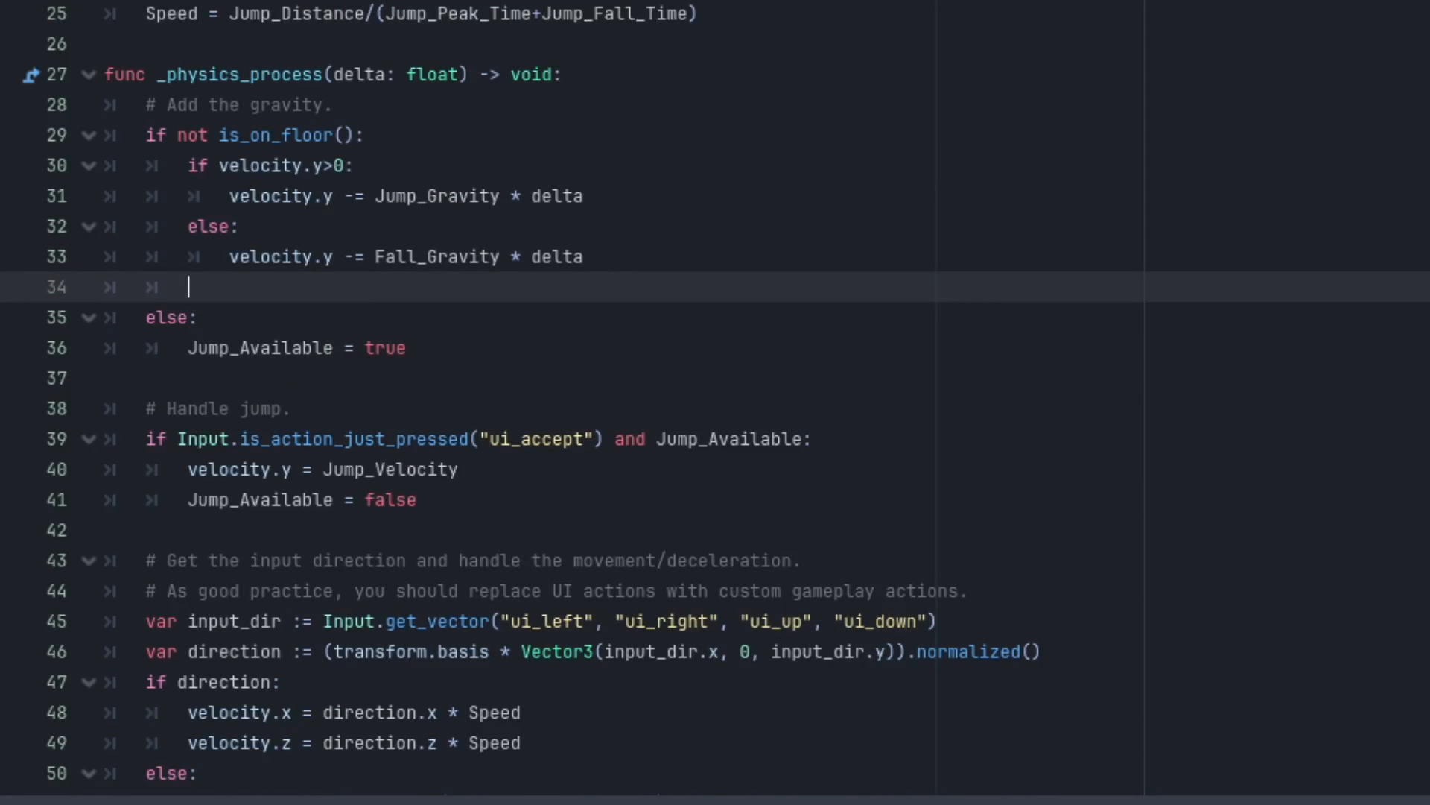
left_click(369, 135)
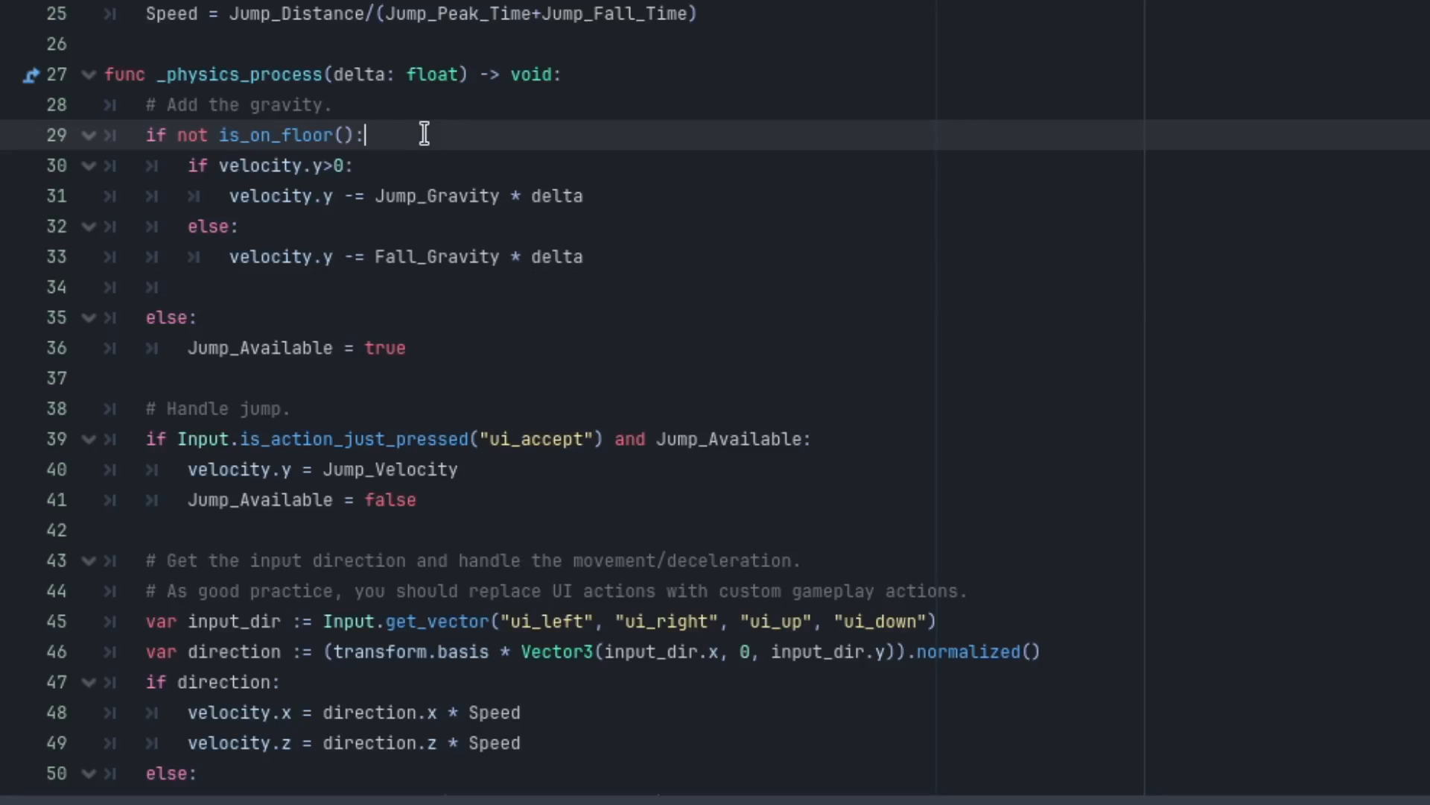
key("enter")
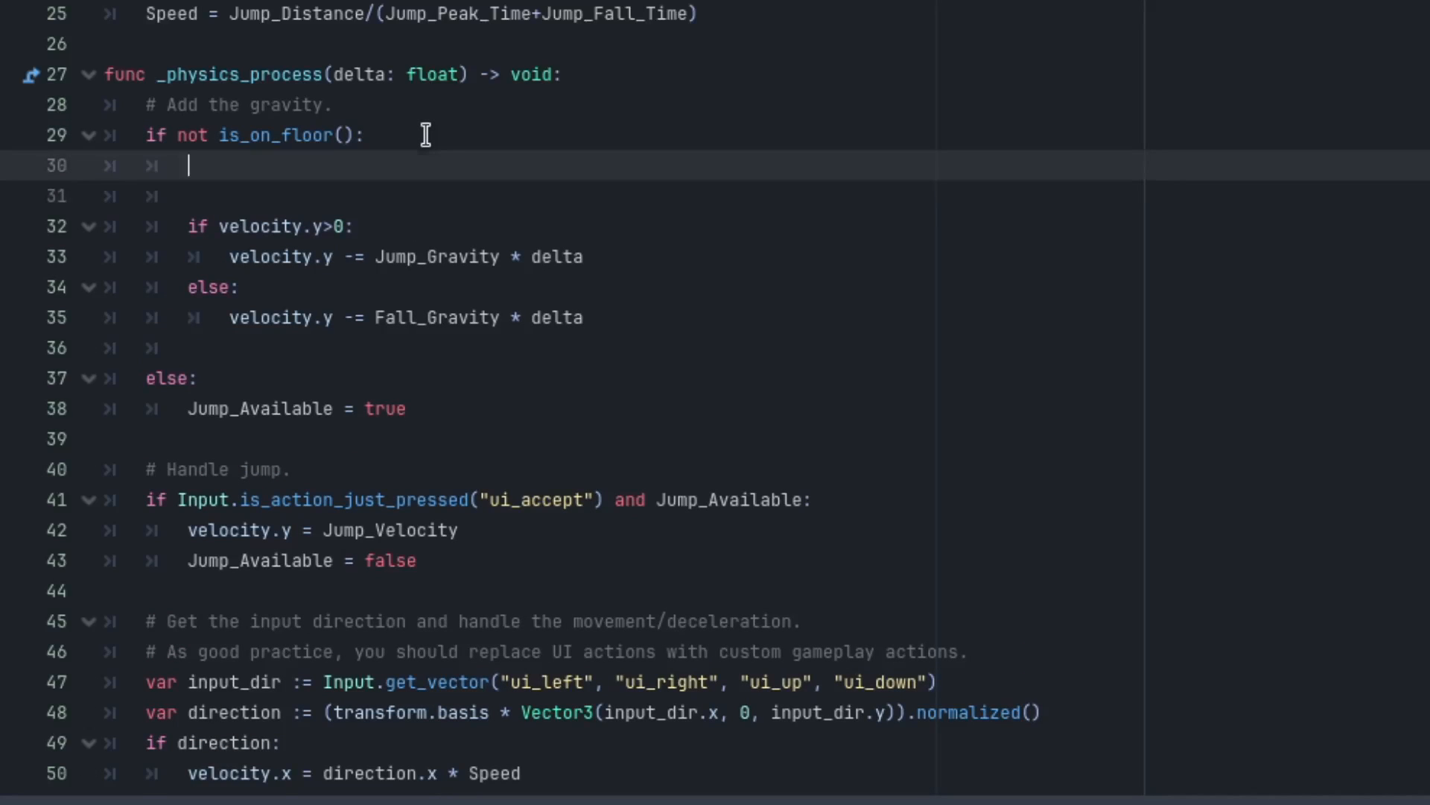
type("get_tree(")
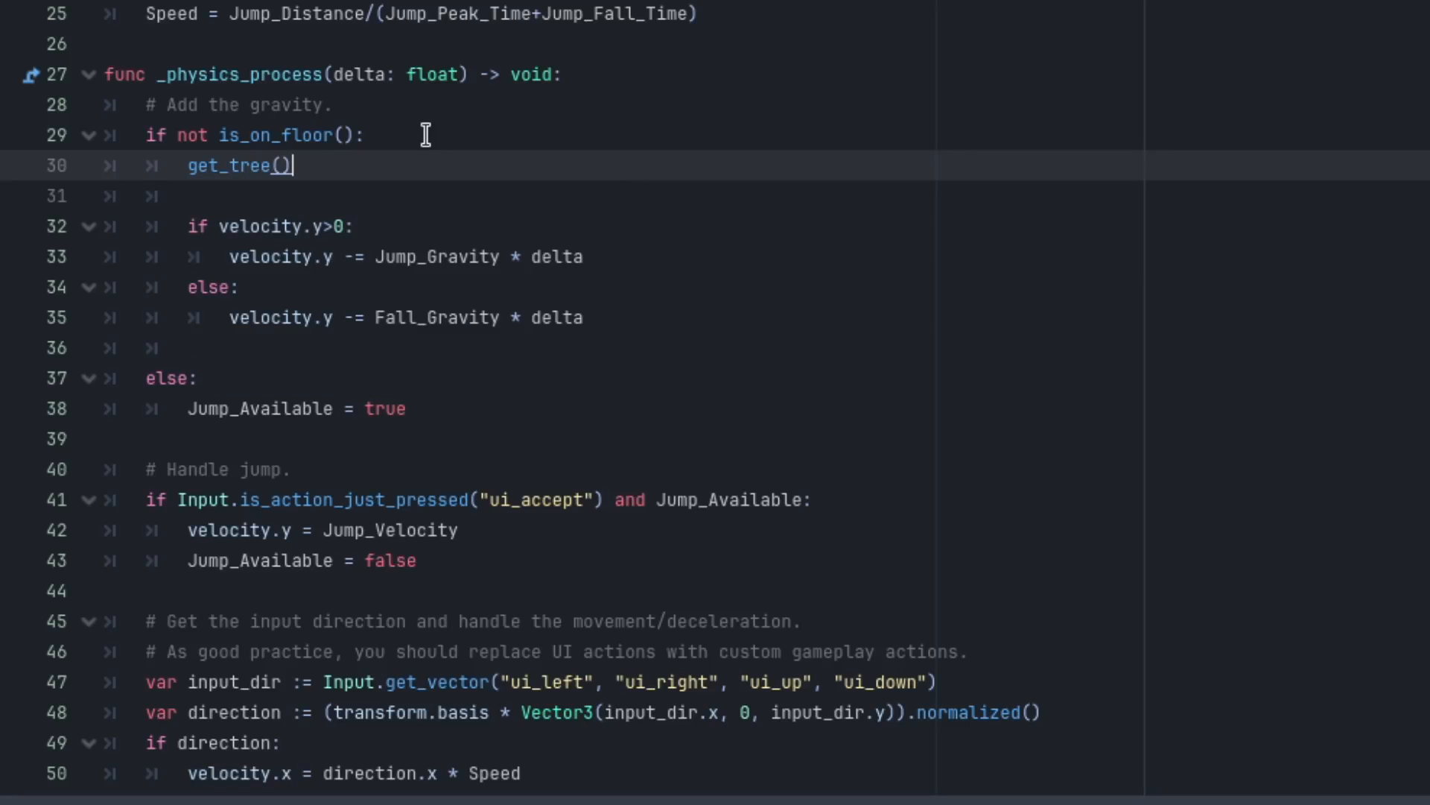
type(".create_timer(")
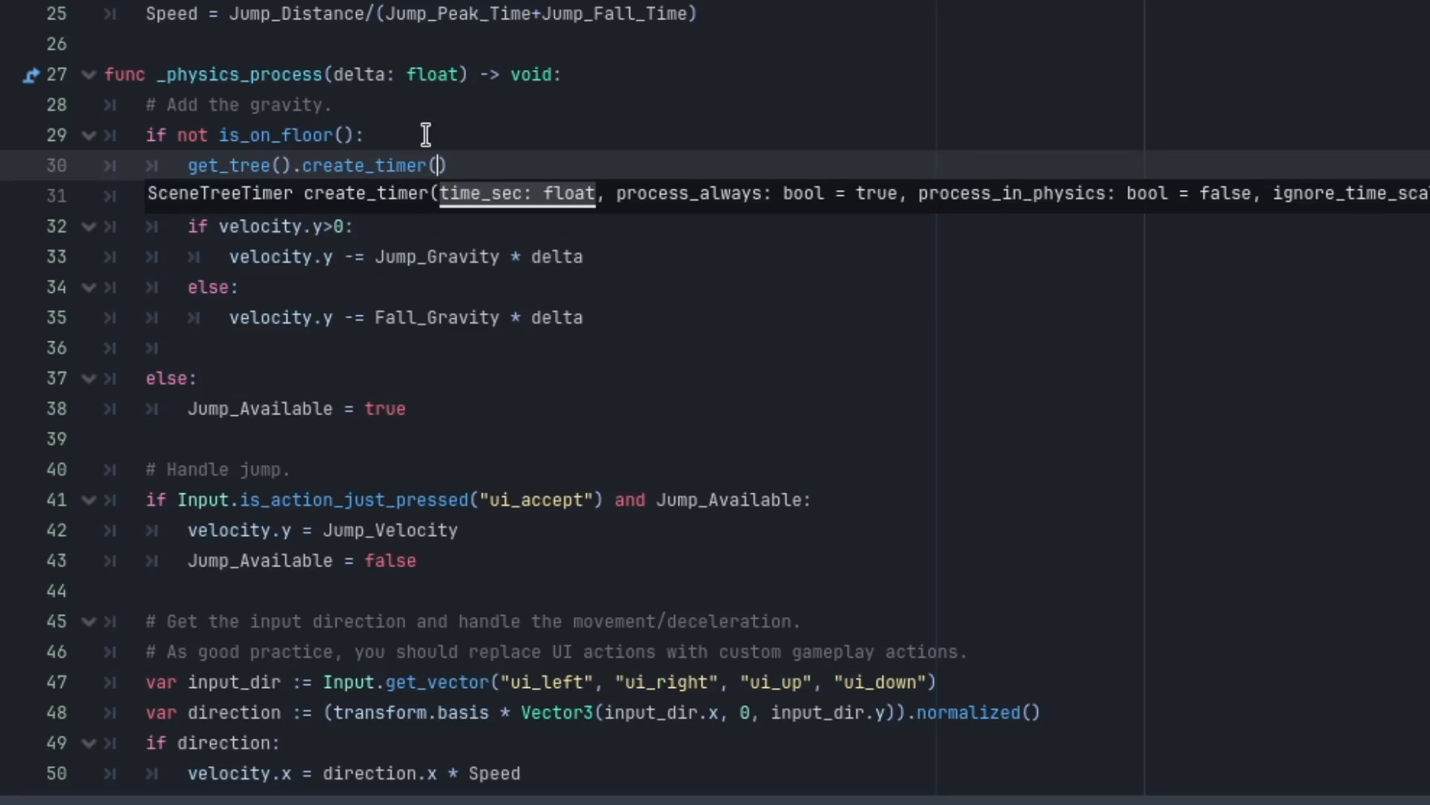
type("co")
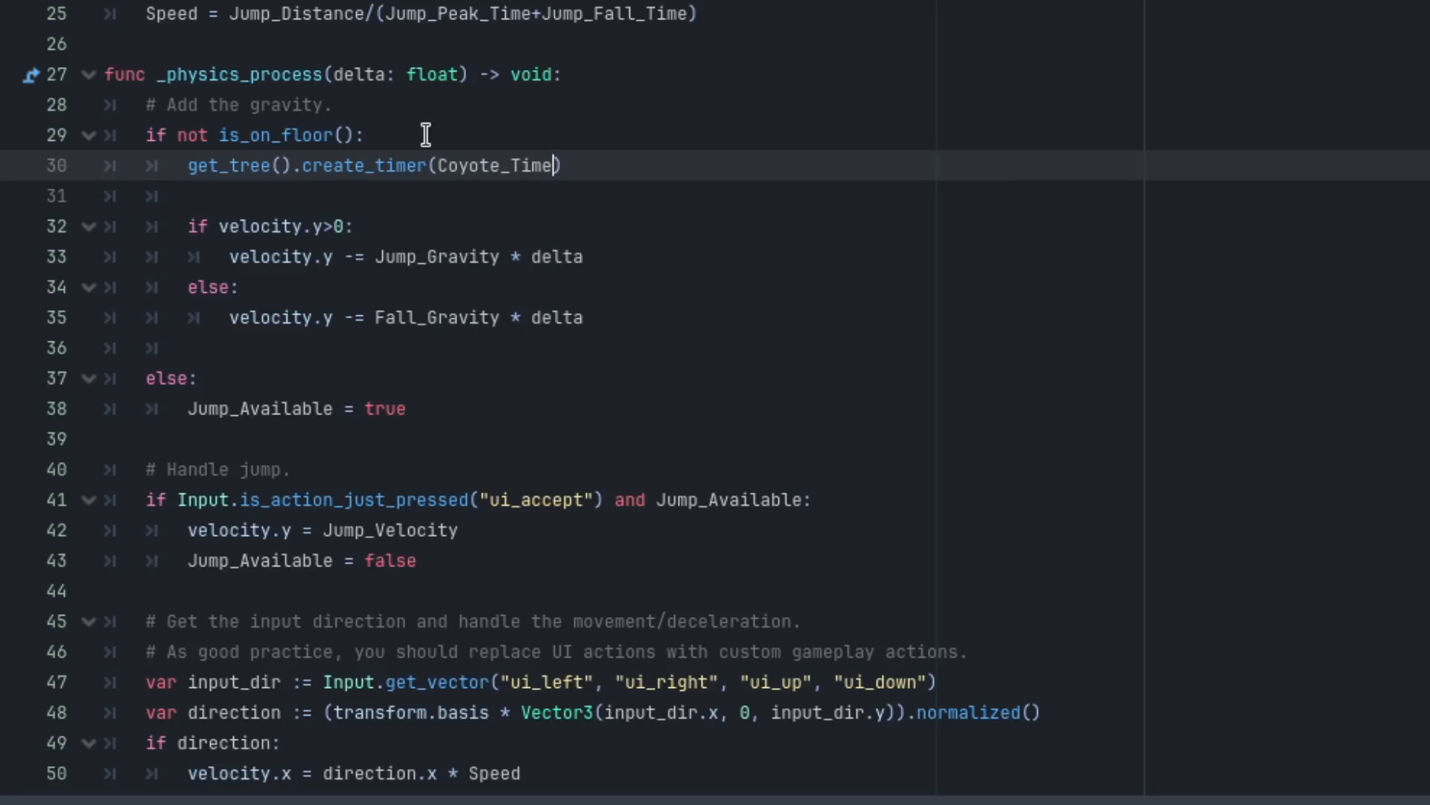
type(".timeout.connect(")
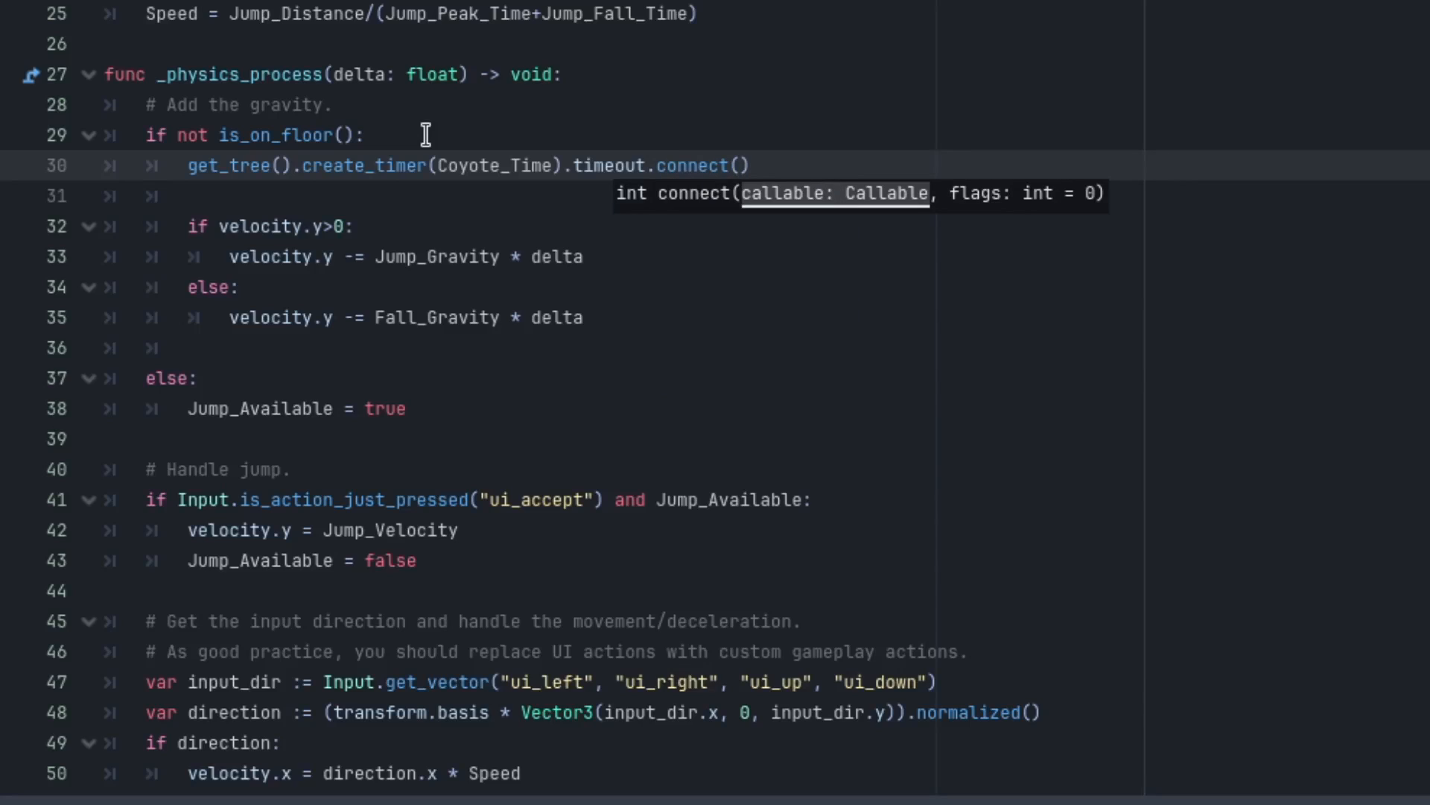
type("Co")
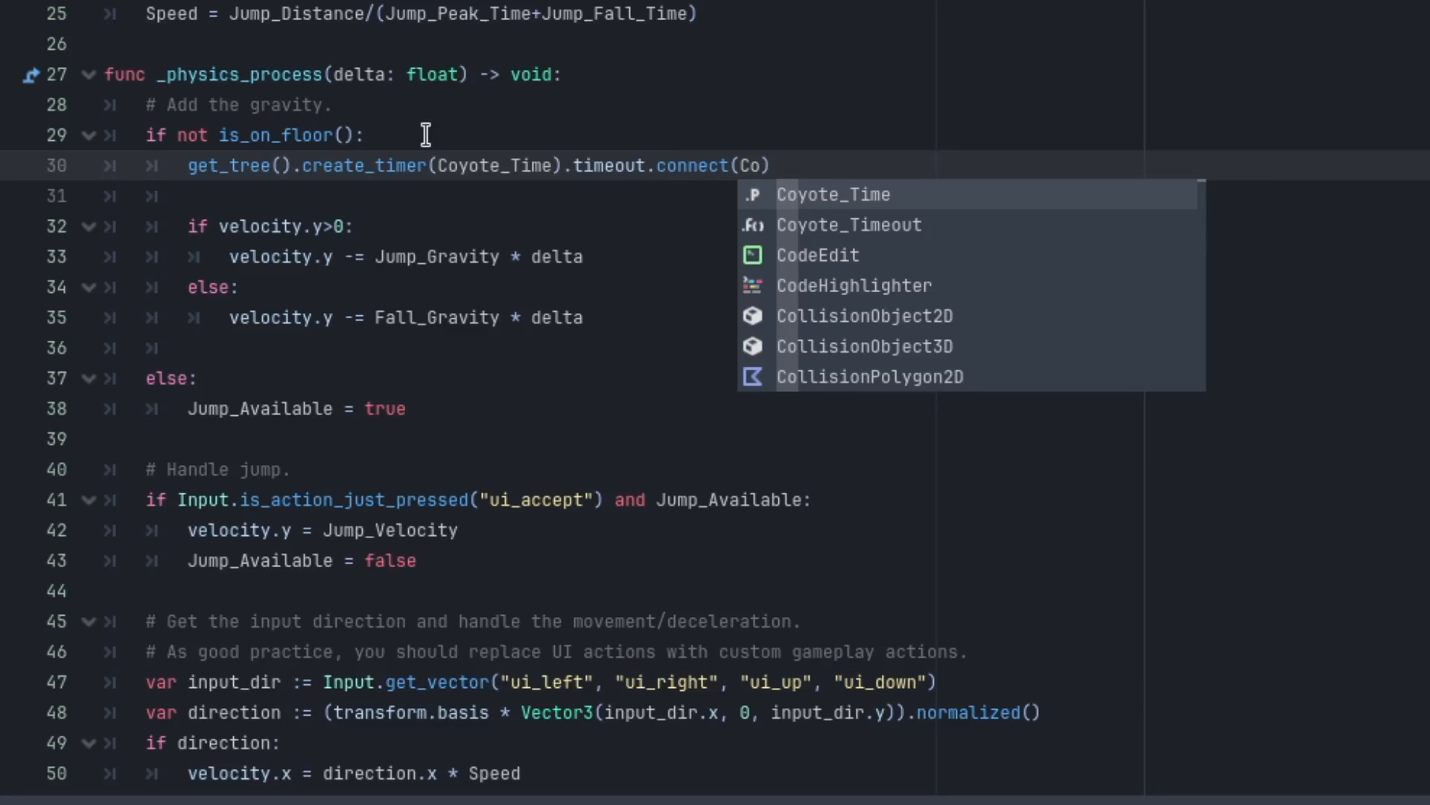
left_click(847, 225)
type("if")
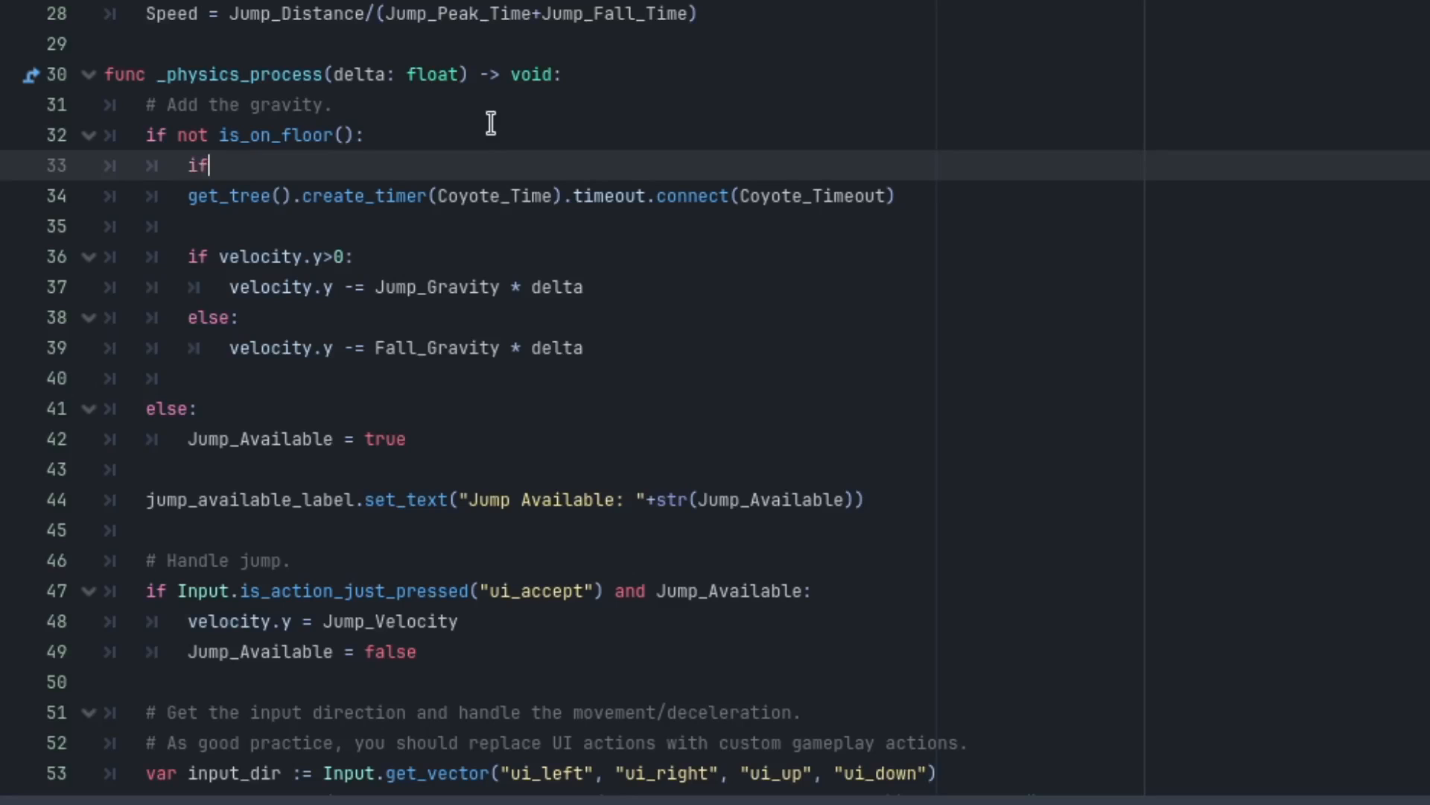
Begin the condition/label line referencing Jump_Available above the create_timer call.
type("ju")
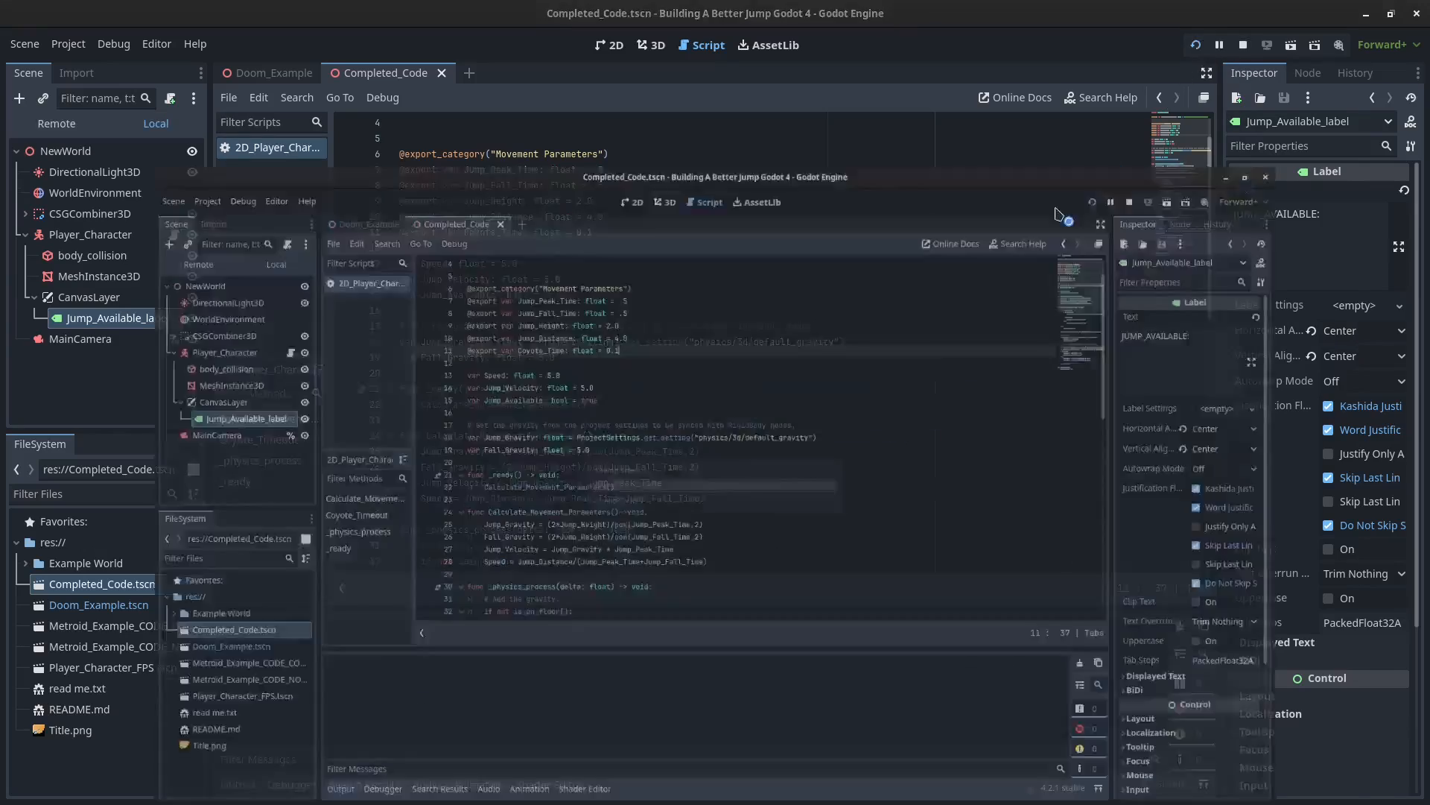
left_click(1287, 45)
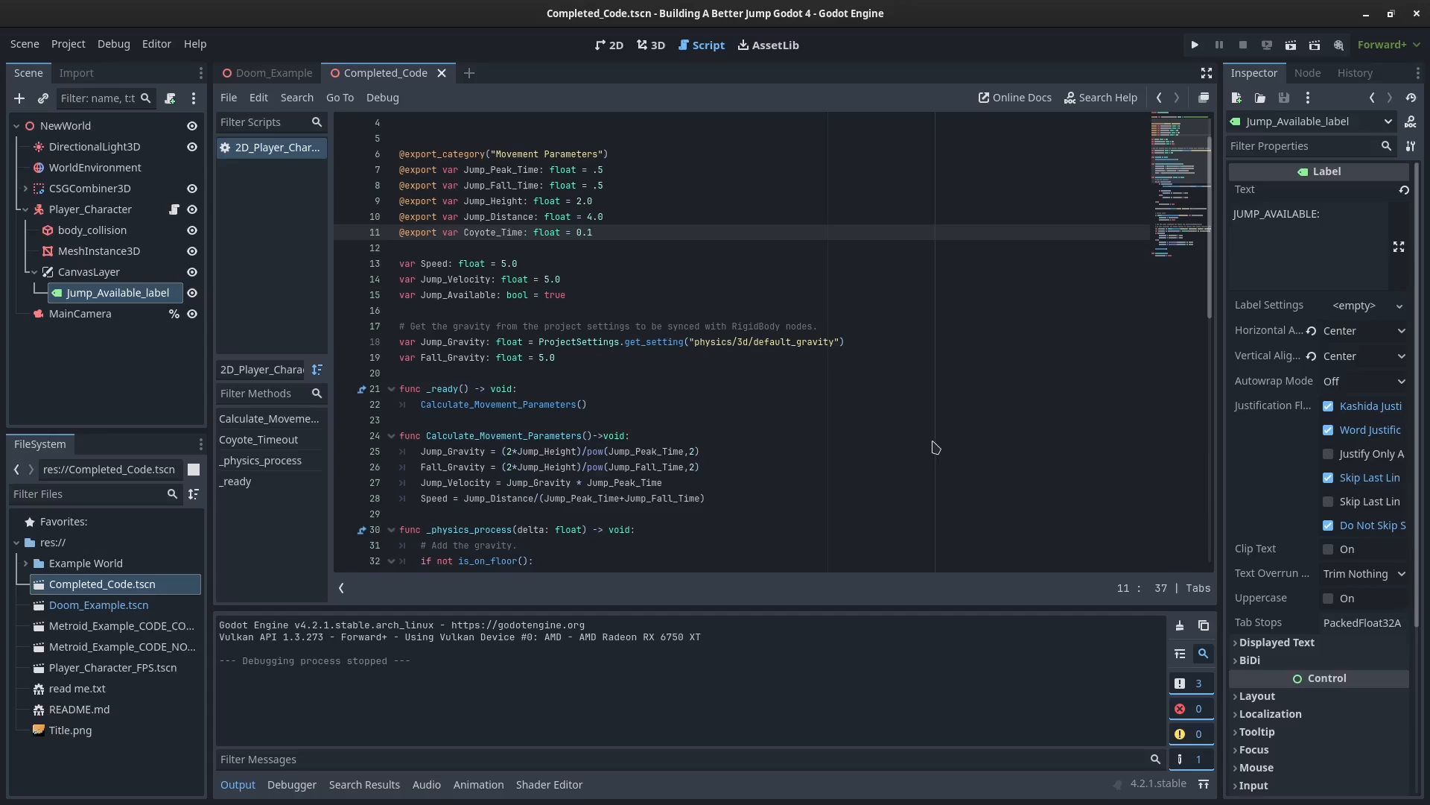
mouse_move(513, 307)
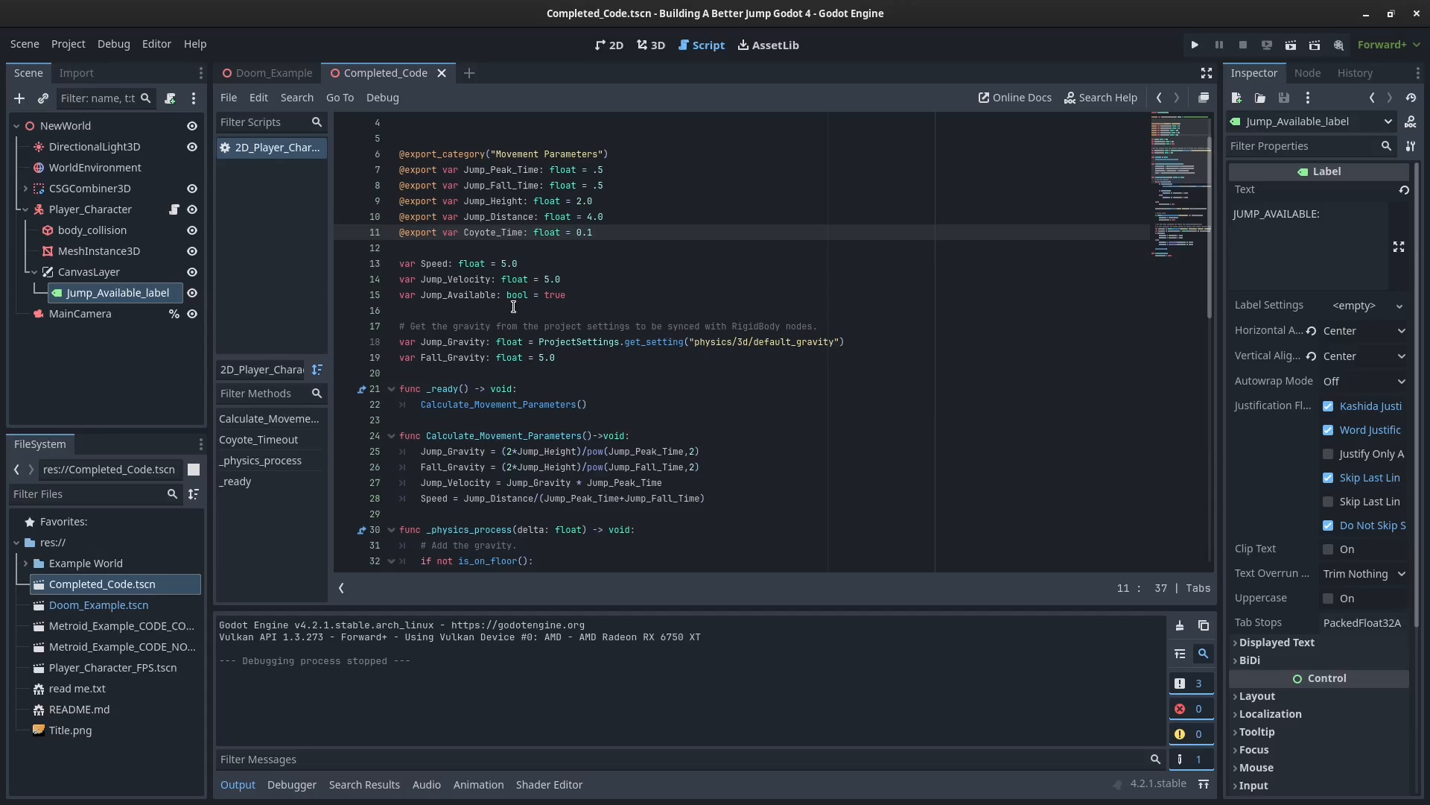
scroll("down", 3)
type("get_tree().create_timer(Coyote_Time).timeout.connect(Coyote_Timeout)")
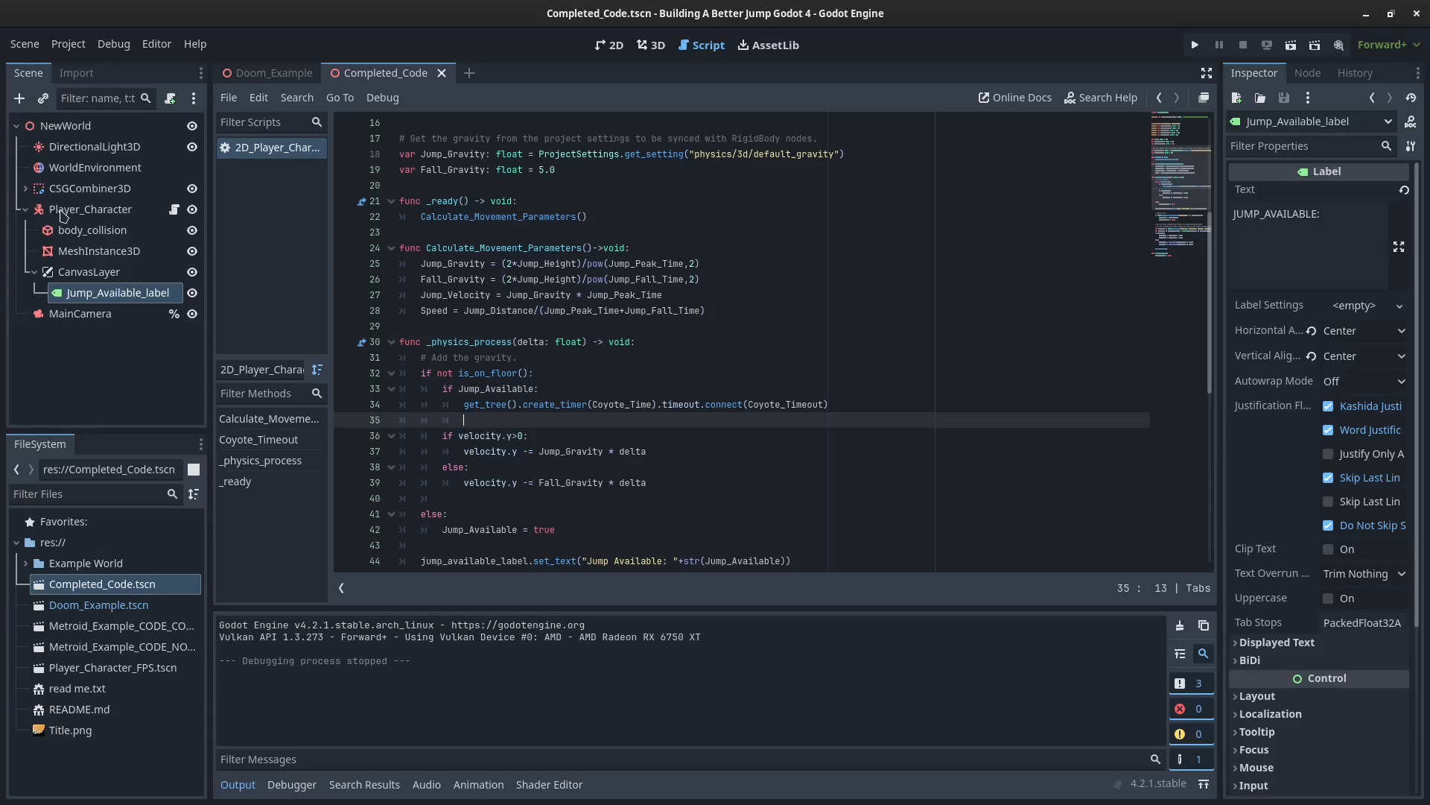
Add a Timer child node to the player, to be named Coyote_Timer and referenced as coyote_timer.
left_click(18, 98)
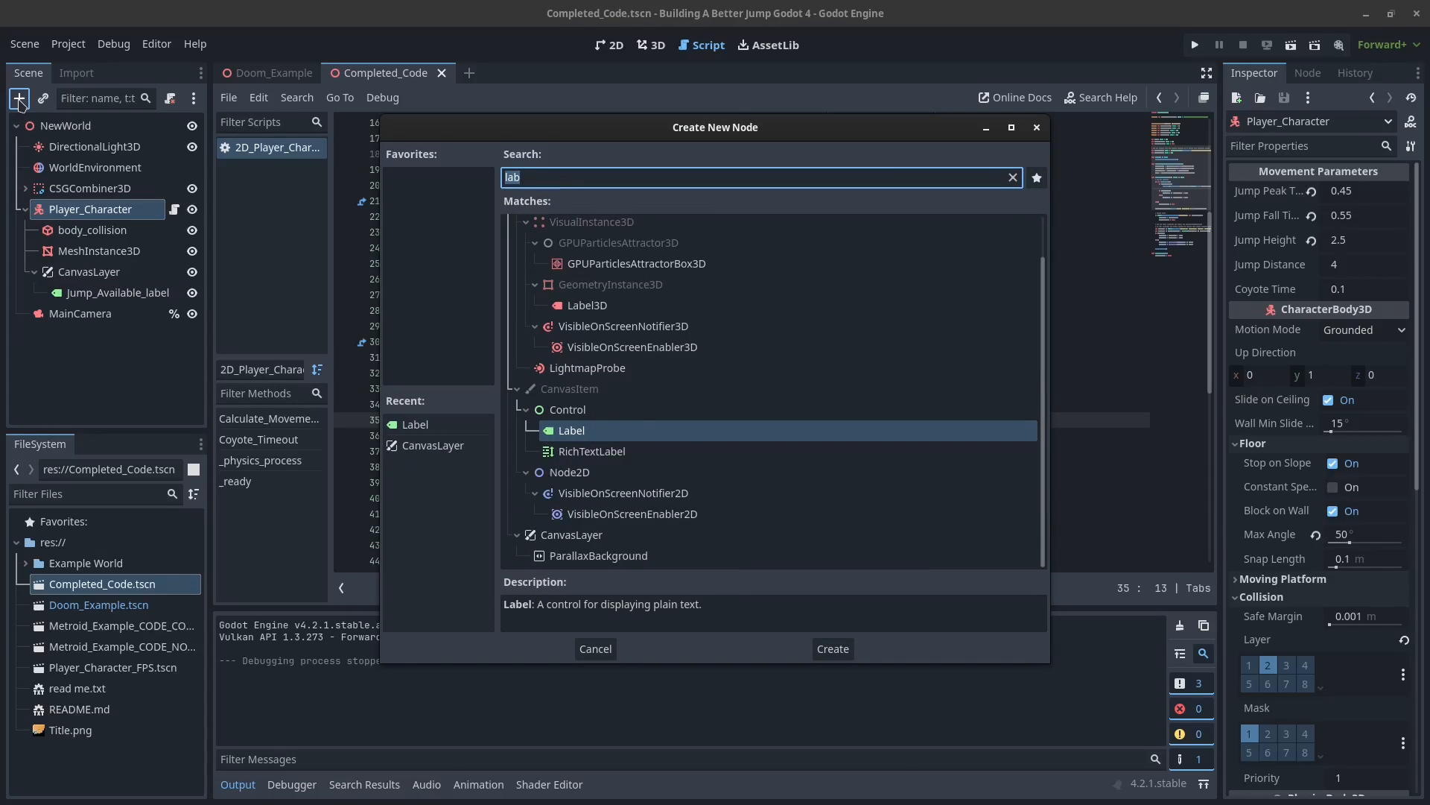
type("time")
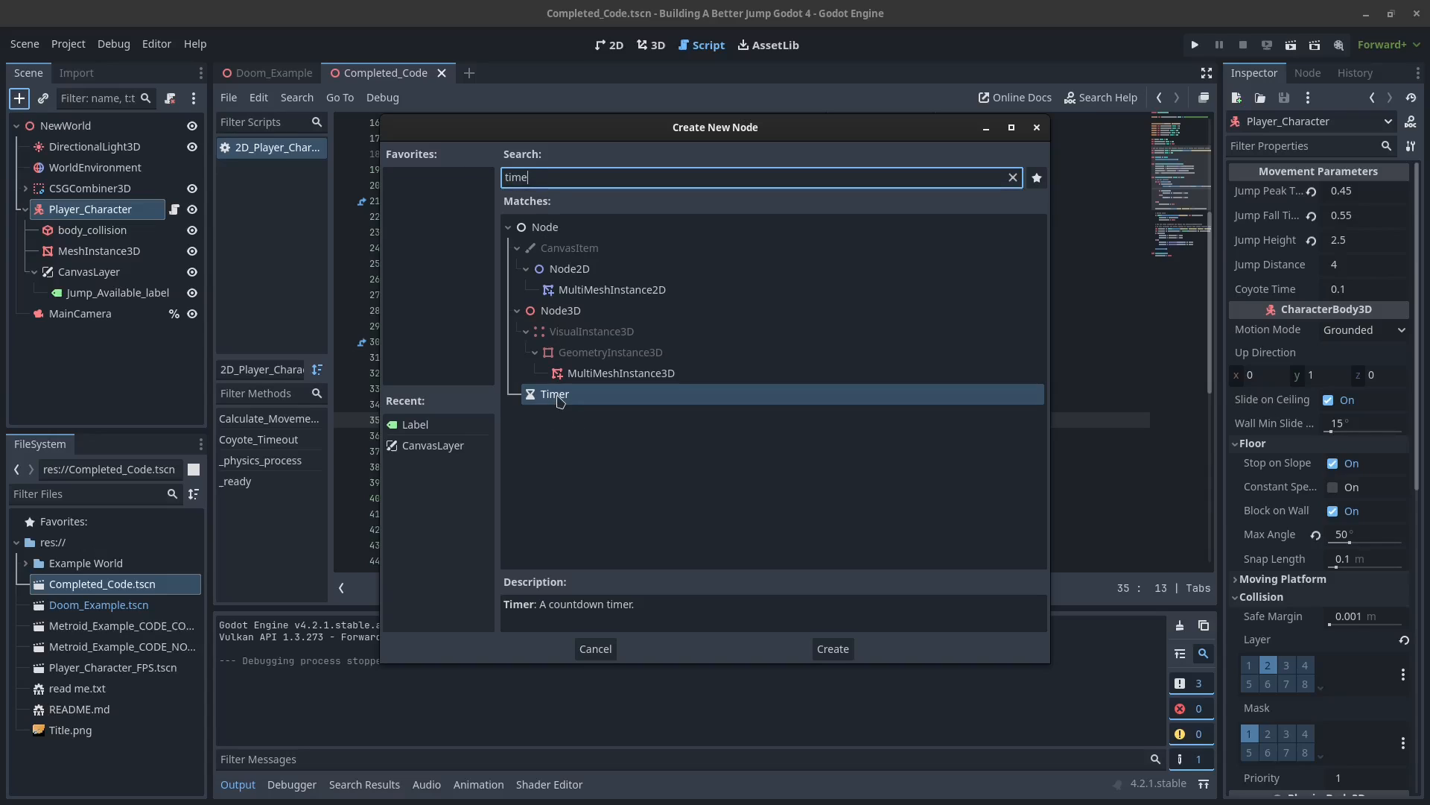
left_click(831, 648)
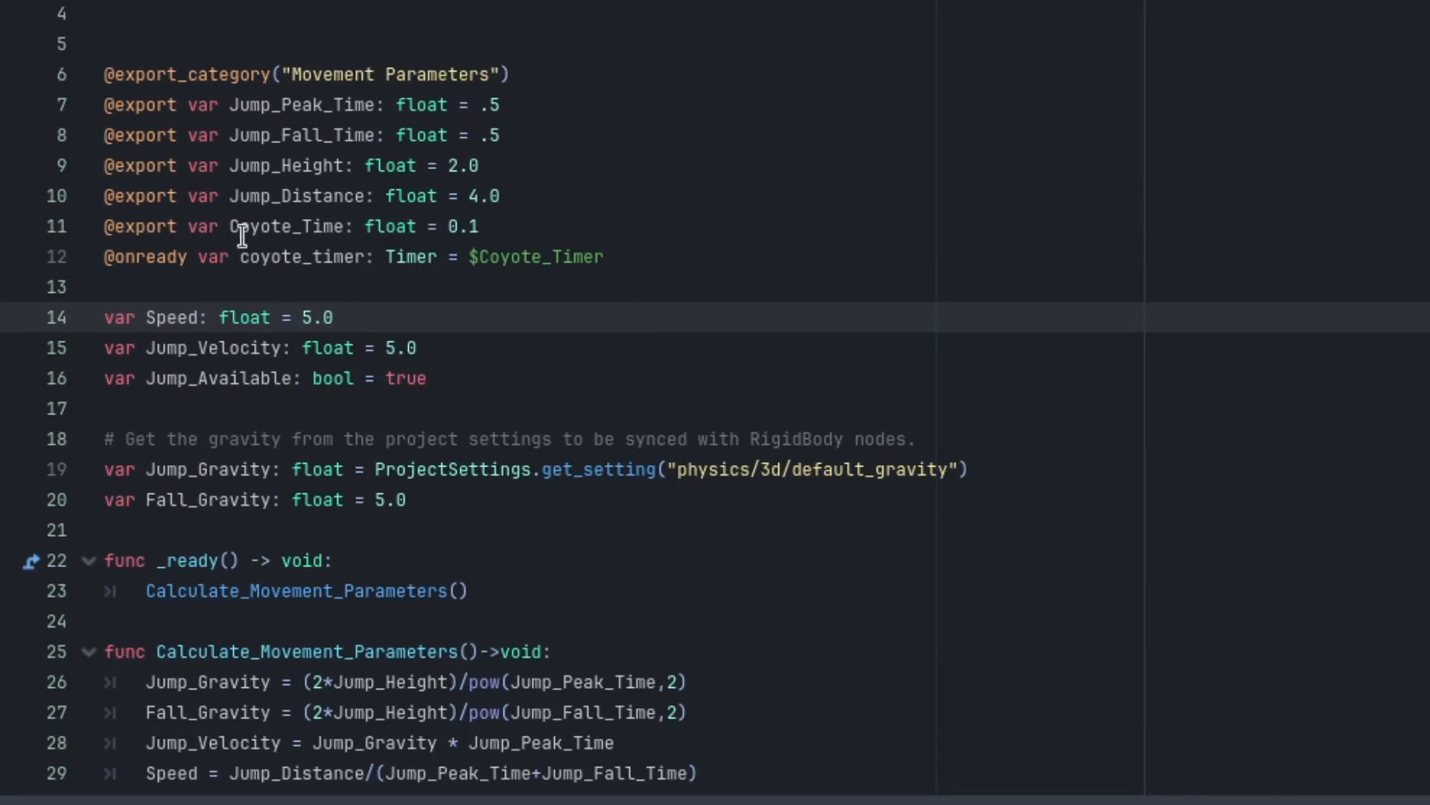
scroll("down", 3)
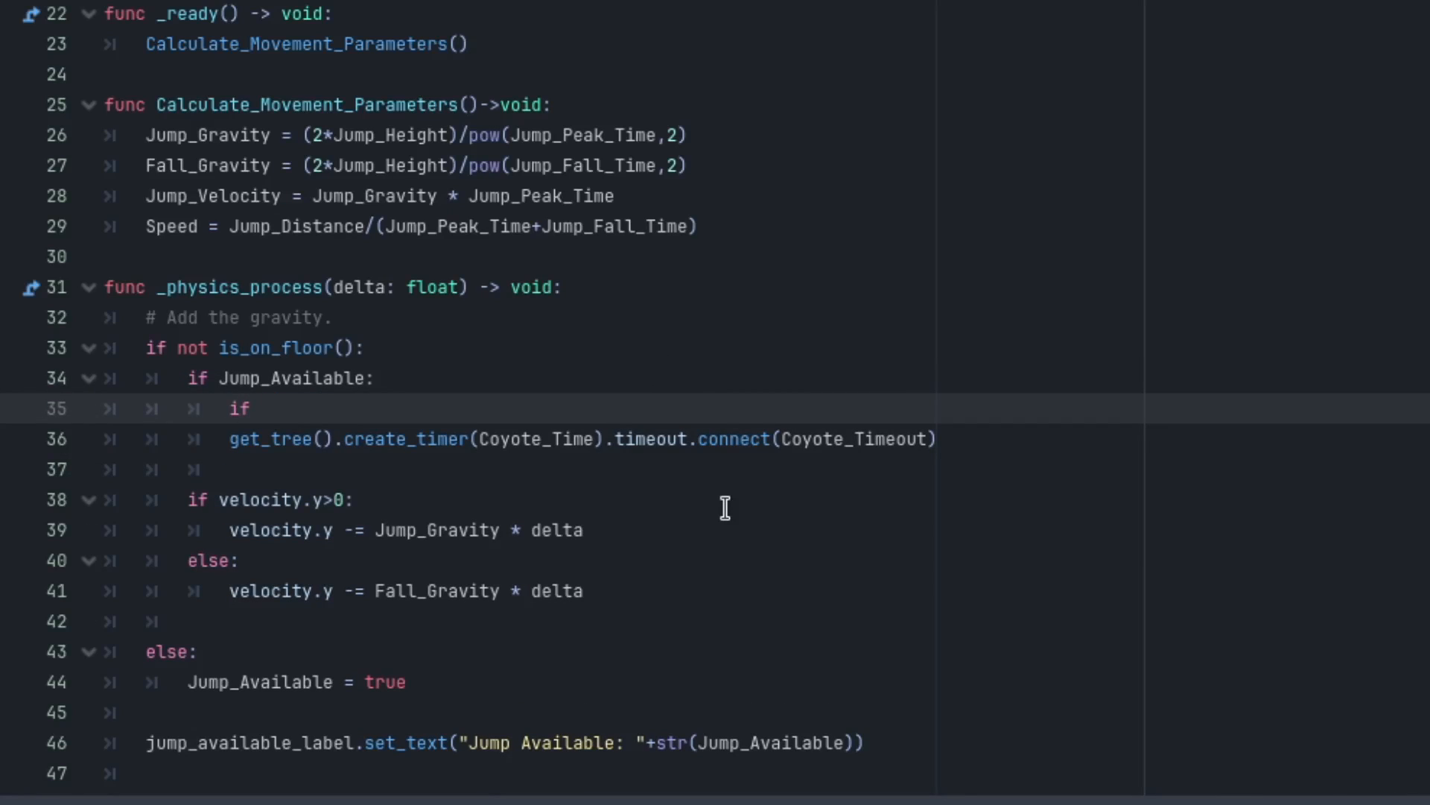
Wrap coyote_timer.start(Coyote_Time) in an 'if coyote_timer.is_stopped():' check while airborne.
type("Co")
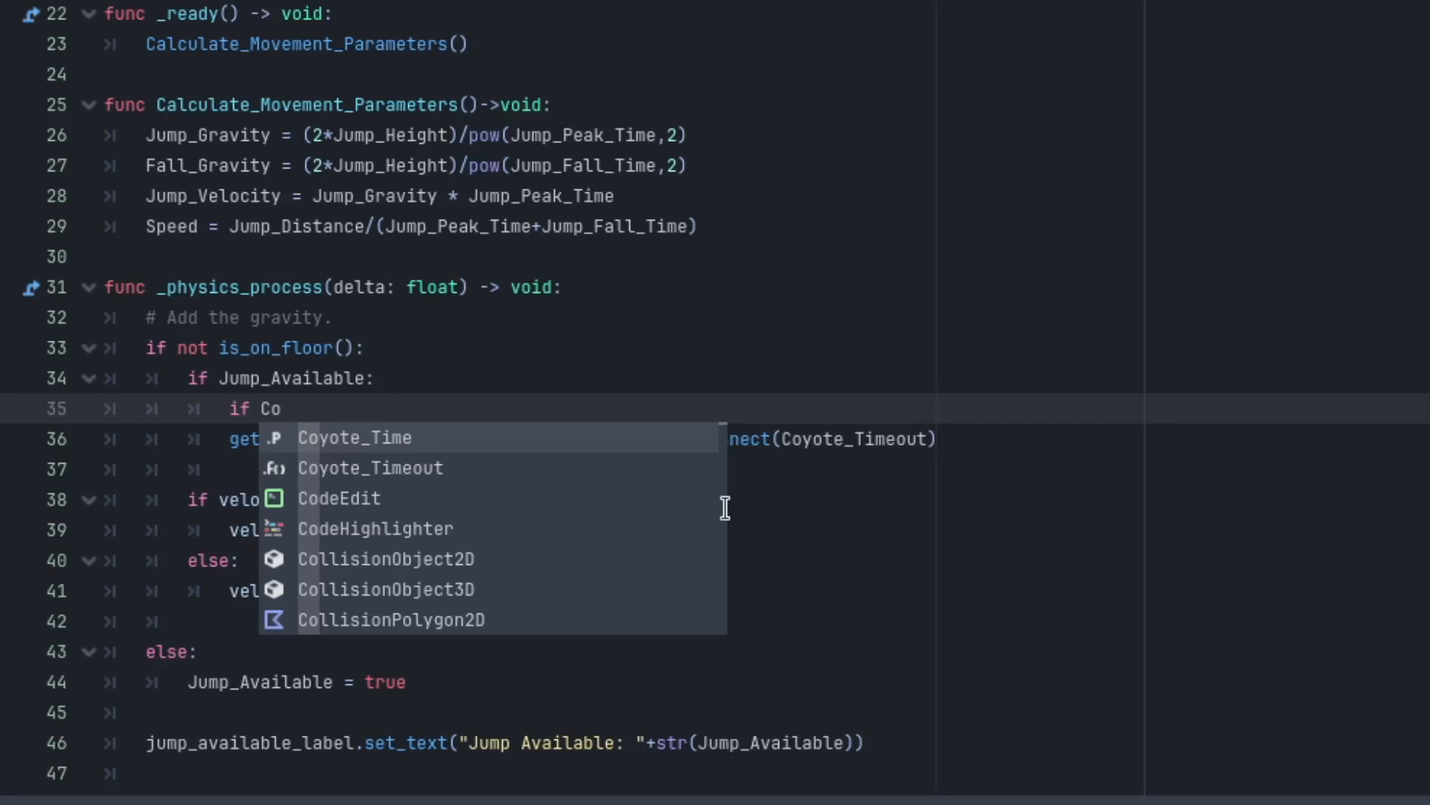
type("yote_timer")
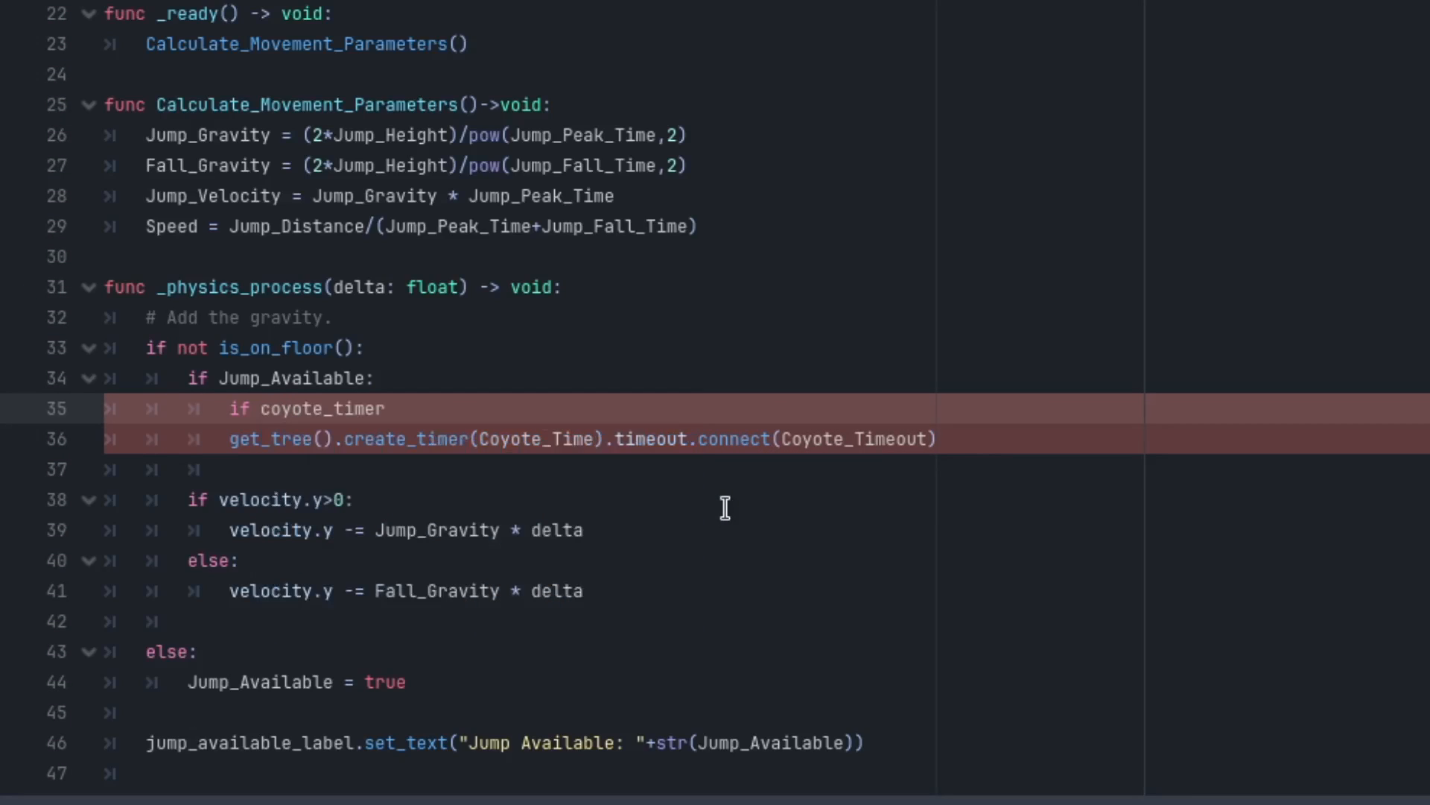
type(".i")
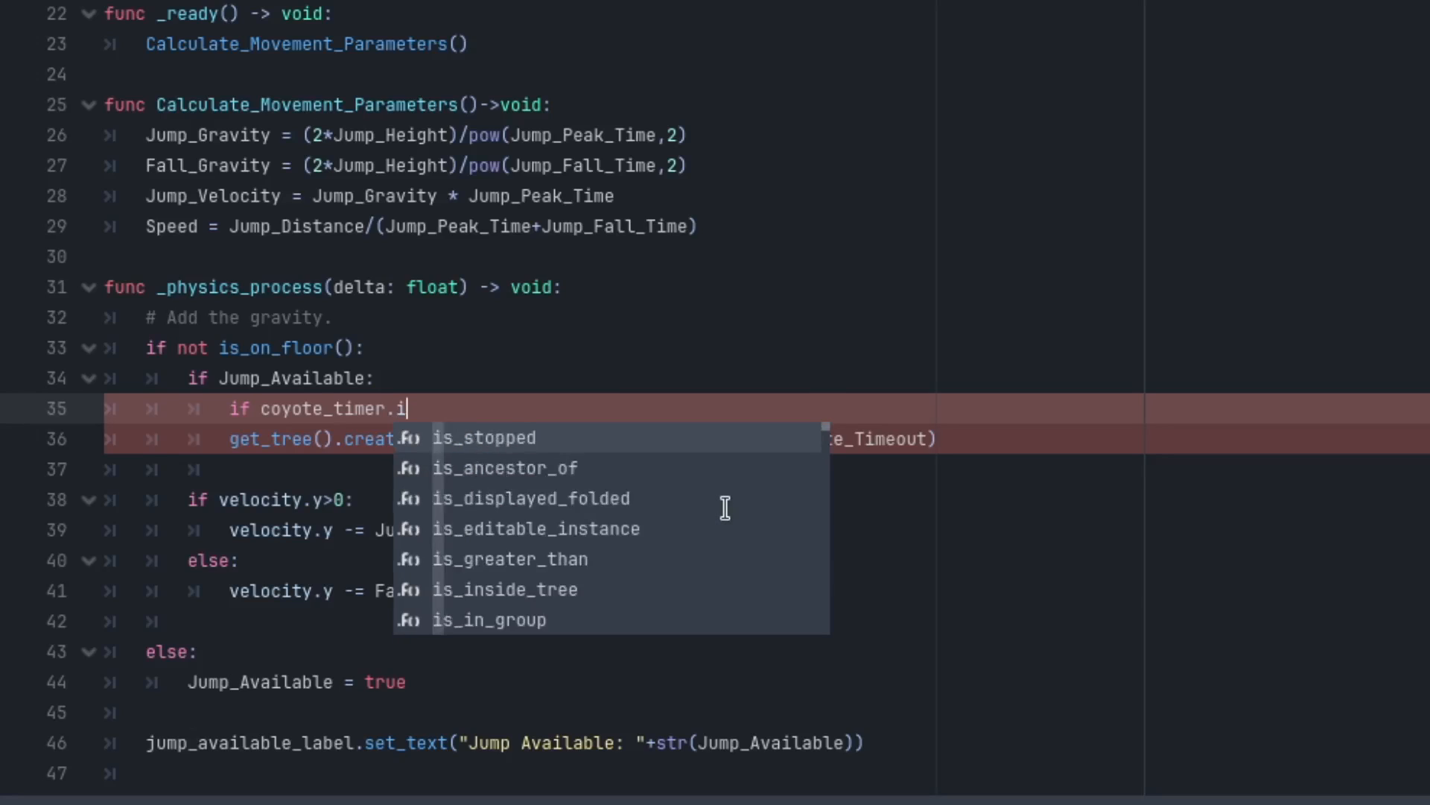
left_click(484, 438)
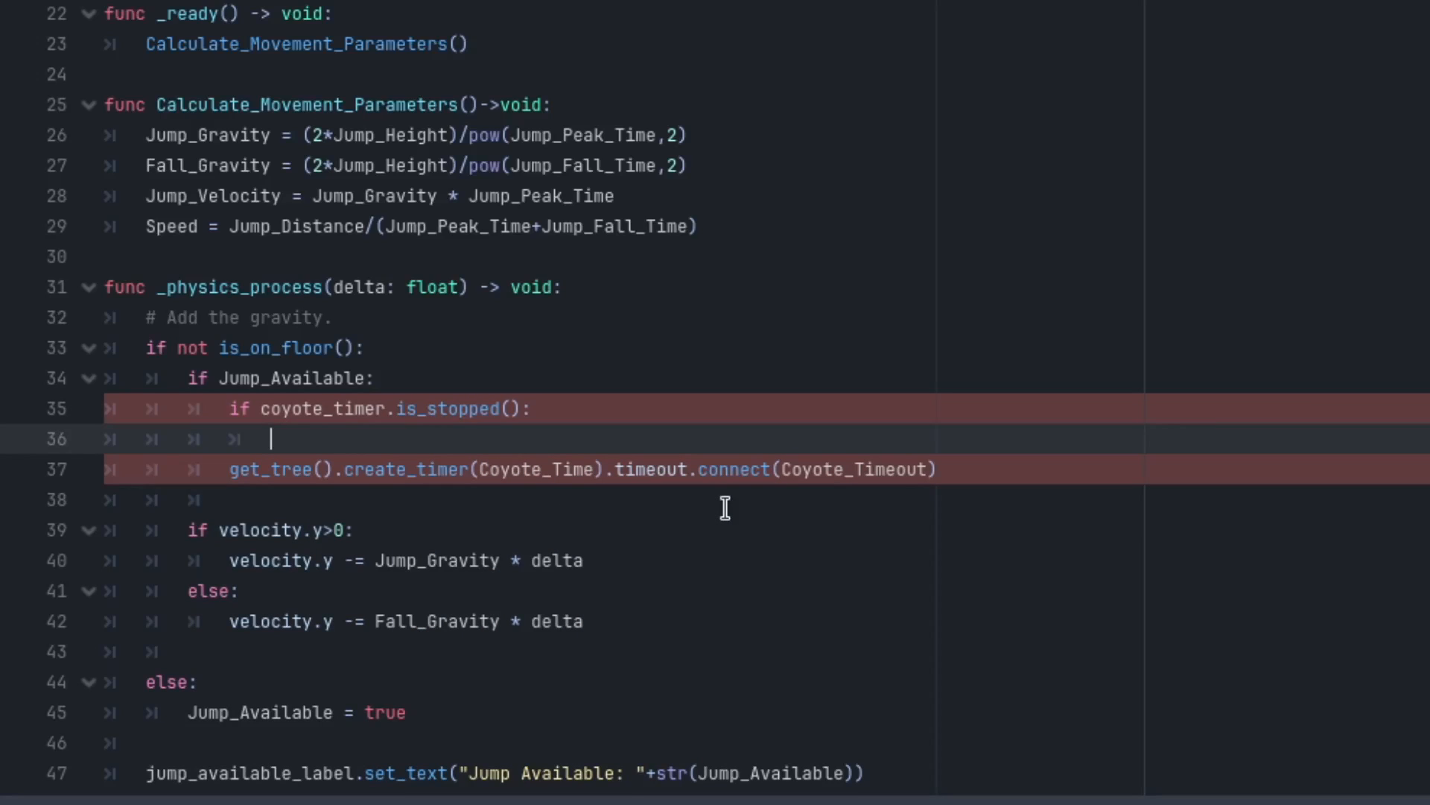
type("cp")
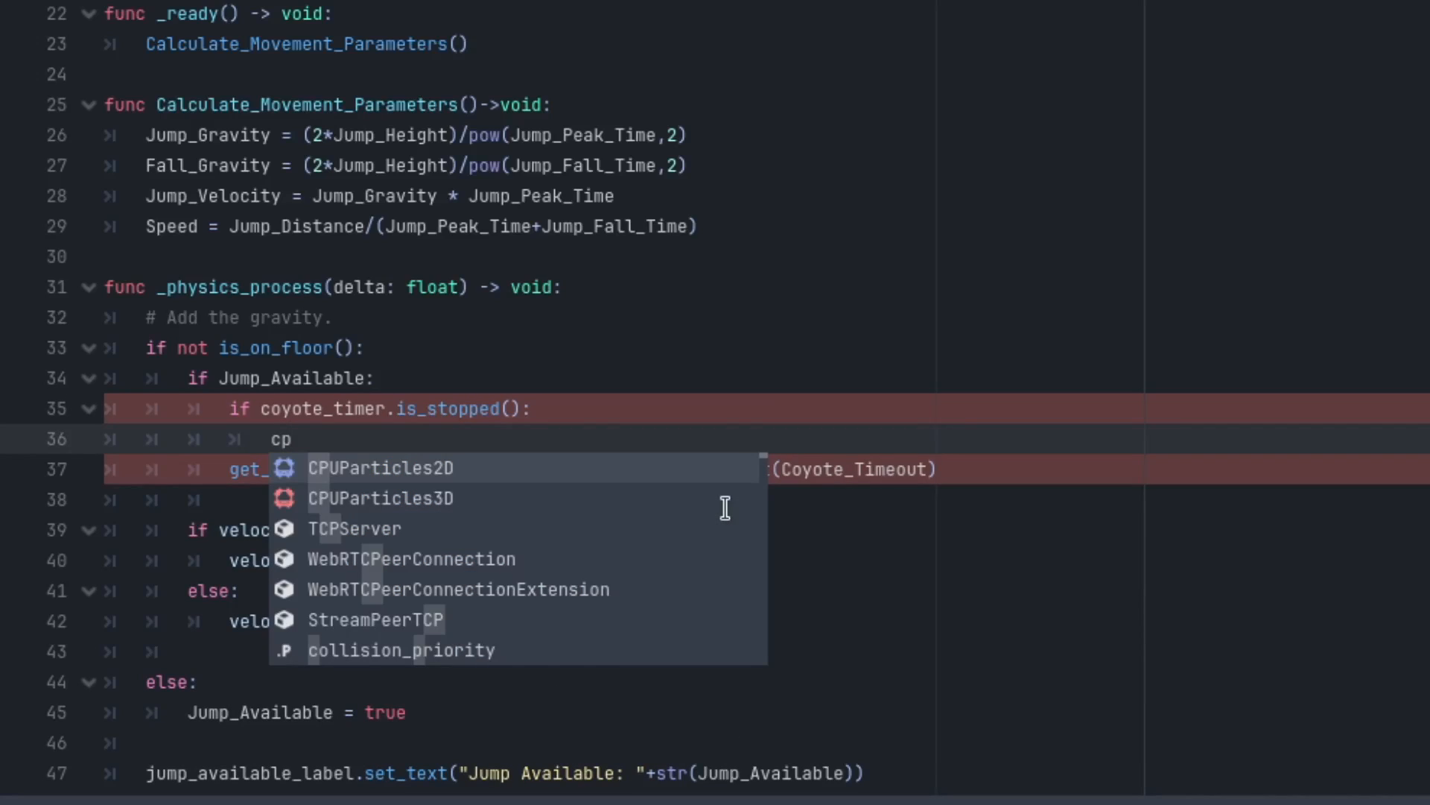
key("Backspace")
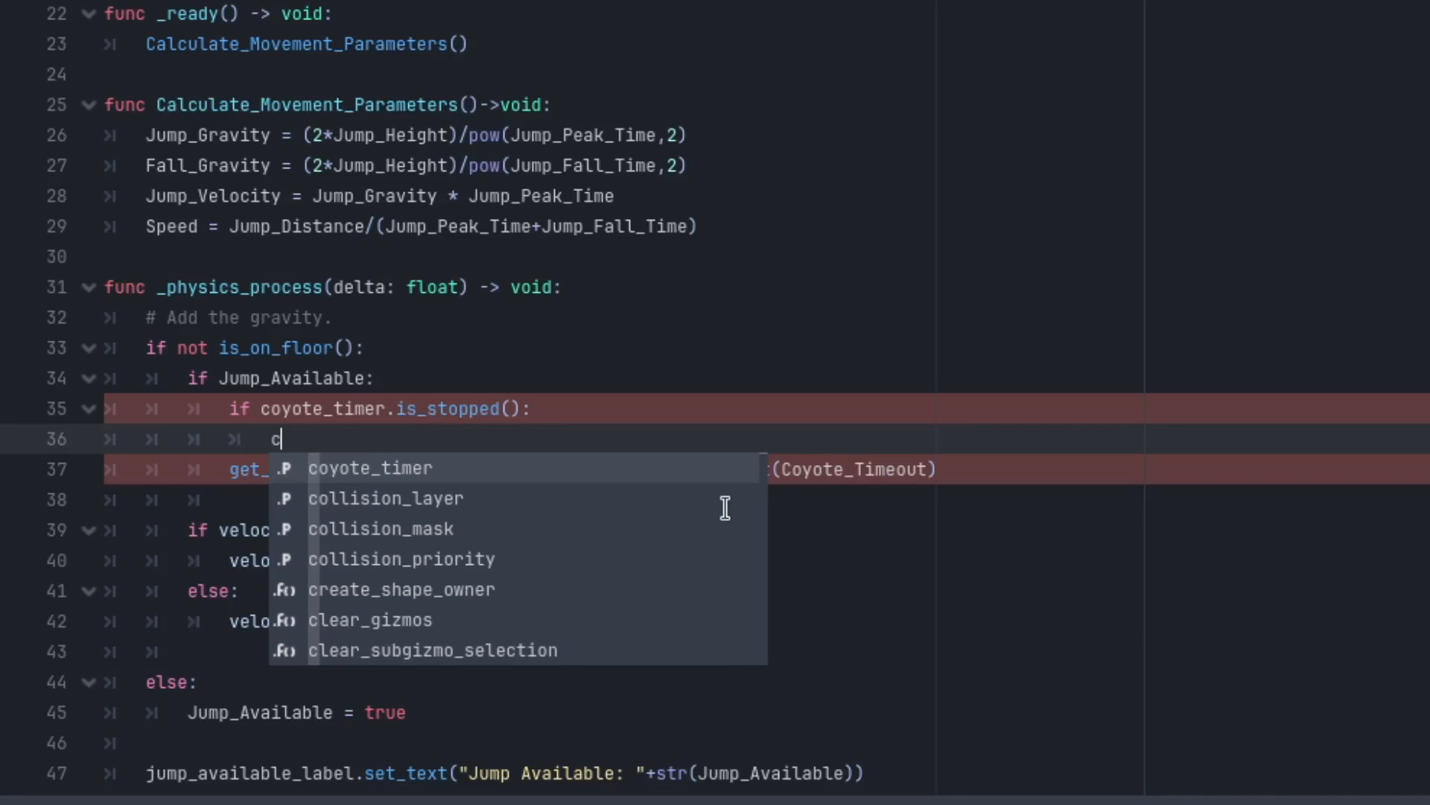
type("oyote_timer.st")
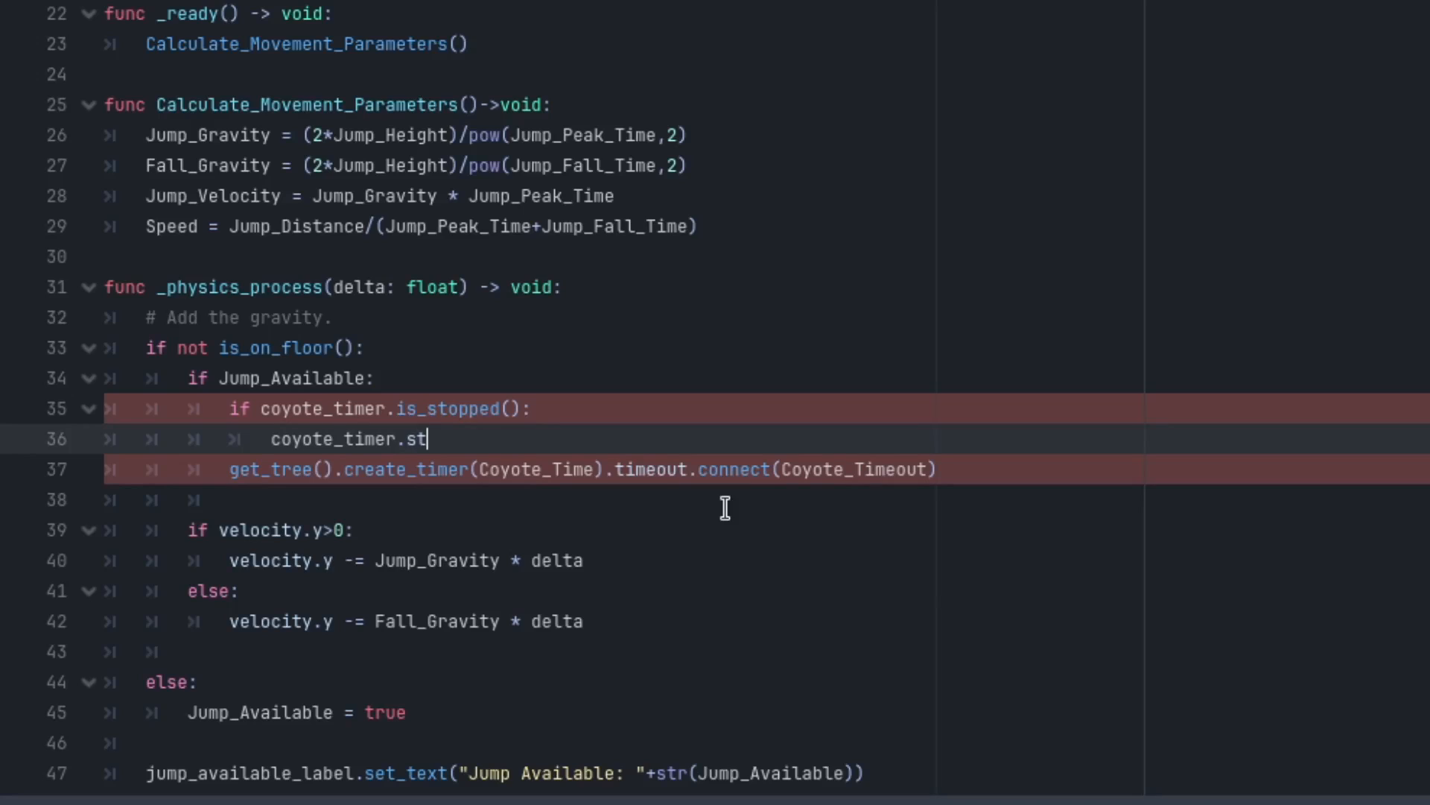
type("art(Coyote_Time")
left_click(765, 469)
type("#")
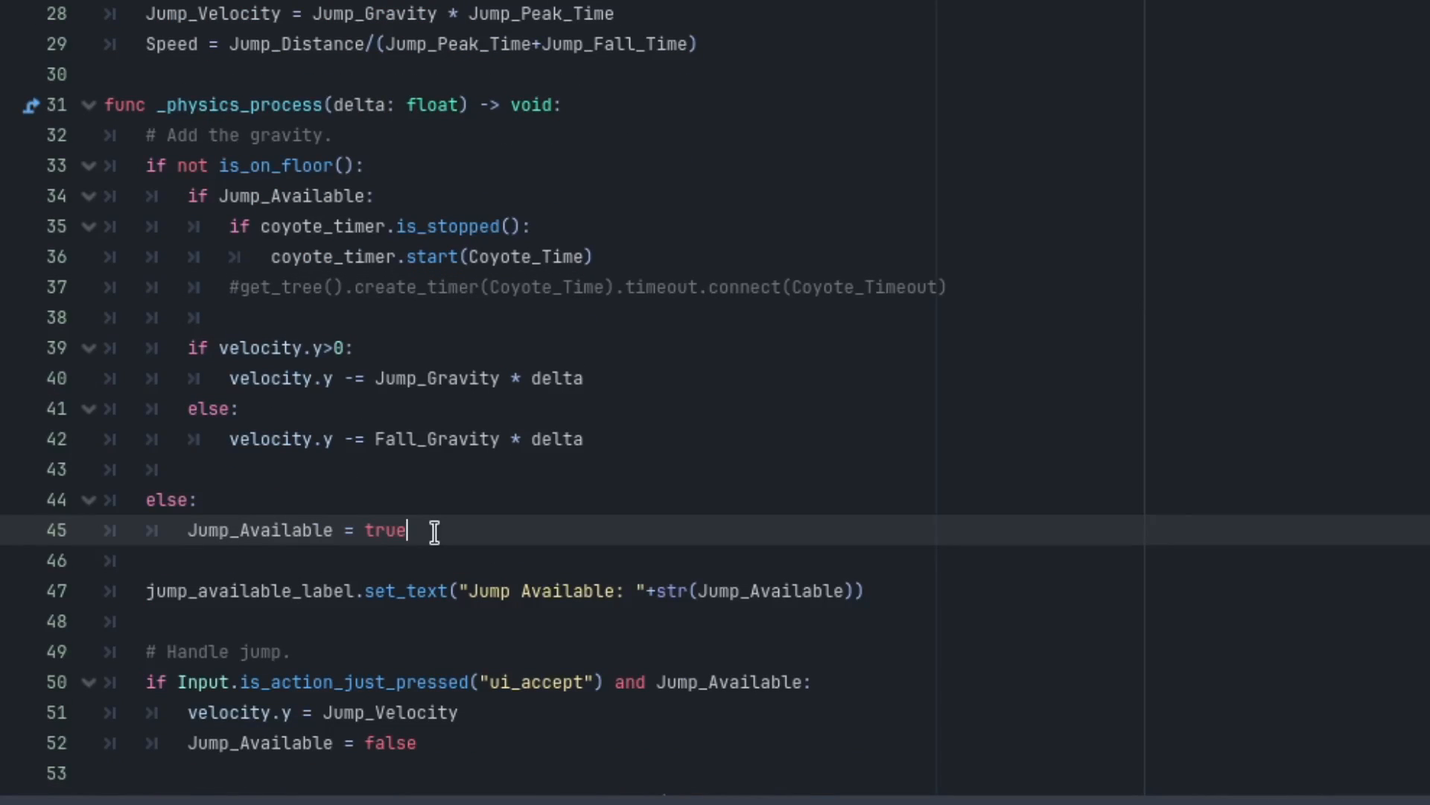
Add coyote_timer.stop() in the on-floor else branch.
type("cc")
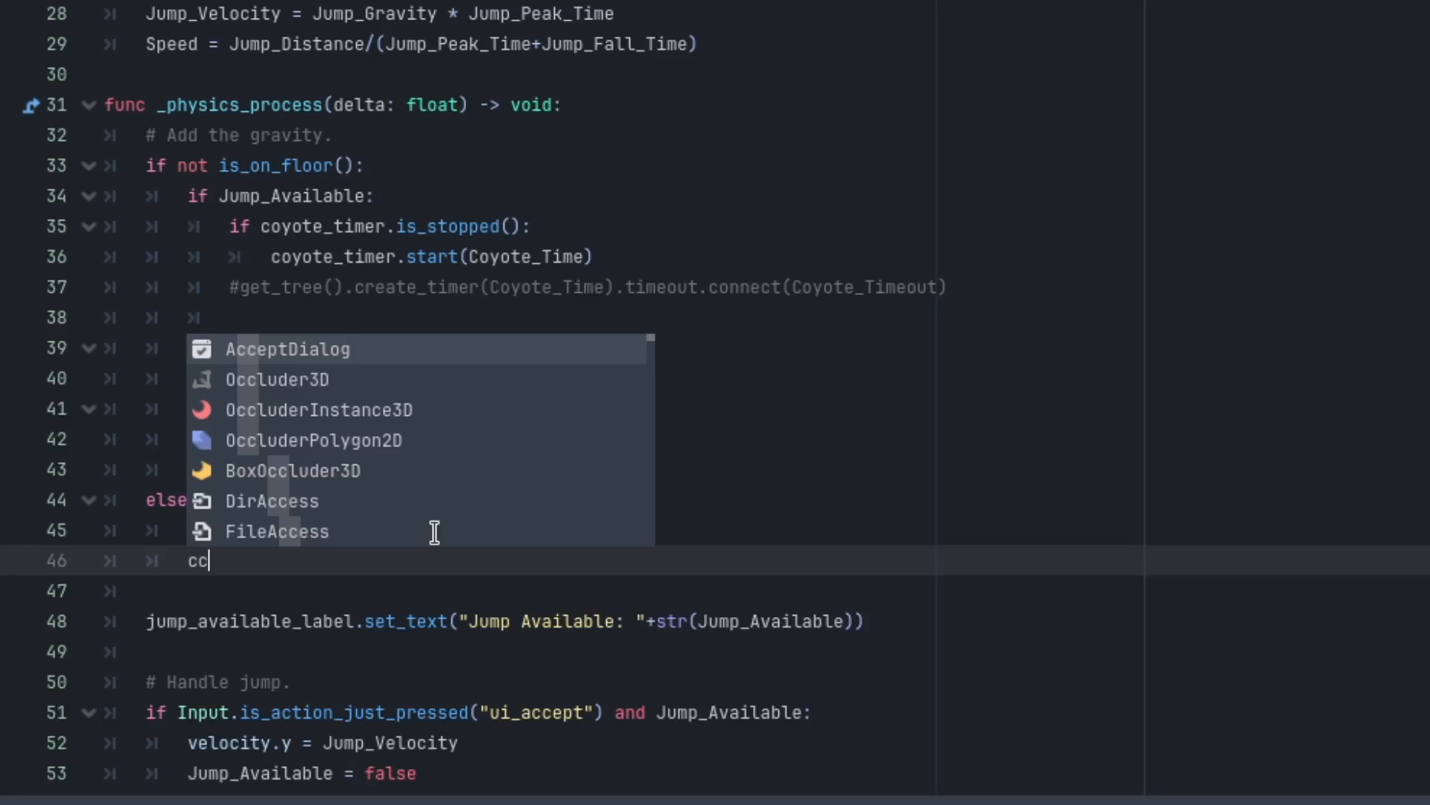
type("yote_timer")
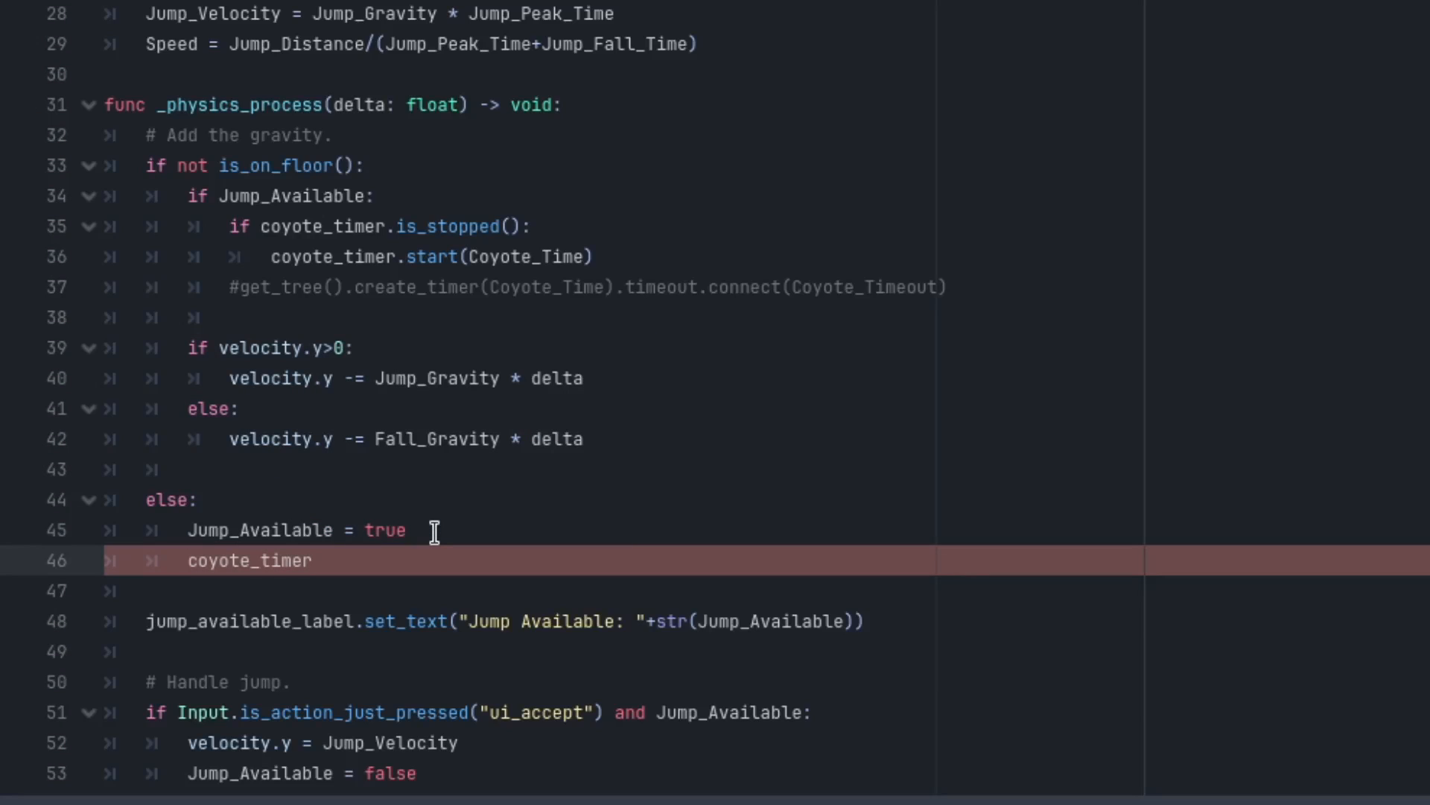
type(".st")
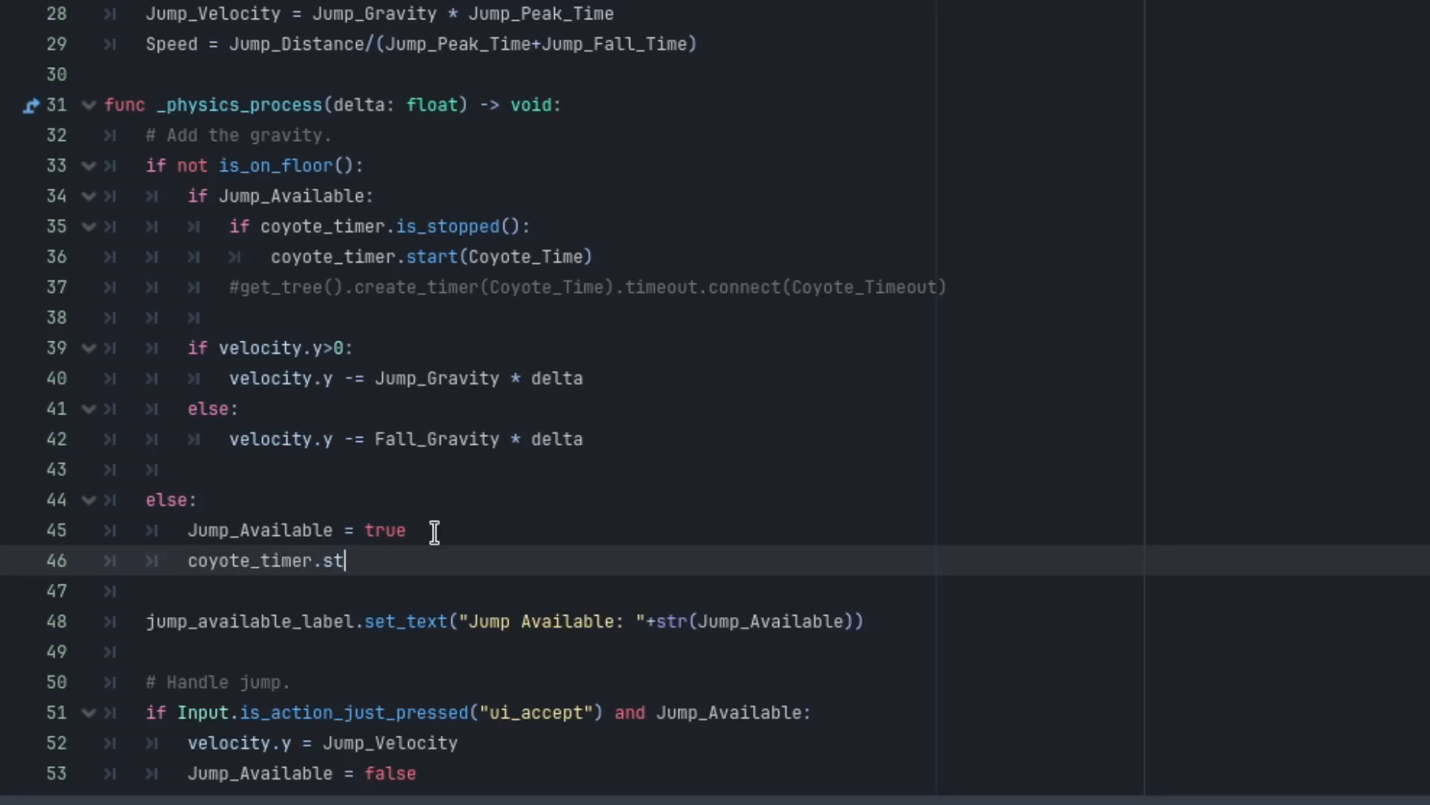
type("op()")
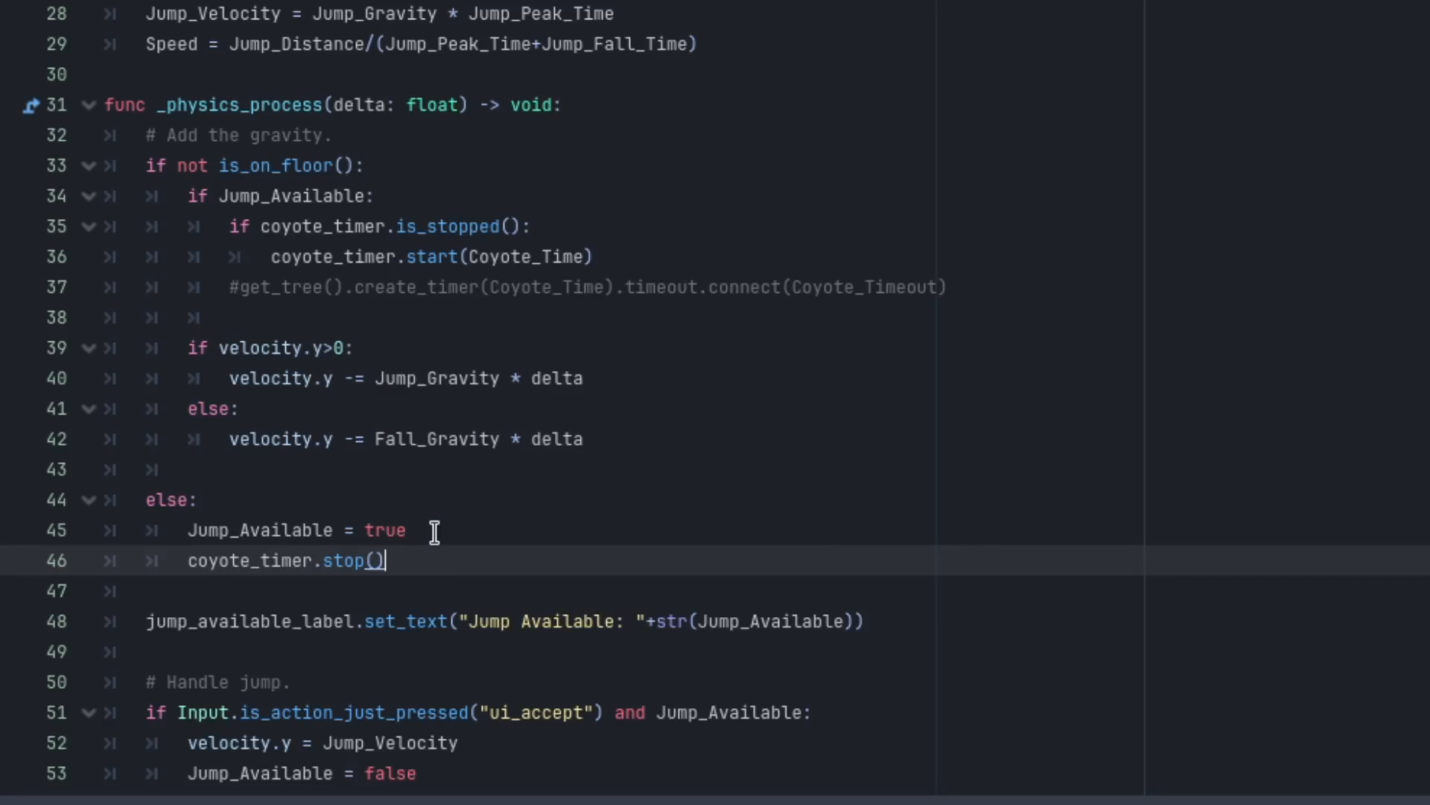
scroll("down", 3)
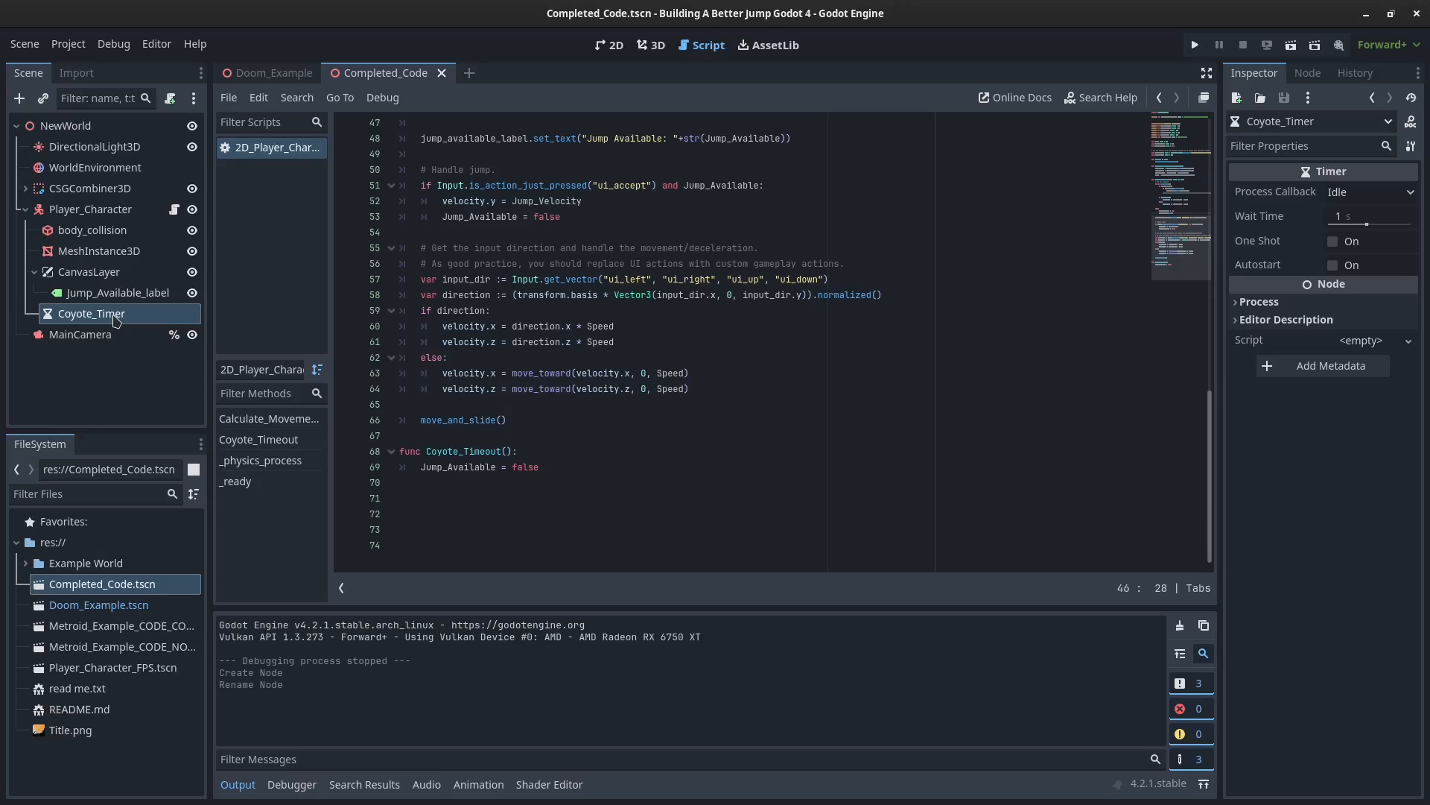
Connect Coyote_Timer's timeout() signal to the Coyote_Timeout receiver method.
left_click(1306, 73)
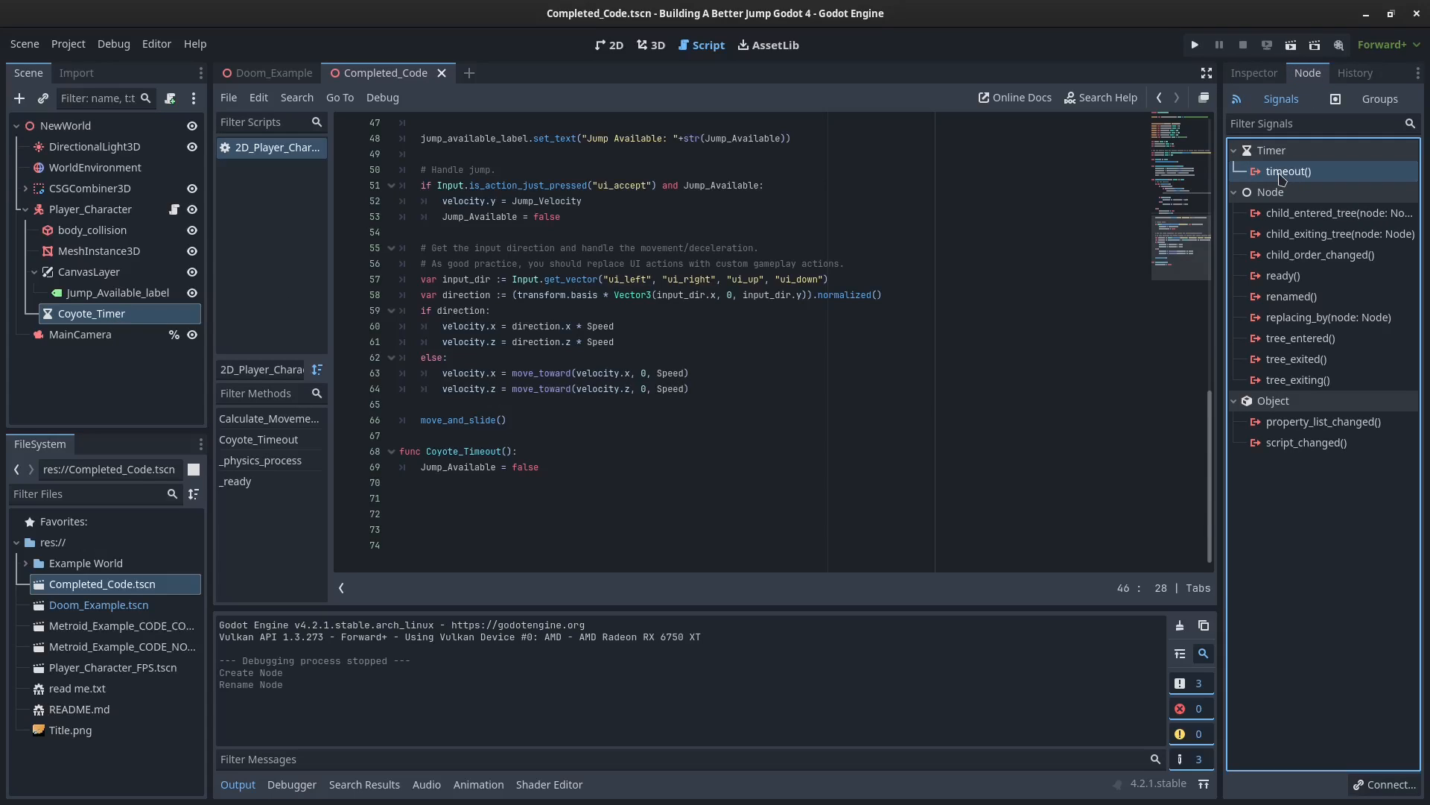
double_click(461, 466)
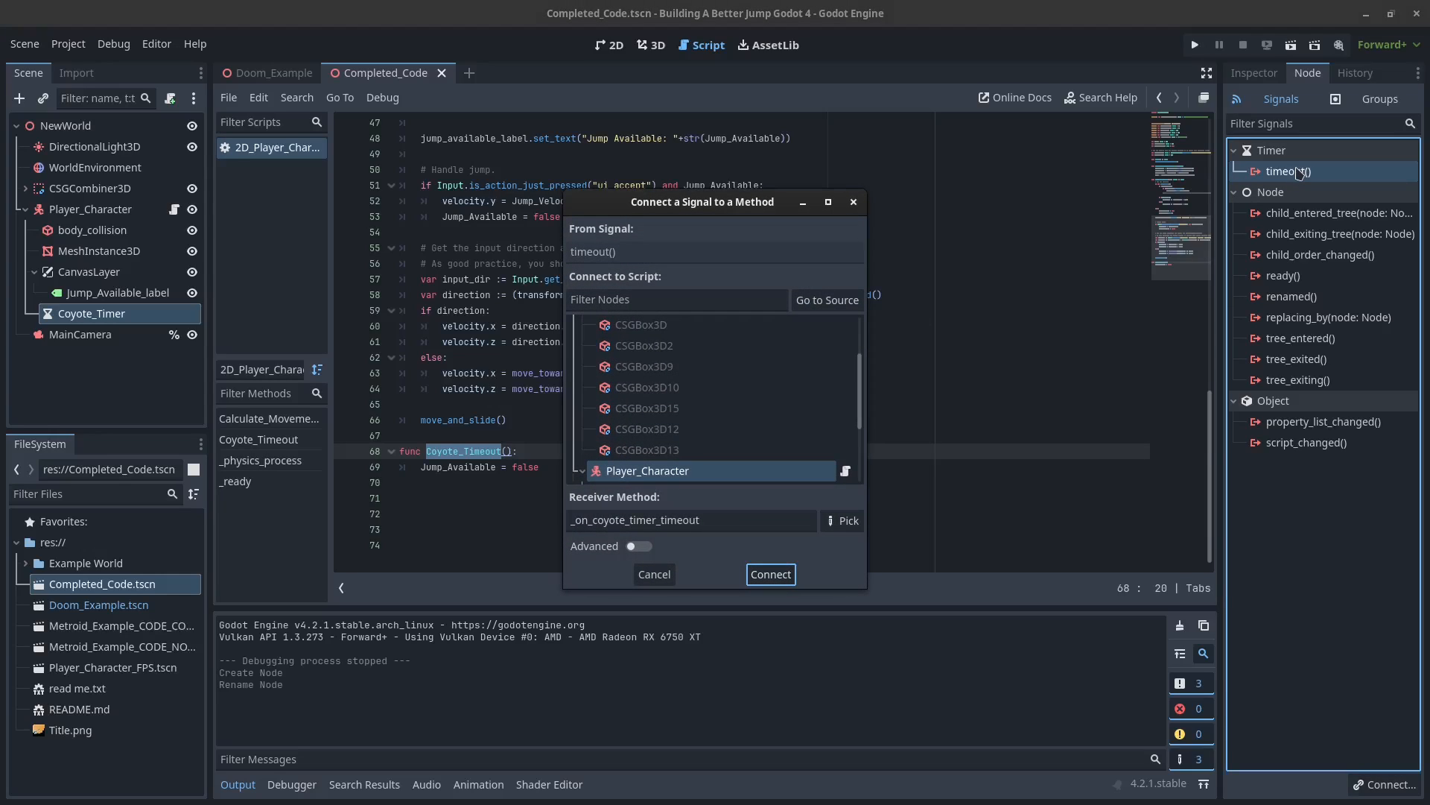
type("Coyote_Timeout")
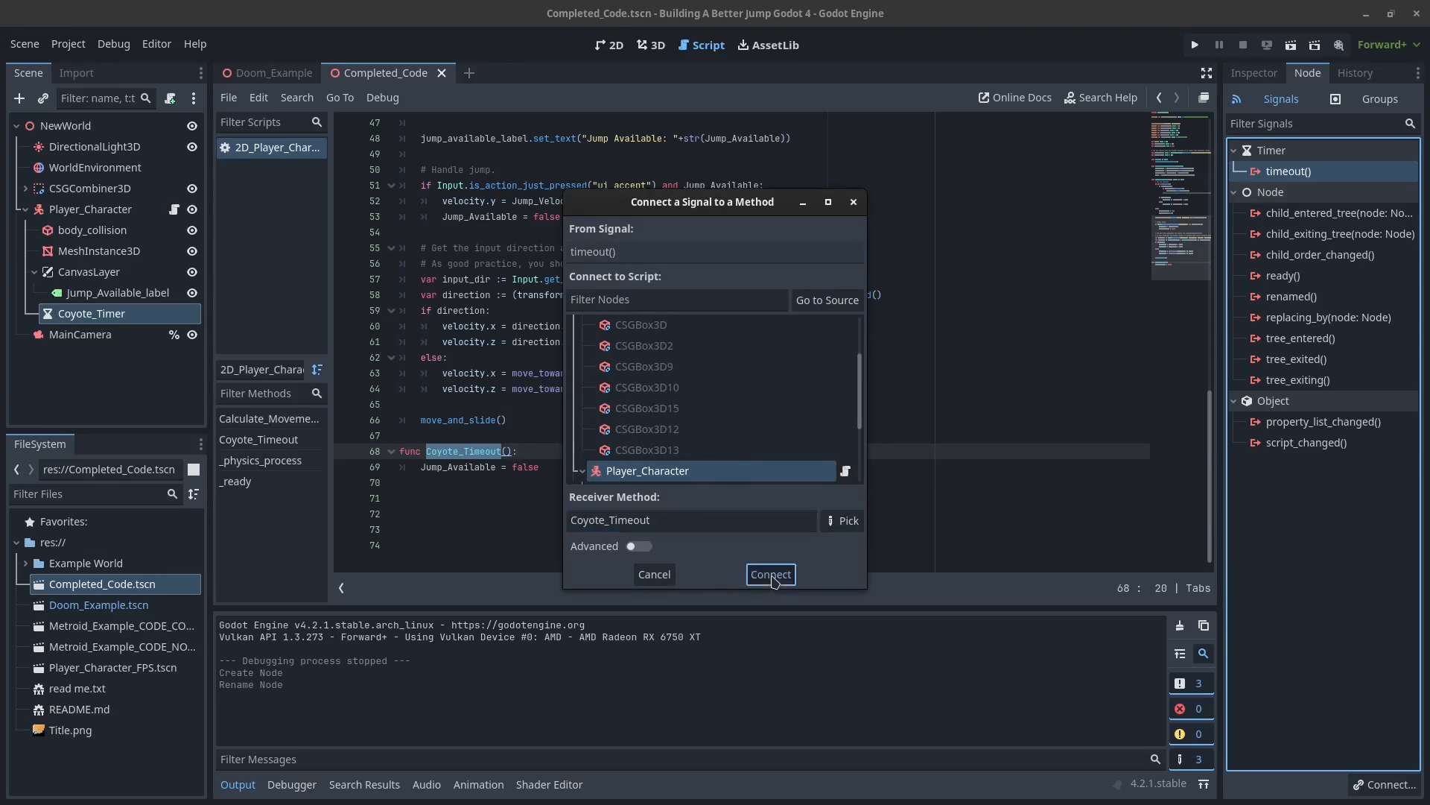
left_click(769, 574)
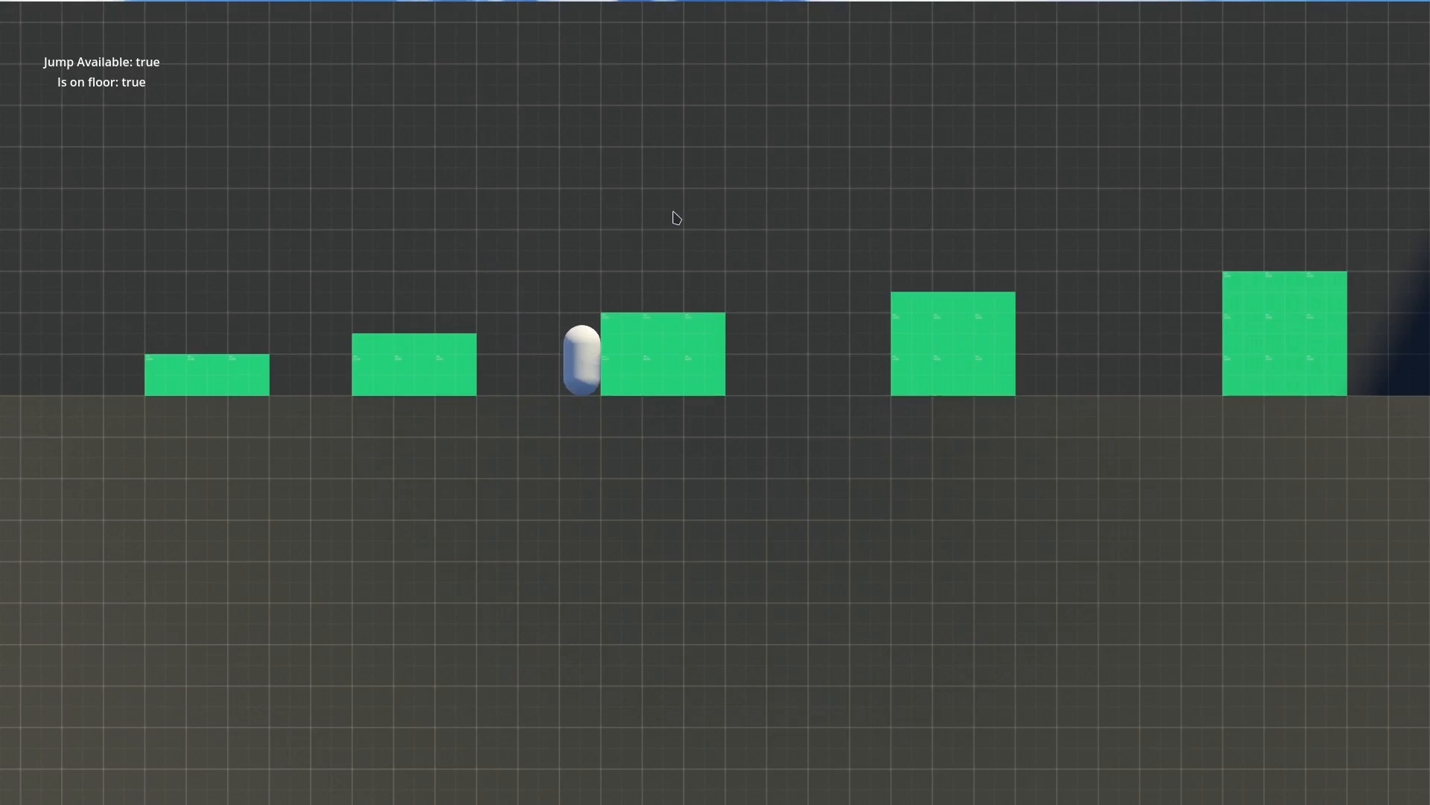
Jump the character during the test run to check coyote time.
key("space")
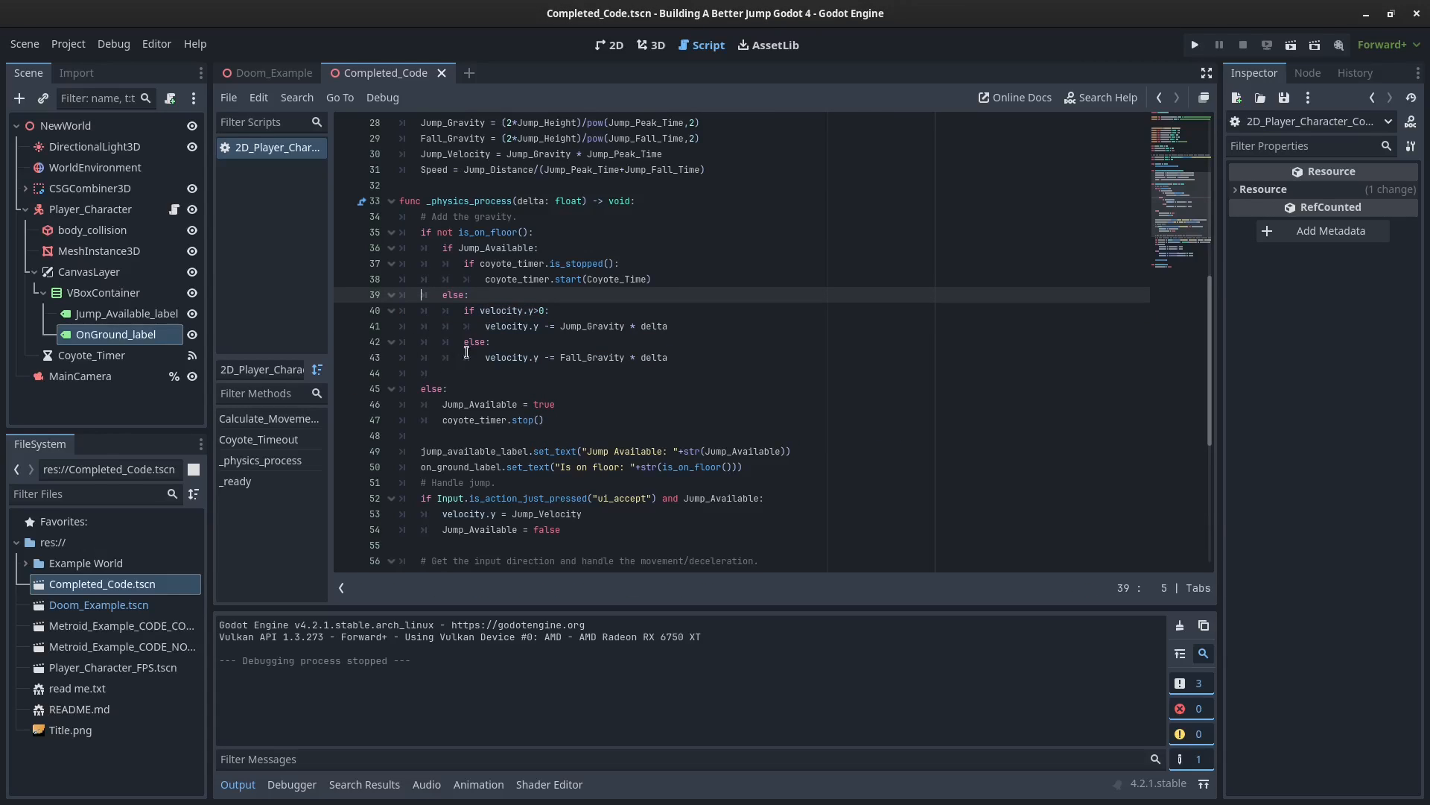
Run the project again and jump near the platform edges to retest coyote time.
left_click(1193, 43)
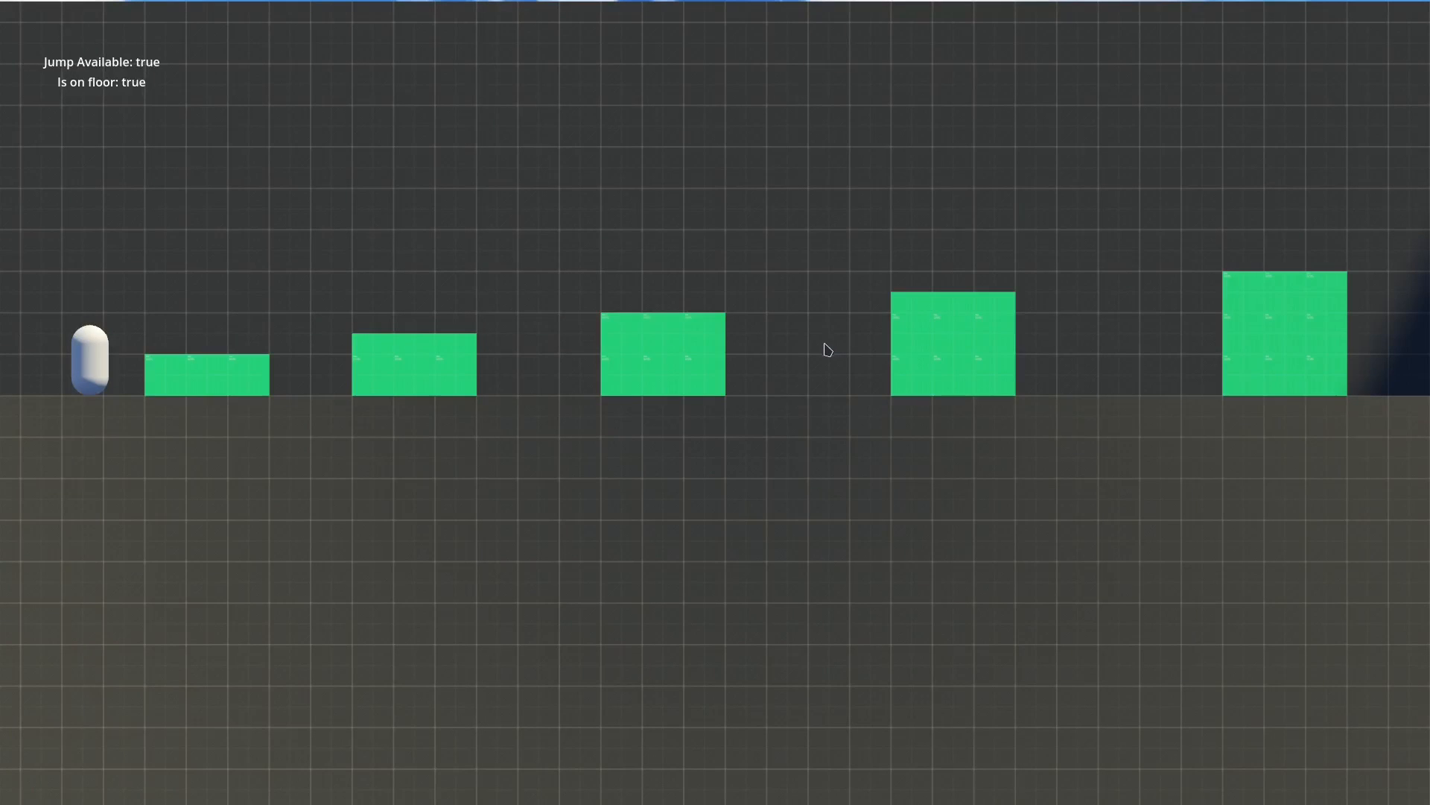
key("space")
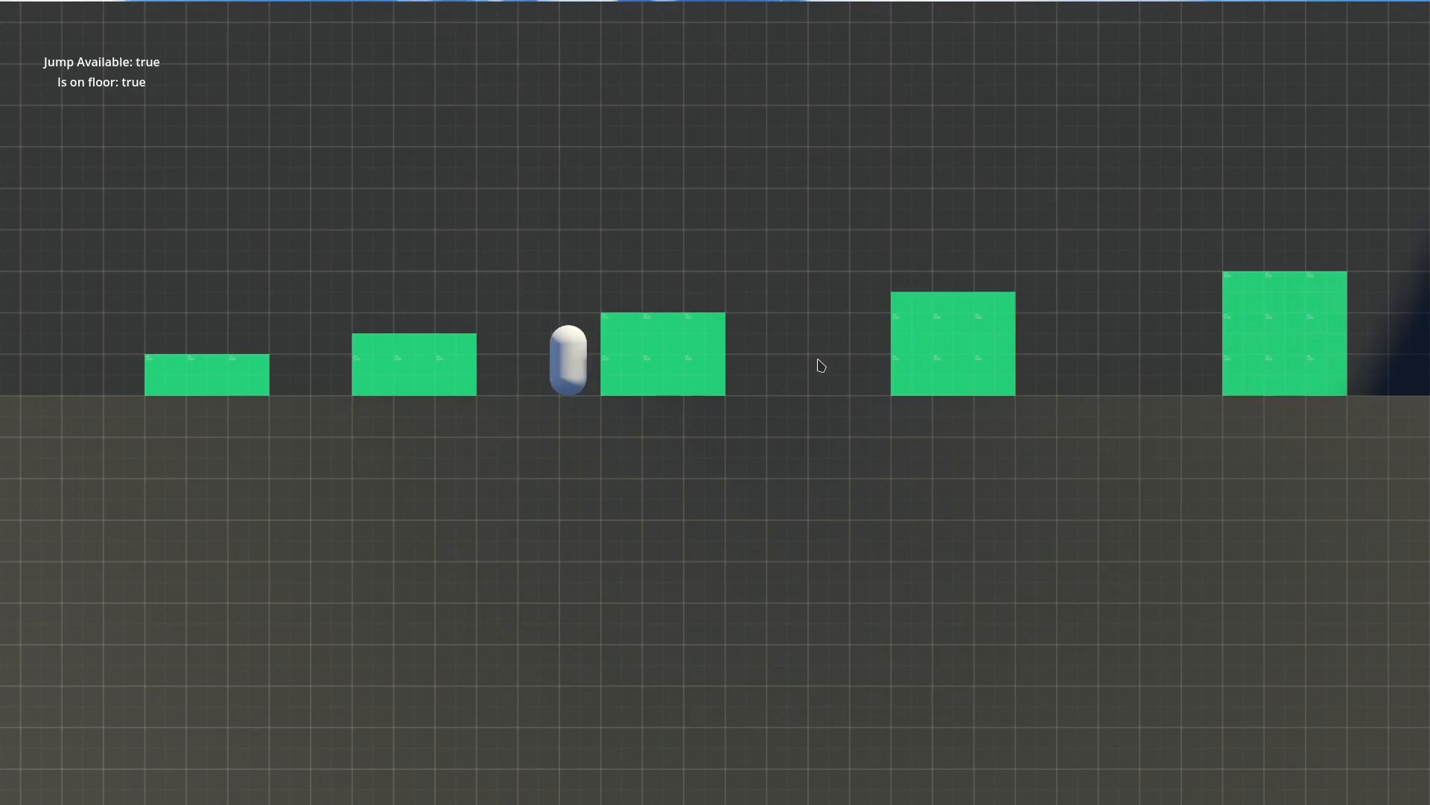
key("space")
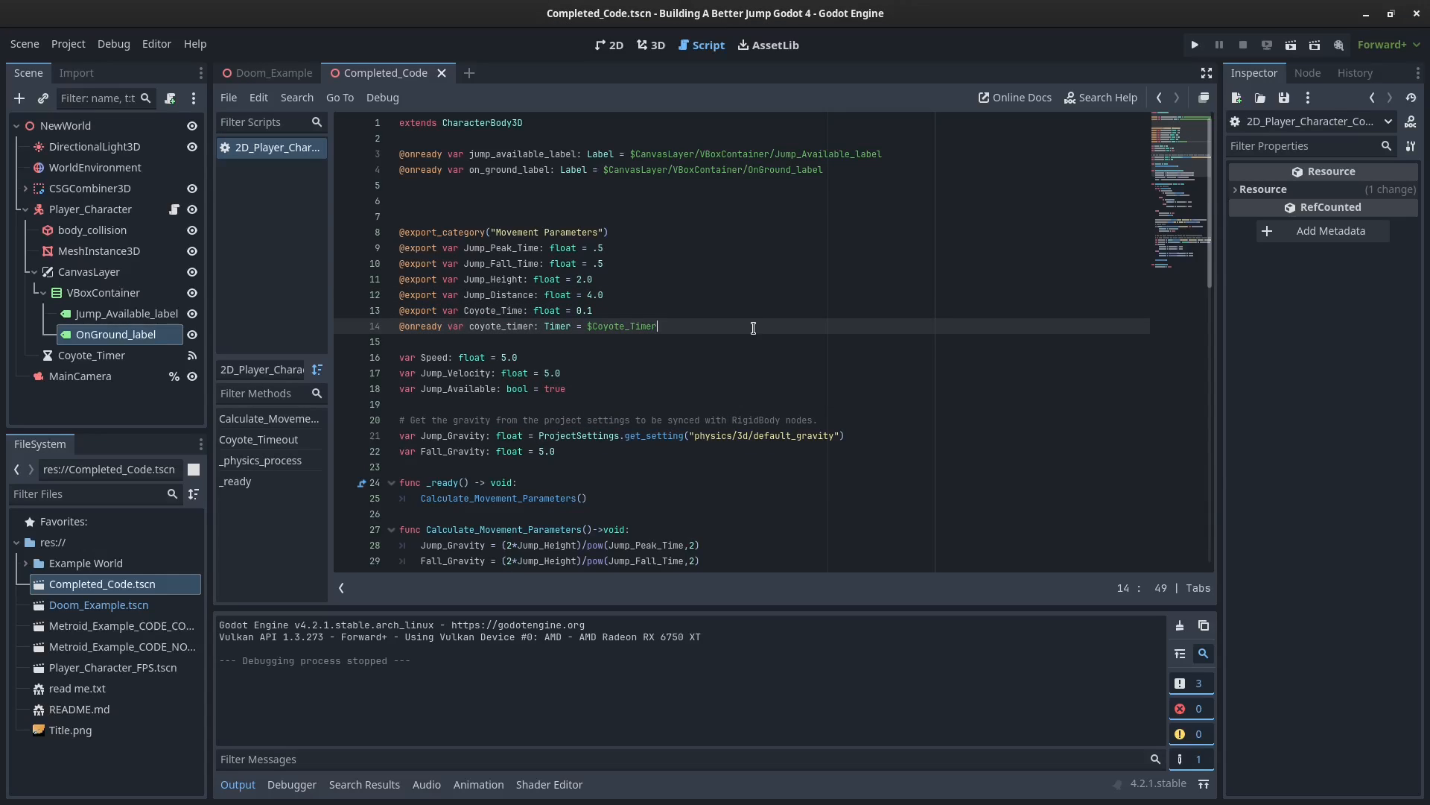
mouse_move(851, 204)
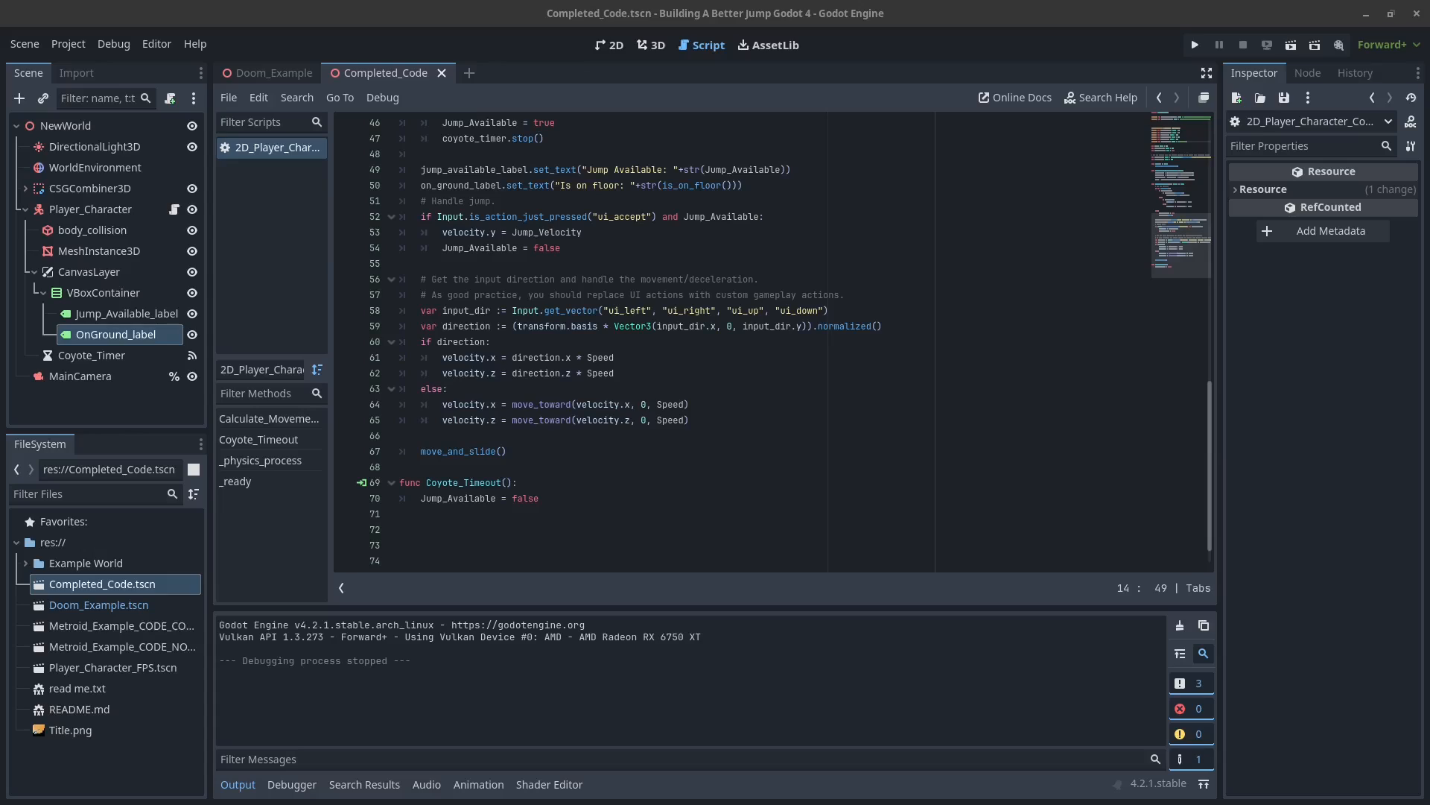
left_click(721, 249)
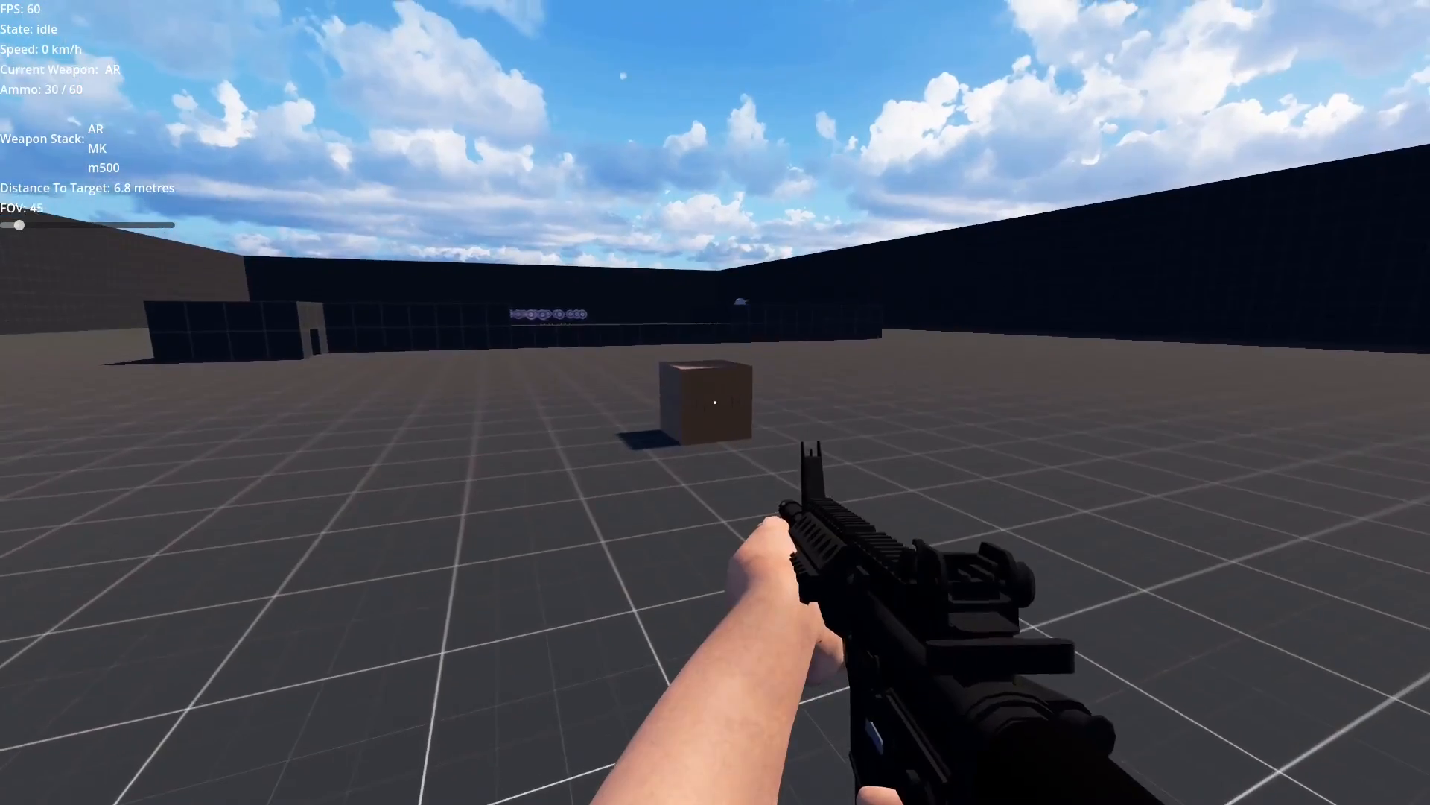
Focus the running FPS demo and run forward toward the target wall holding the MK pistol.
left_click(715, 402)
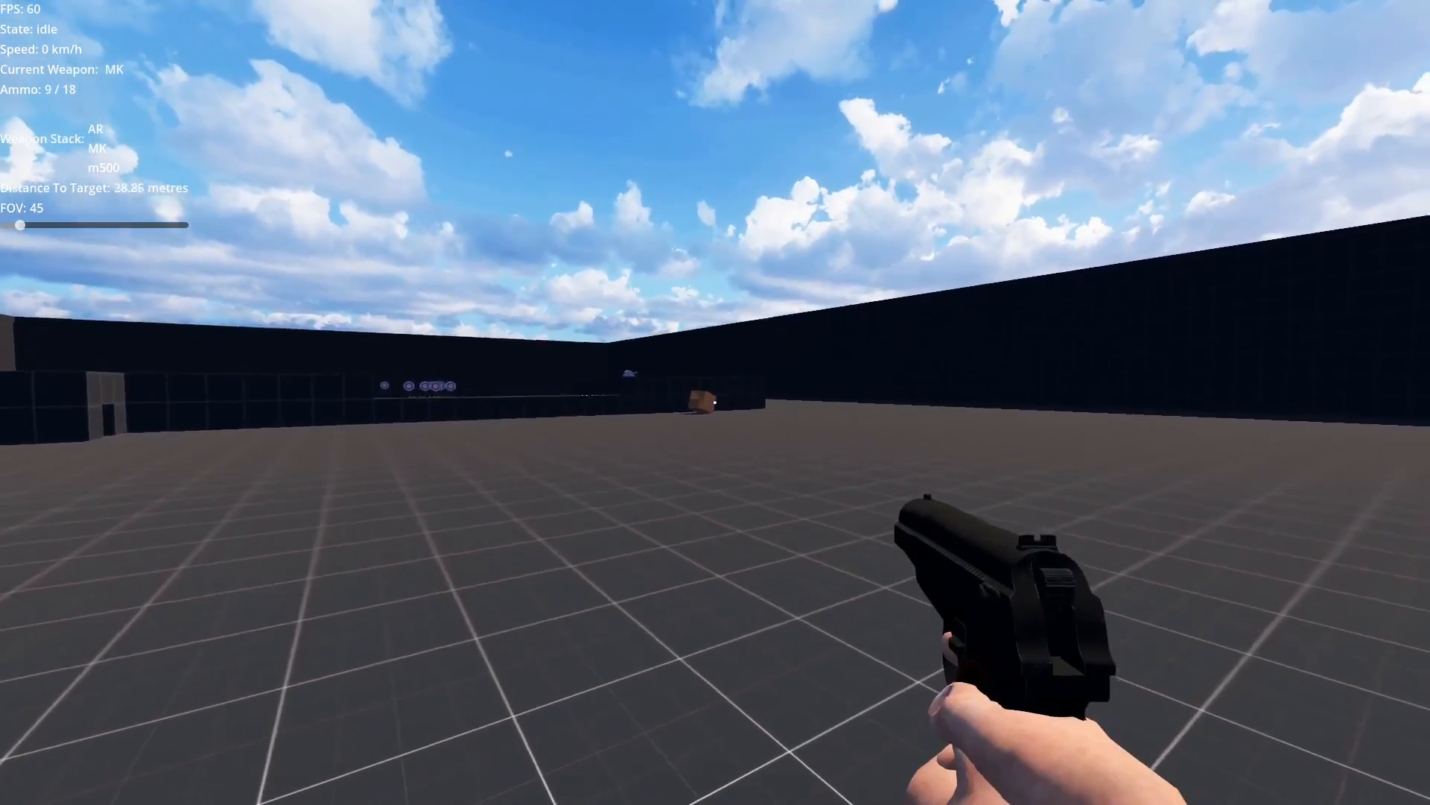
key("w")
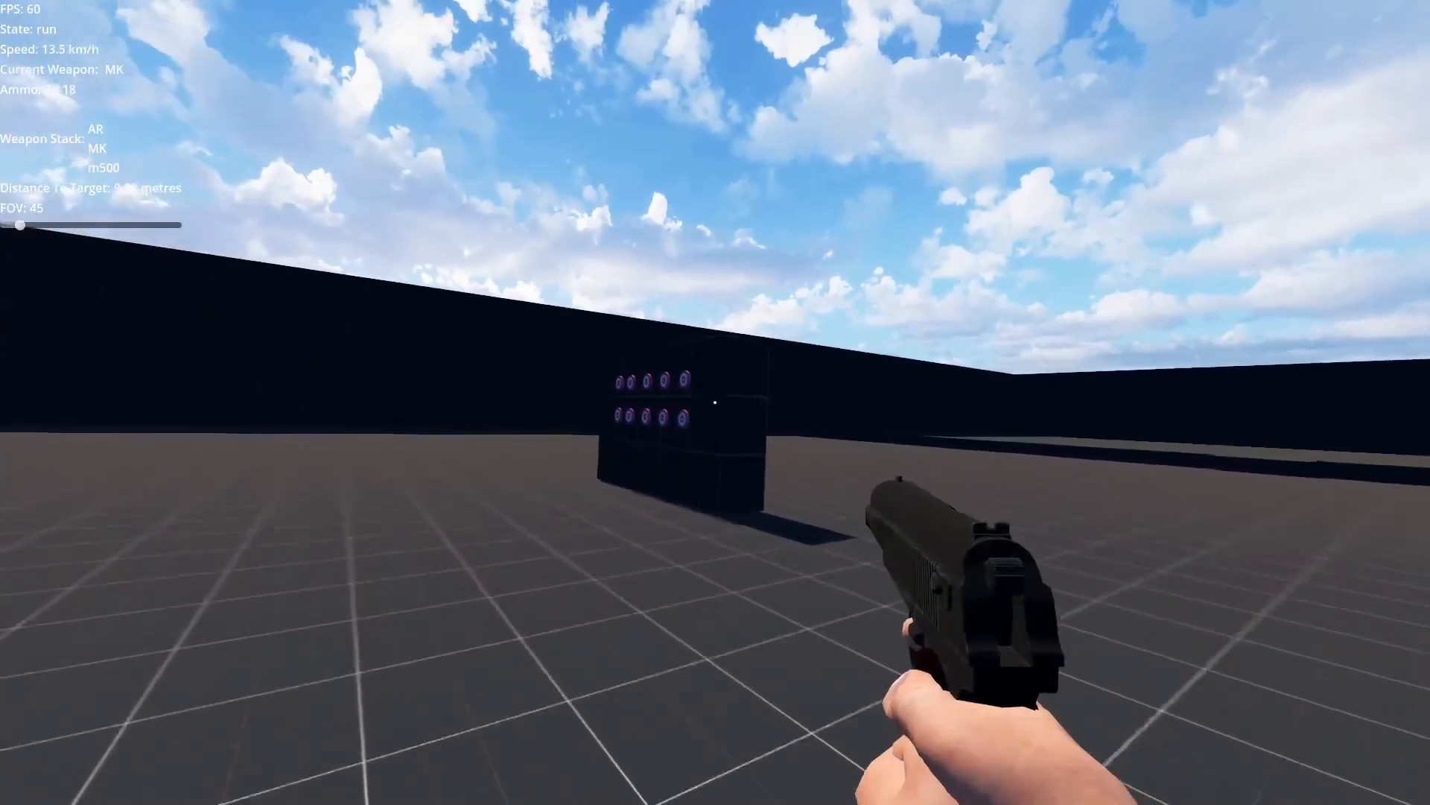